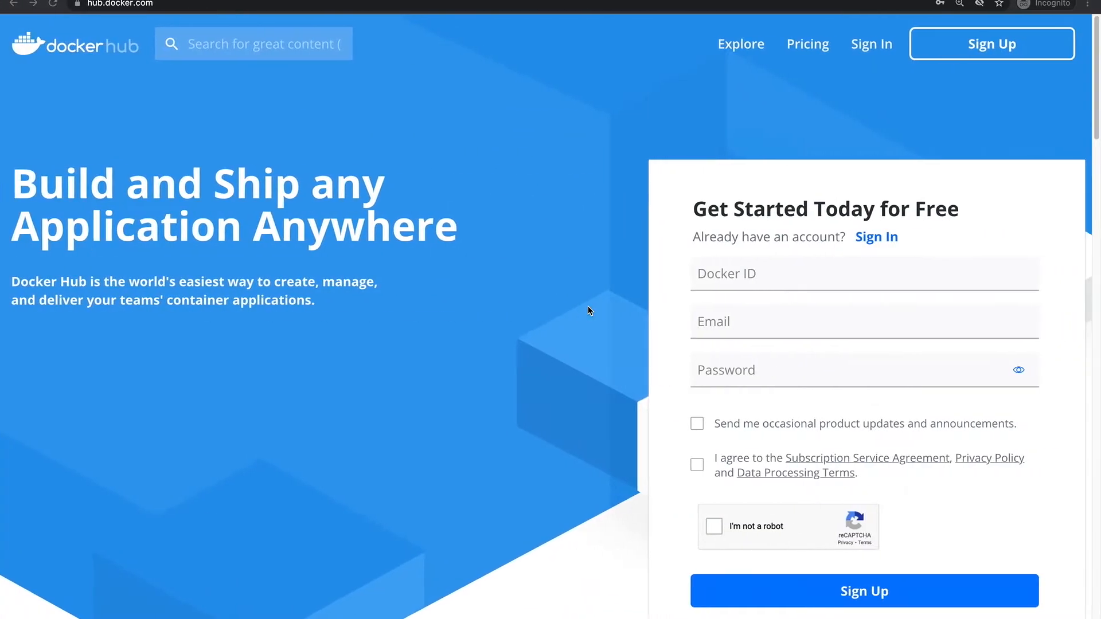
mouse_move(311, 149)
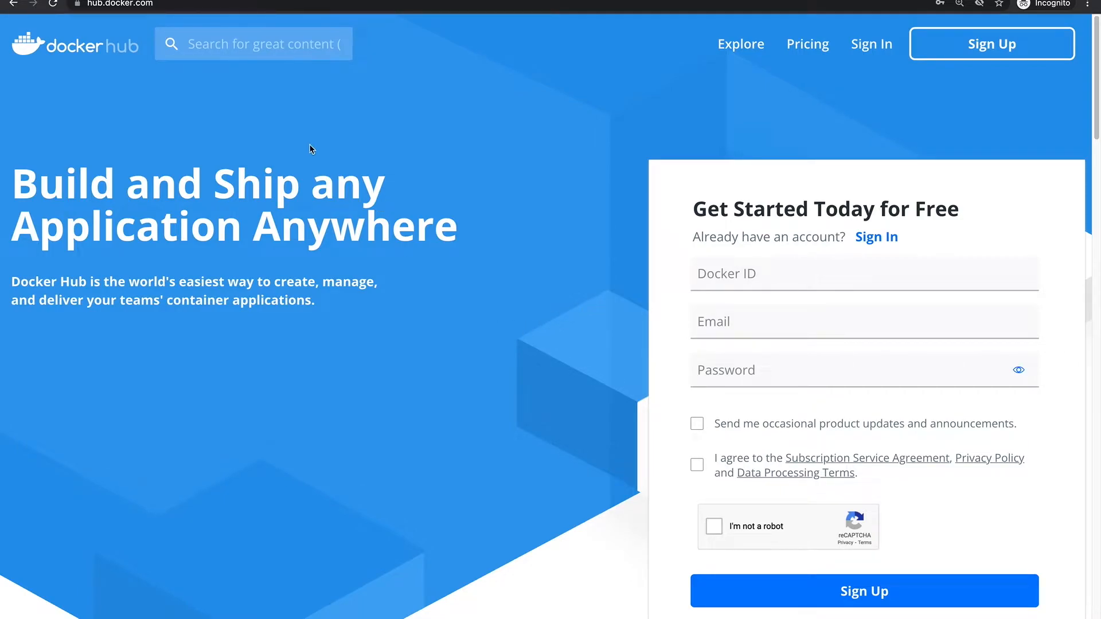
Search Docker Hub for 'neo4j' to list matching container images.
left_click(252, 44)
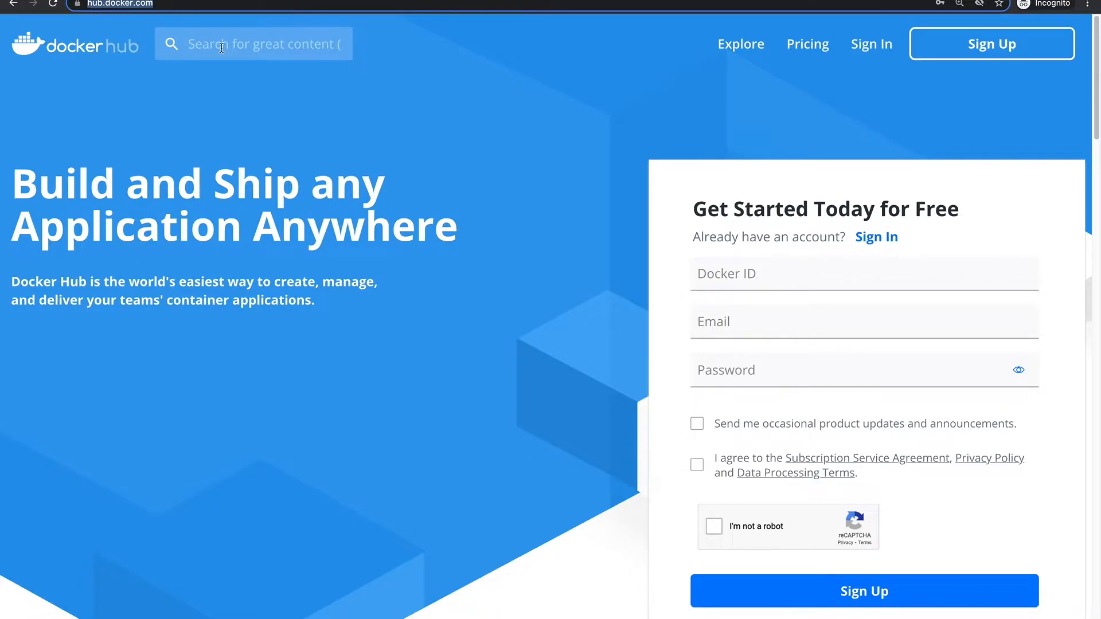
type("neo4j")
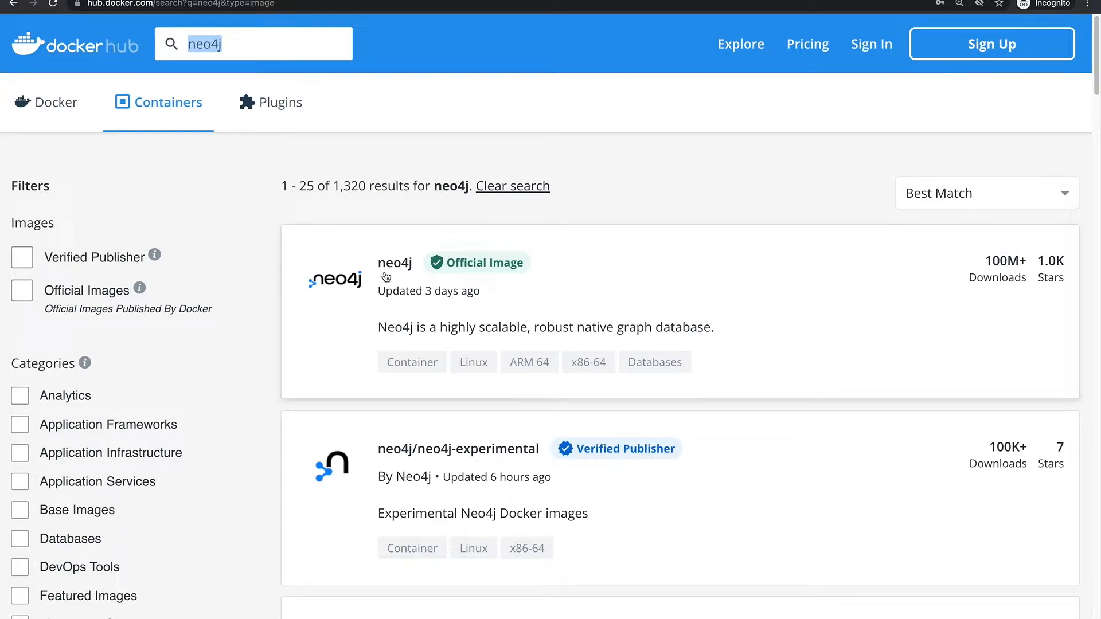
mouse_move(393, 264)
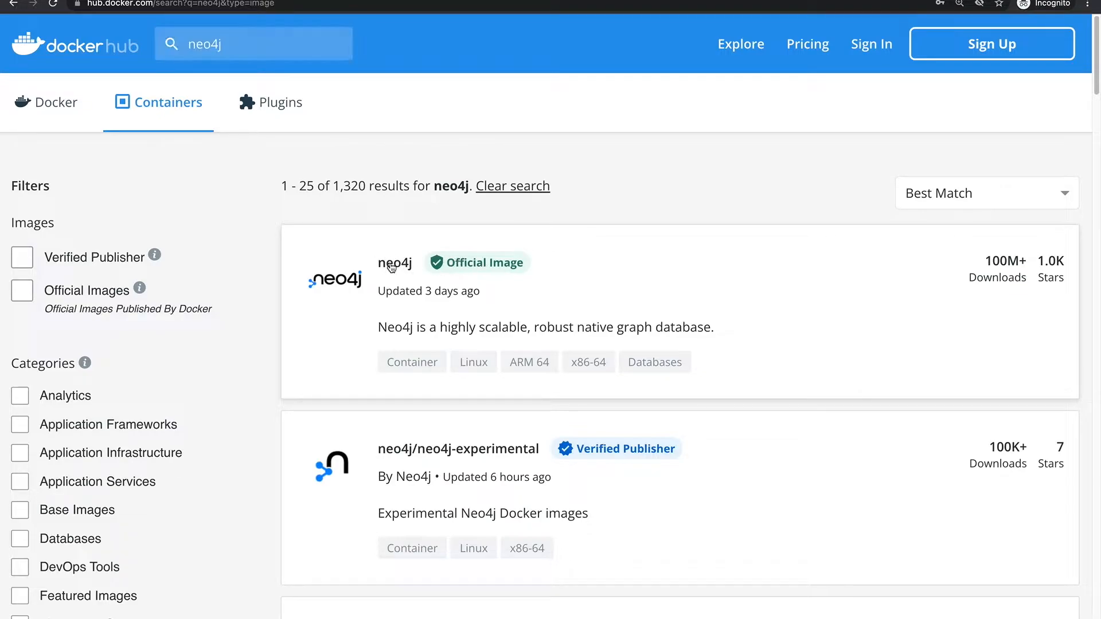
Open the official neo4j image page and scroll to its 'How to use this image' section.
left_click(394, 262)
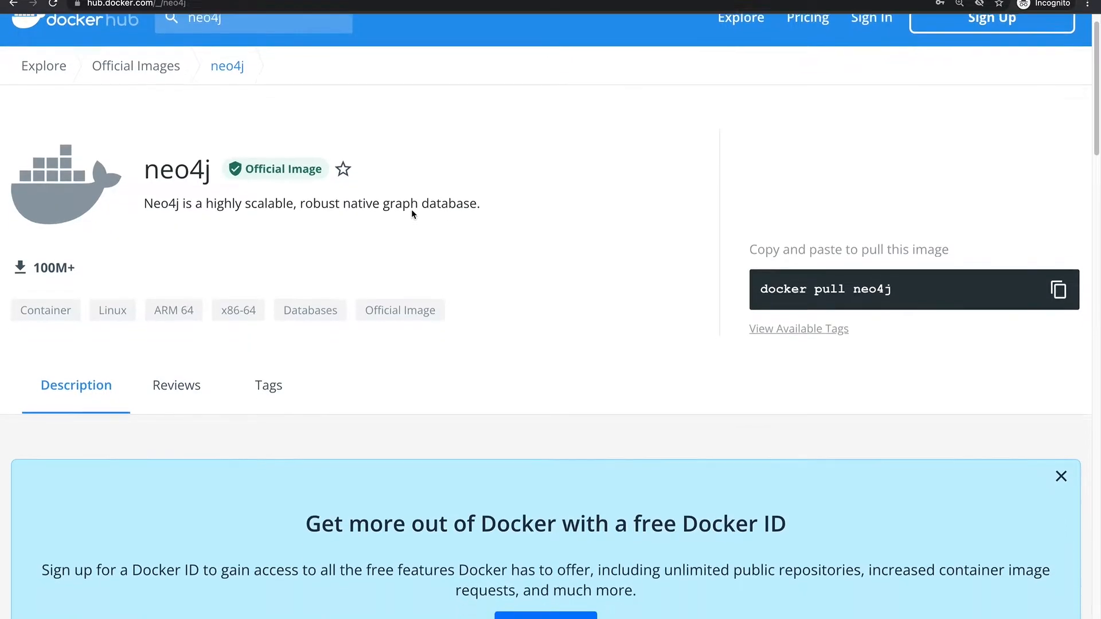
scroll("down", 3)
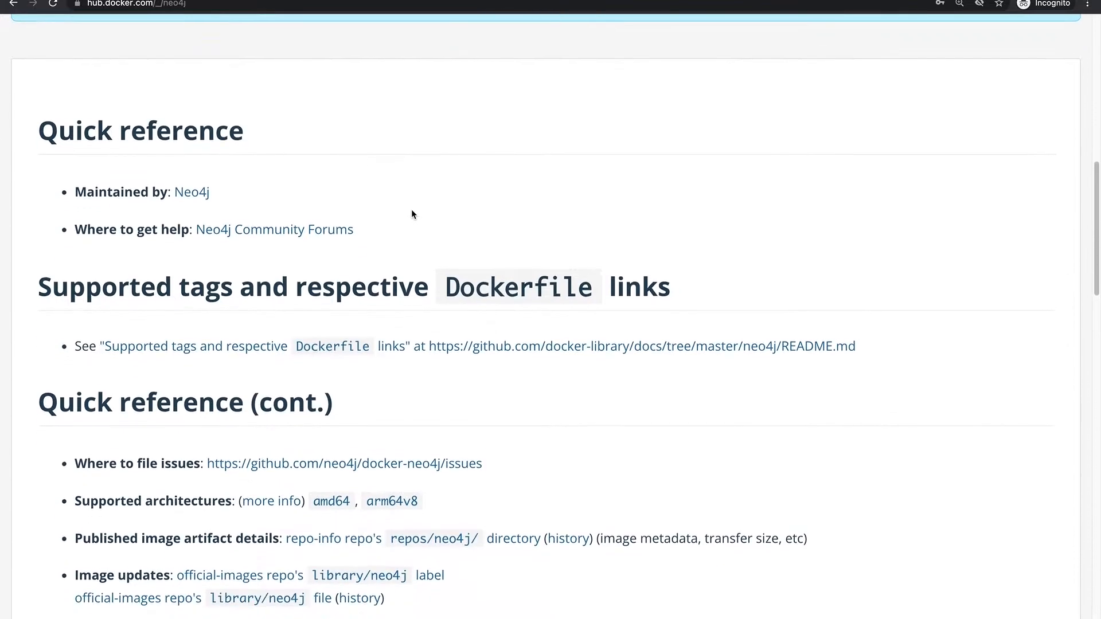
scroll("down", 3)
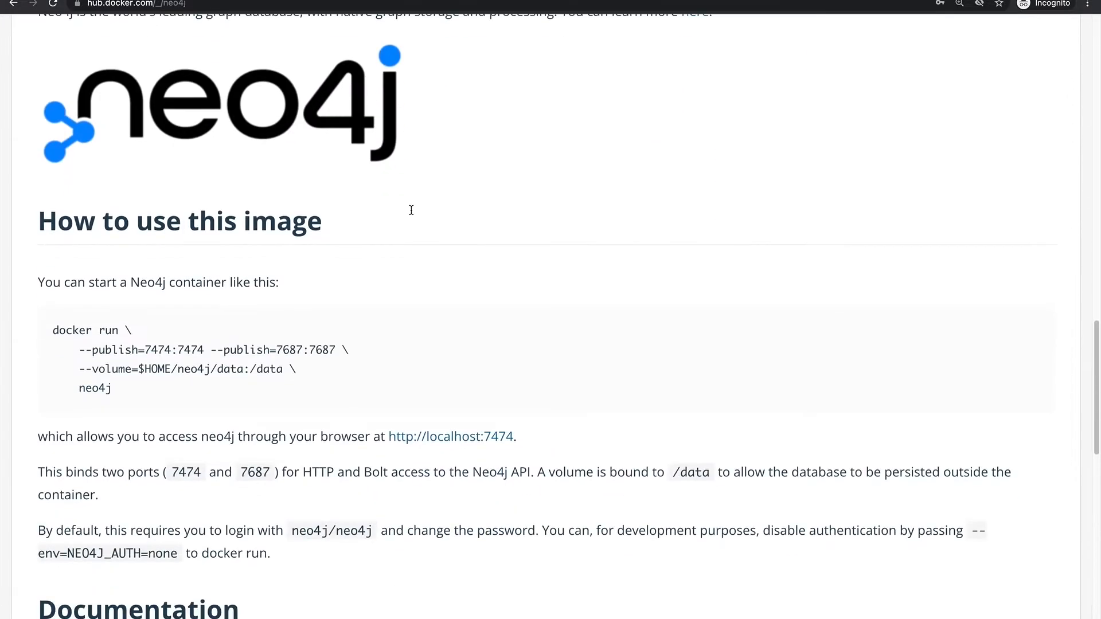
scroll("down", 3)
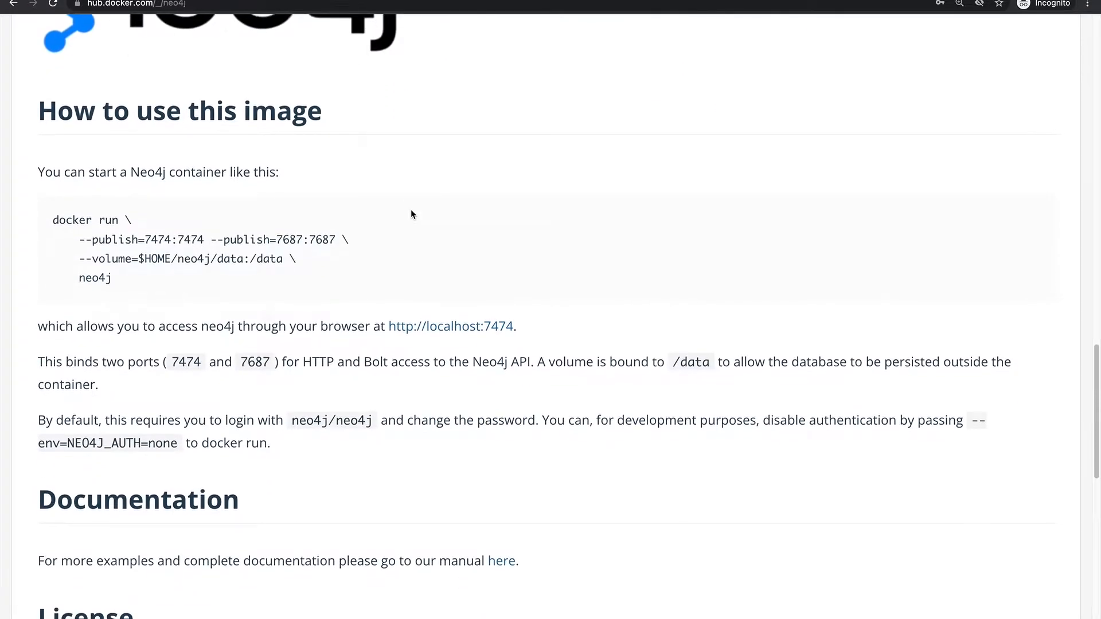
scroll("down", 3)
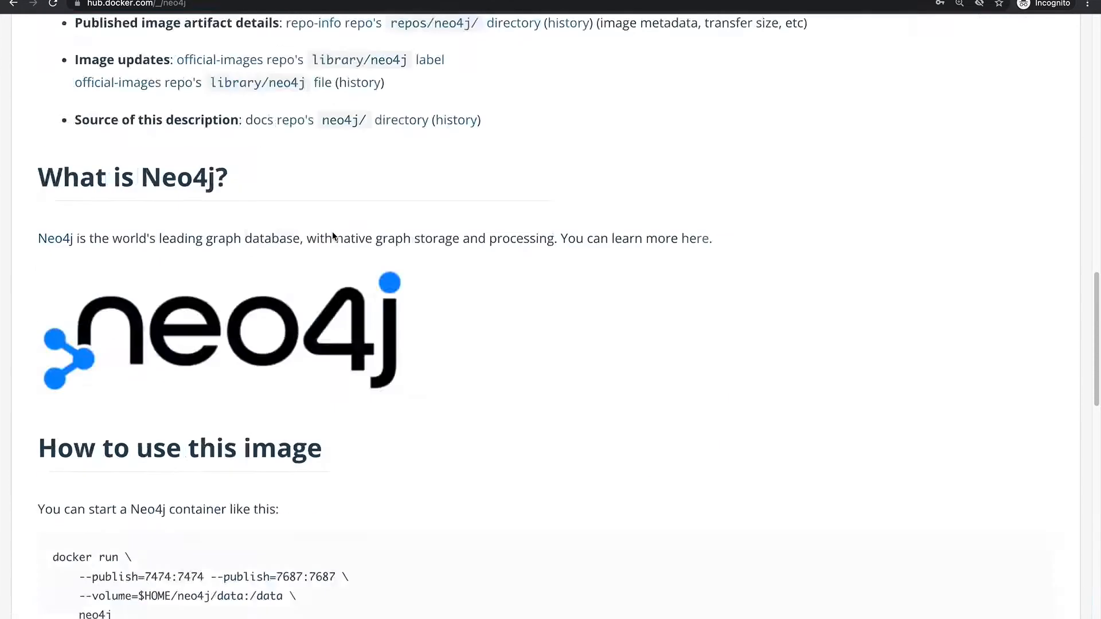
Browse the neo4j Tags list and select the 4.4.3-community tag name.
left_click(265, 232)
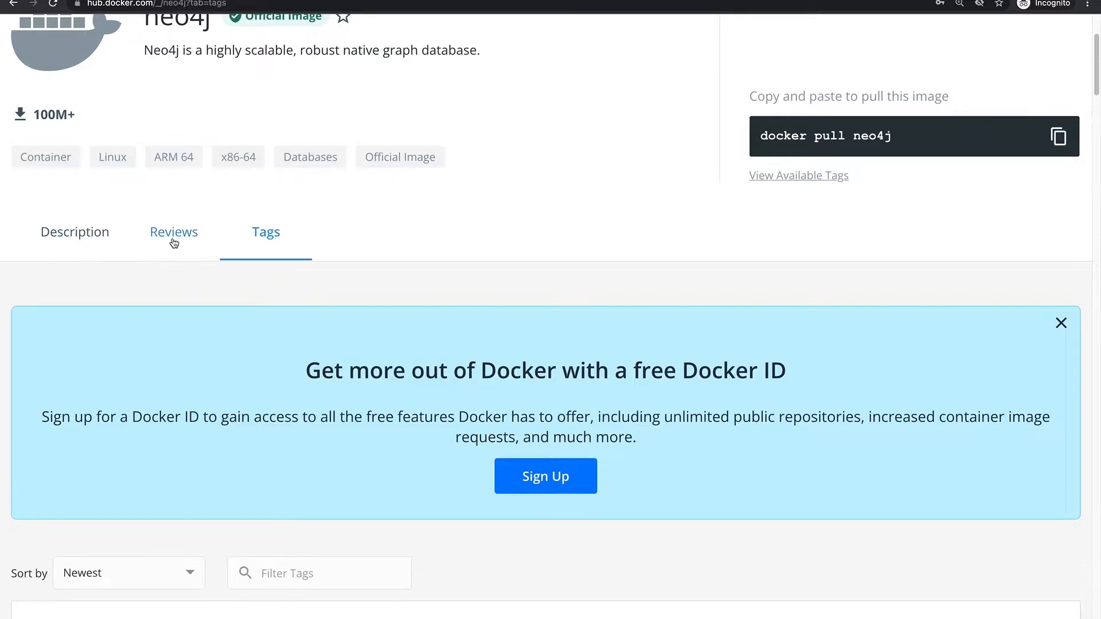
left_click(173, 232)
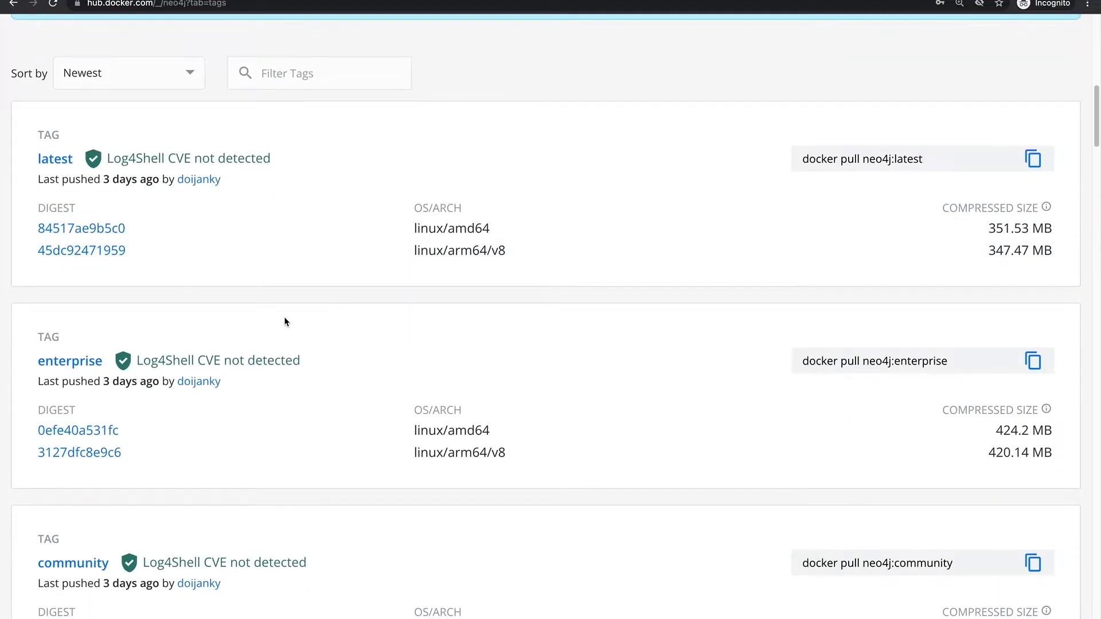
mouse_move(267, 343)
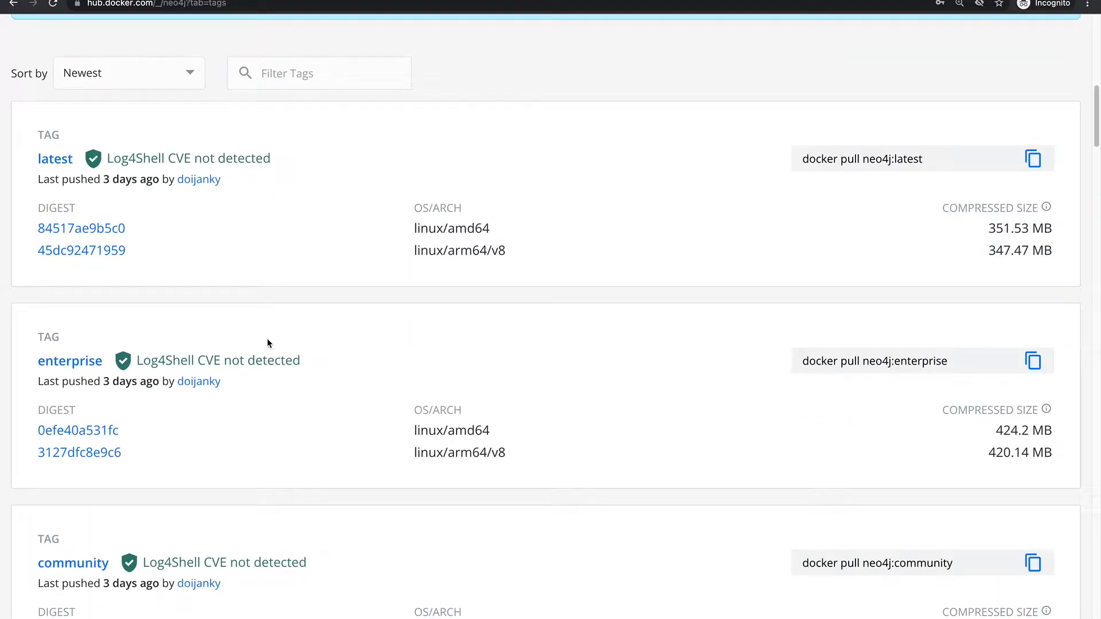
mouse_move(258, 312)
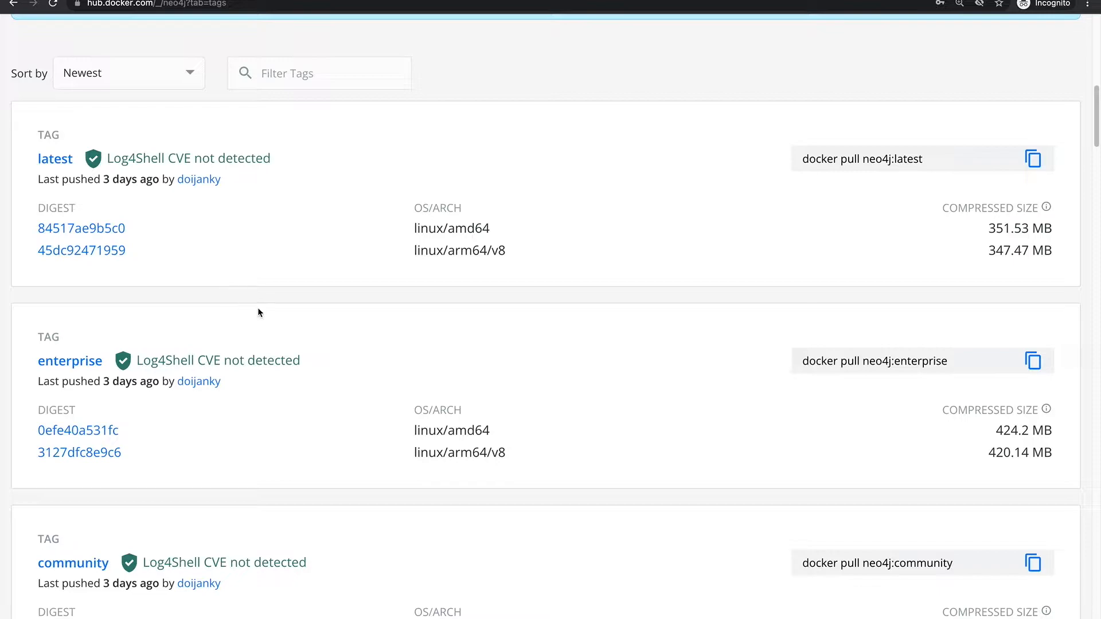
scroll("down", 3)
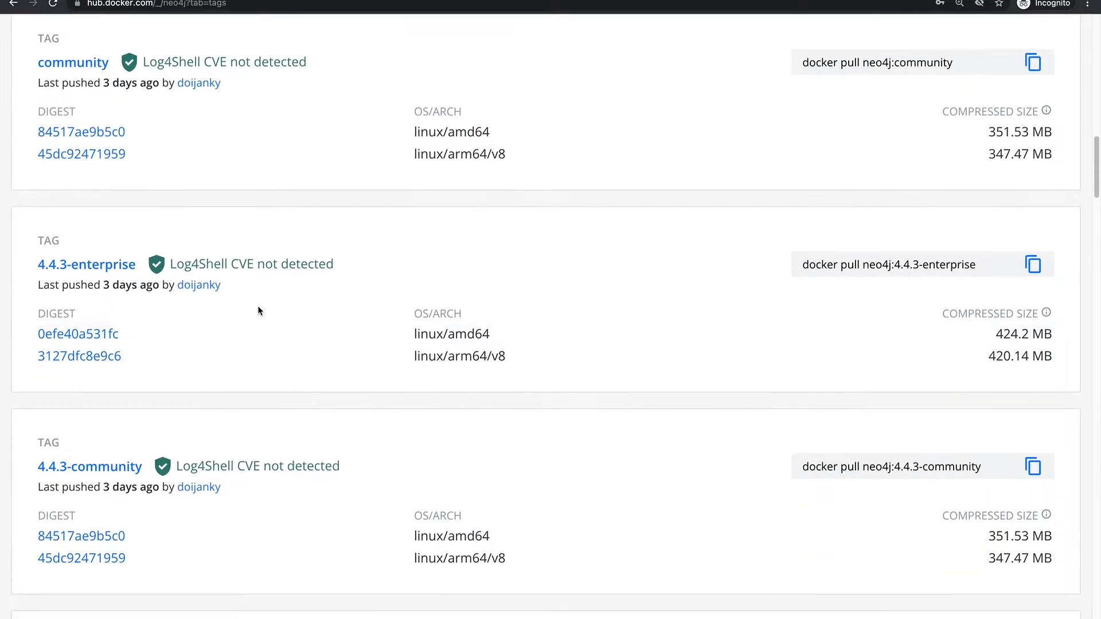
scroll("down", 3)
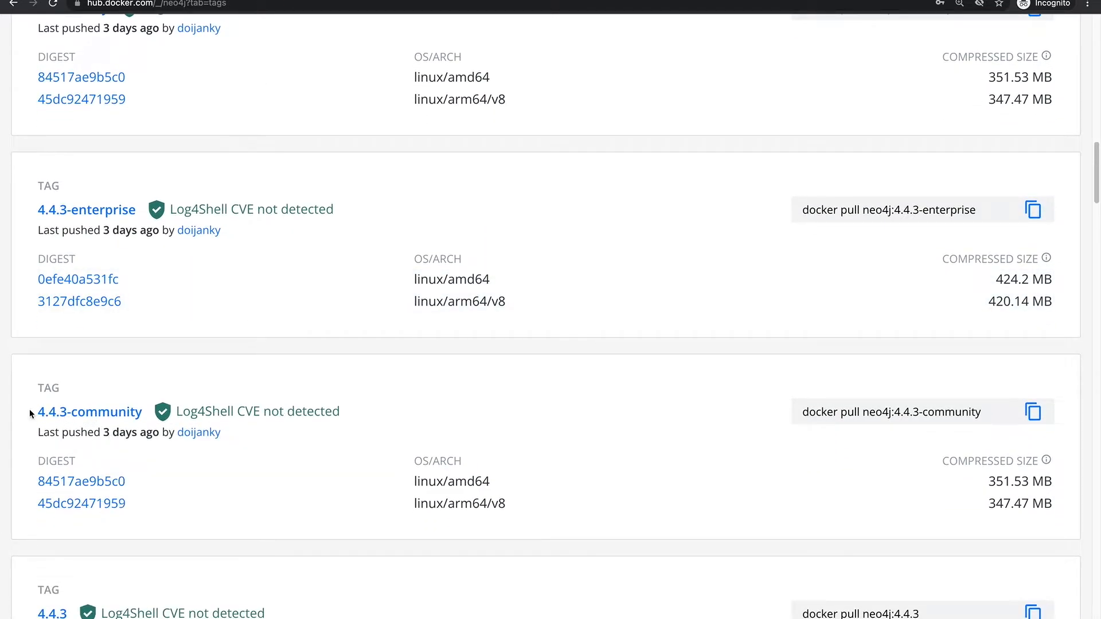
double_click(90, 412)
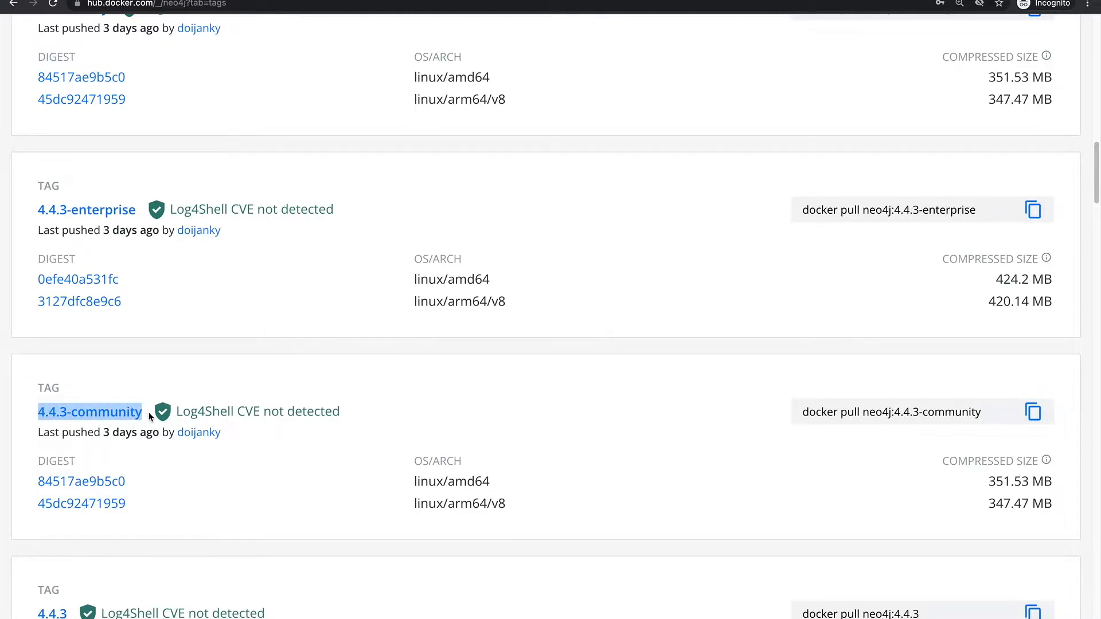
mouse_move(351, 374)
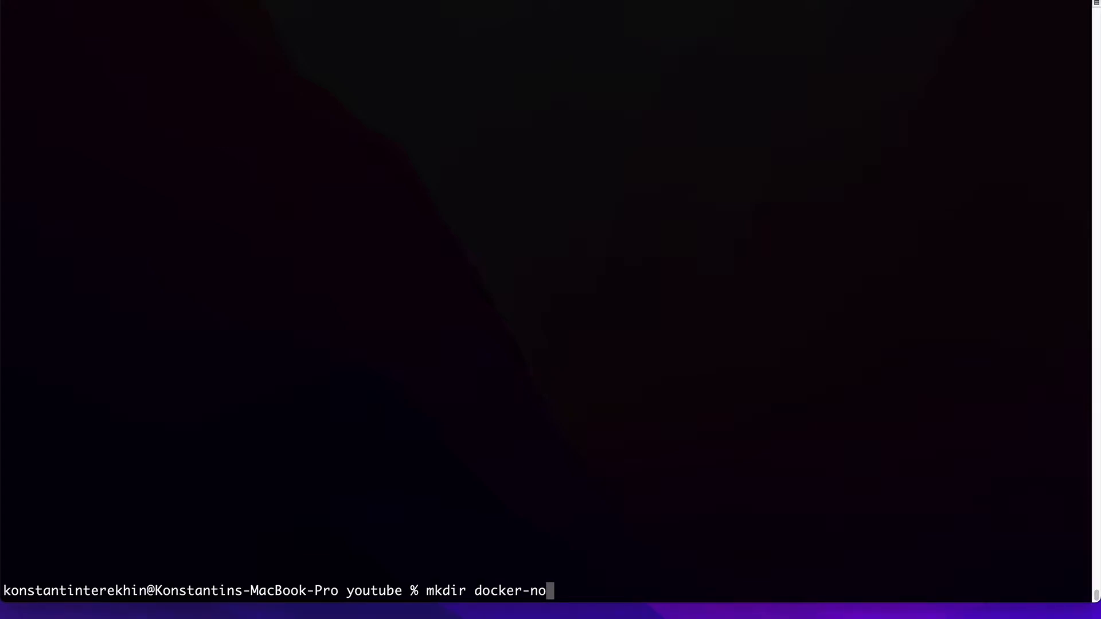
Create a docker-neo4j directory with mkdir and change into it.
type("eo4j")
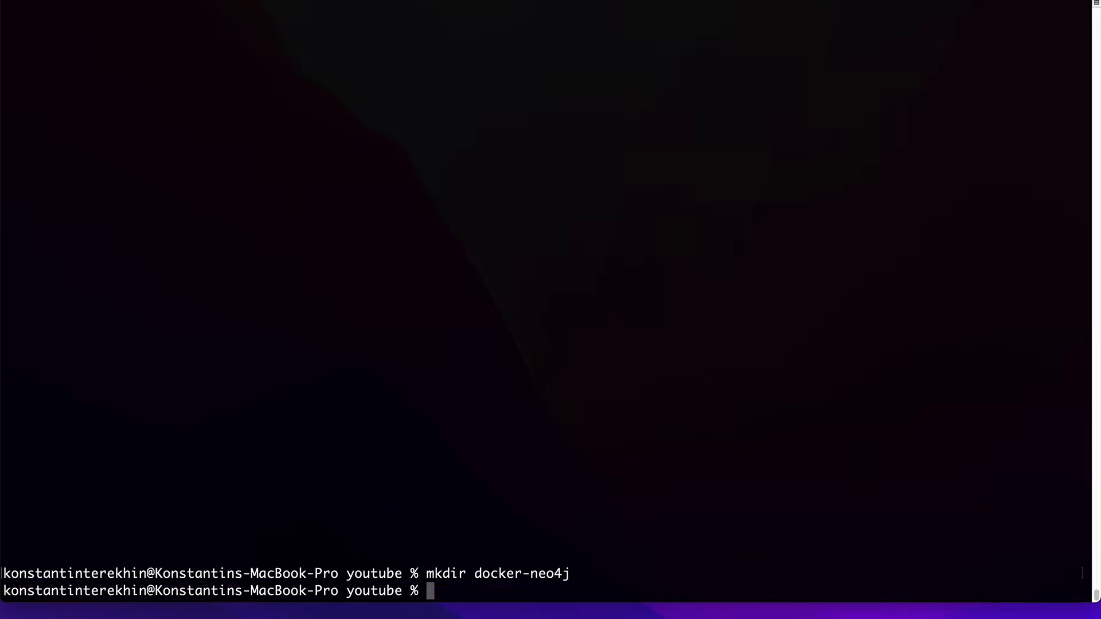
type("cd")
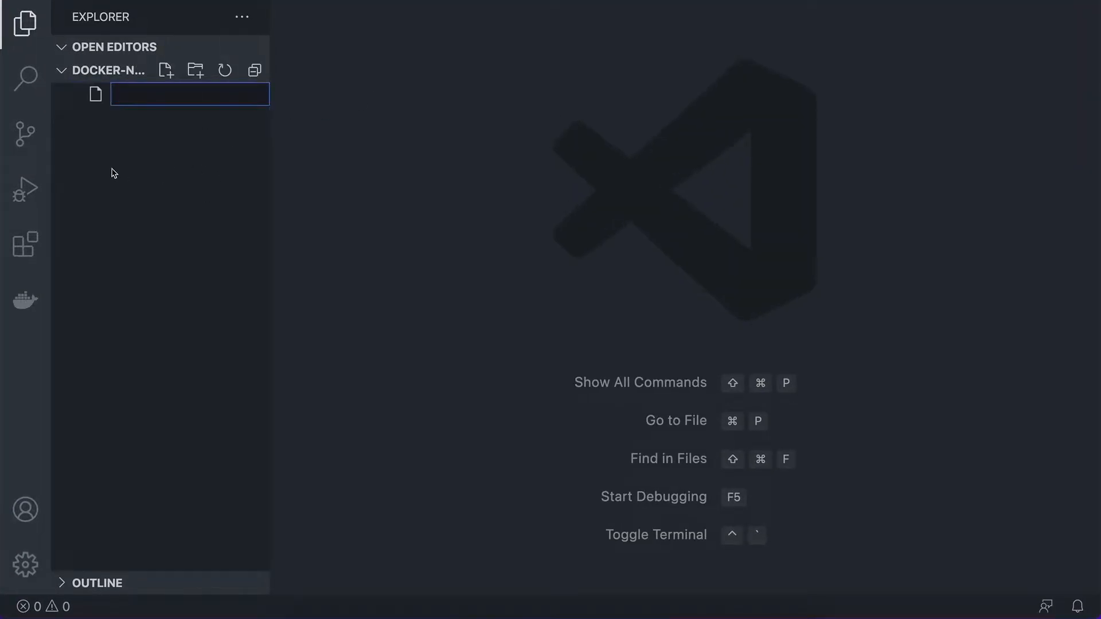
Create docker-compose.yml declaring version 3.8 and a neo4j service.
type("docker-comp")
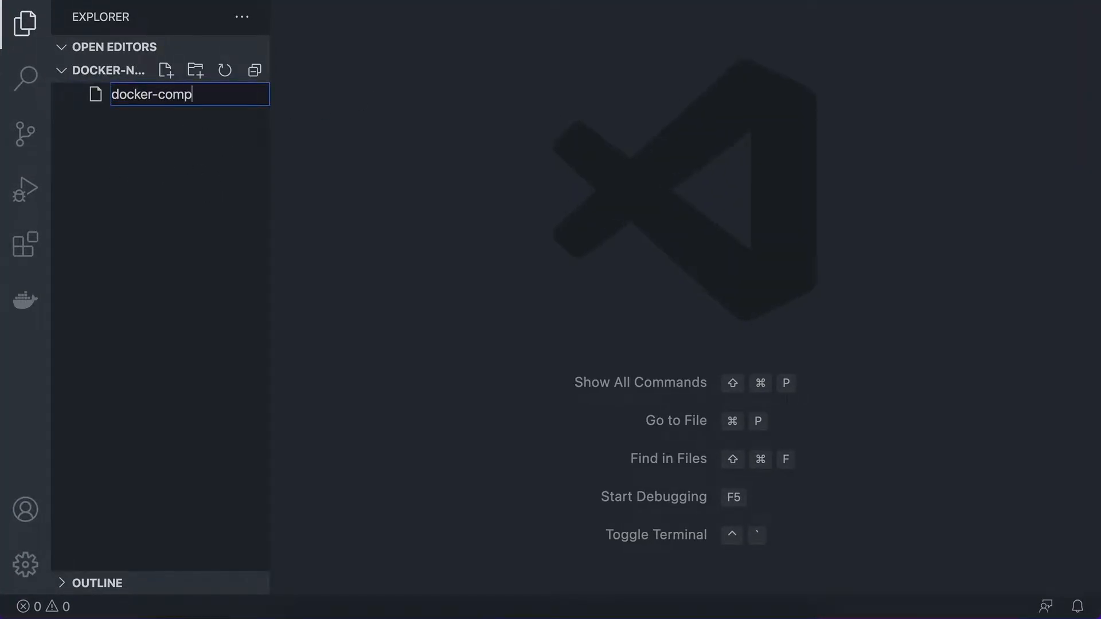
type("ose.yml")
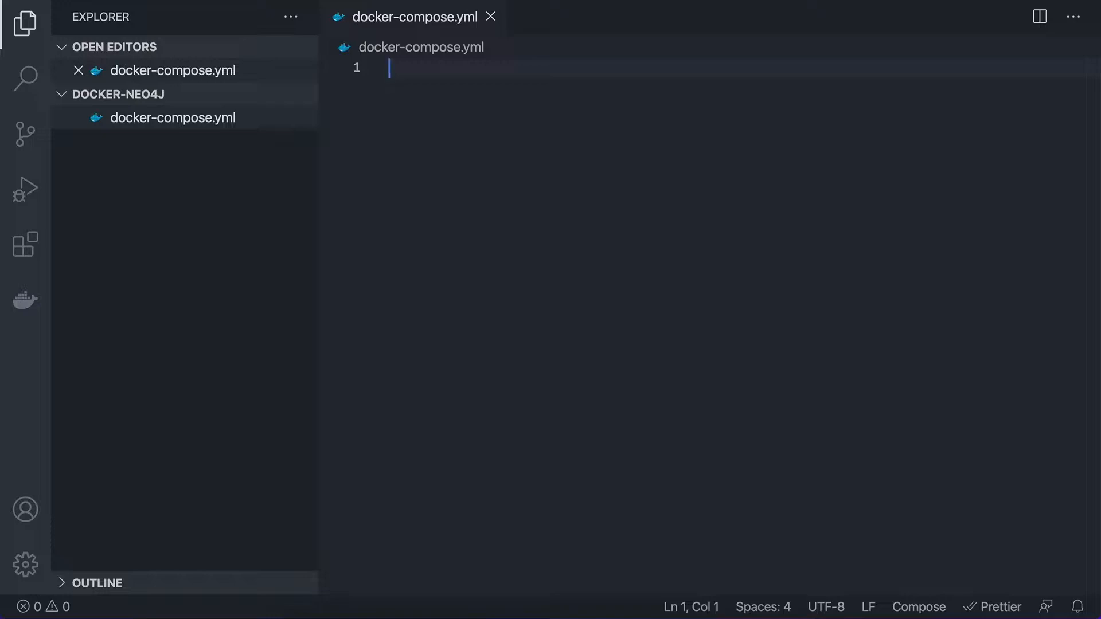
type("vr")
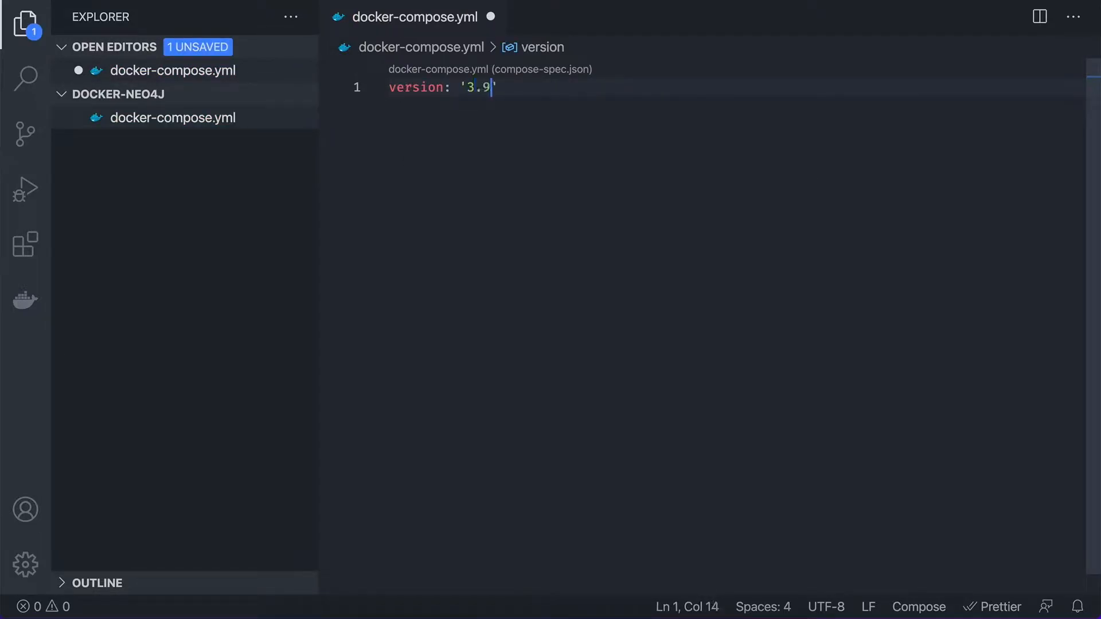
type("services:")
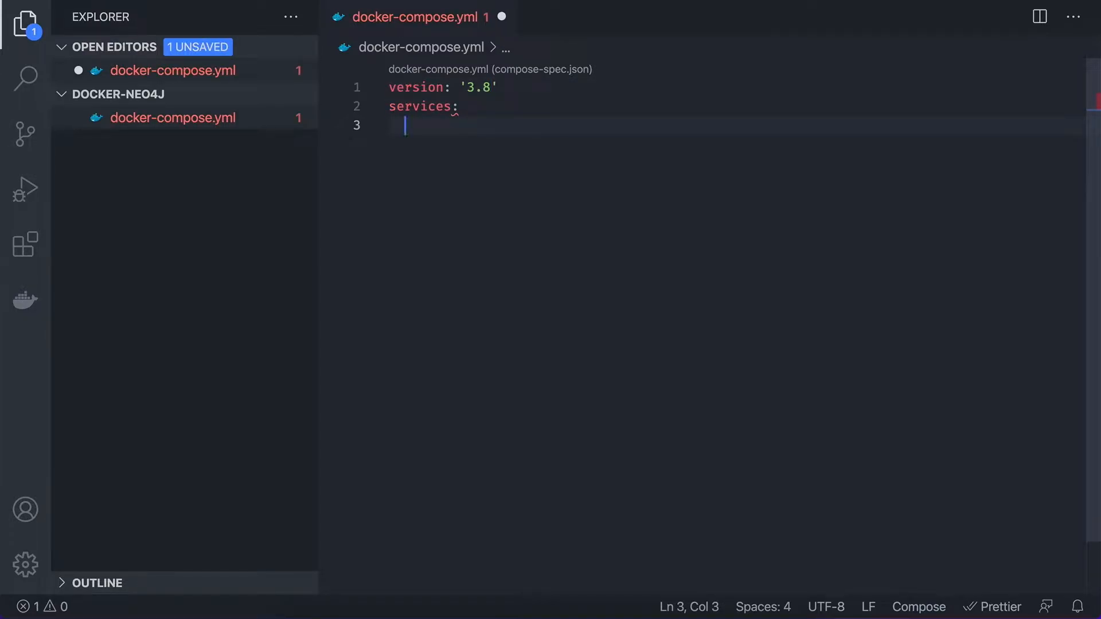
type("neo4j:")
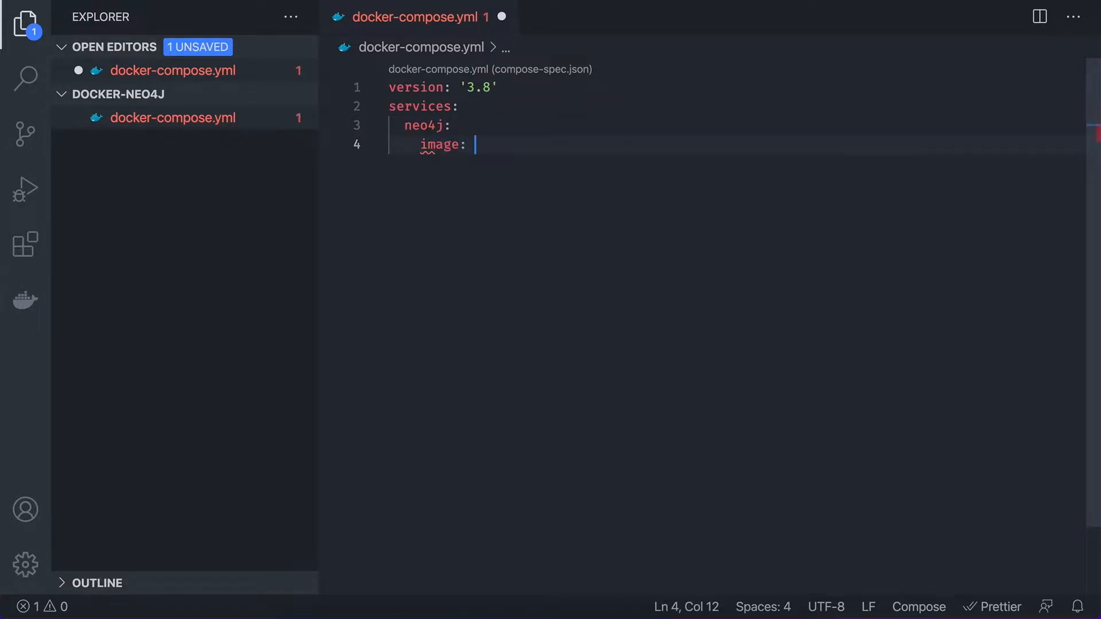
Set the service image to neo4j:4.4.3-community, copying the tag from Docker Hub.
type("neoj")
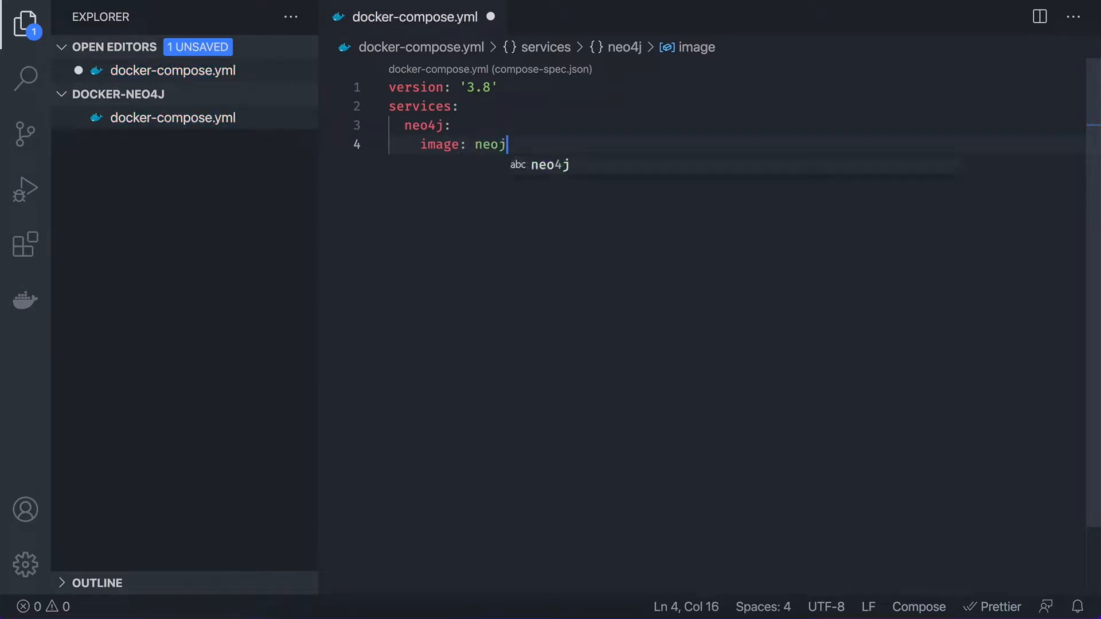
type("4j:")
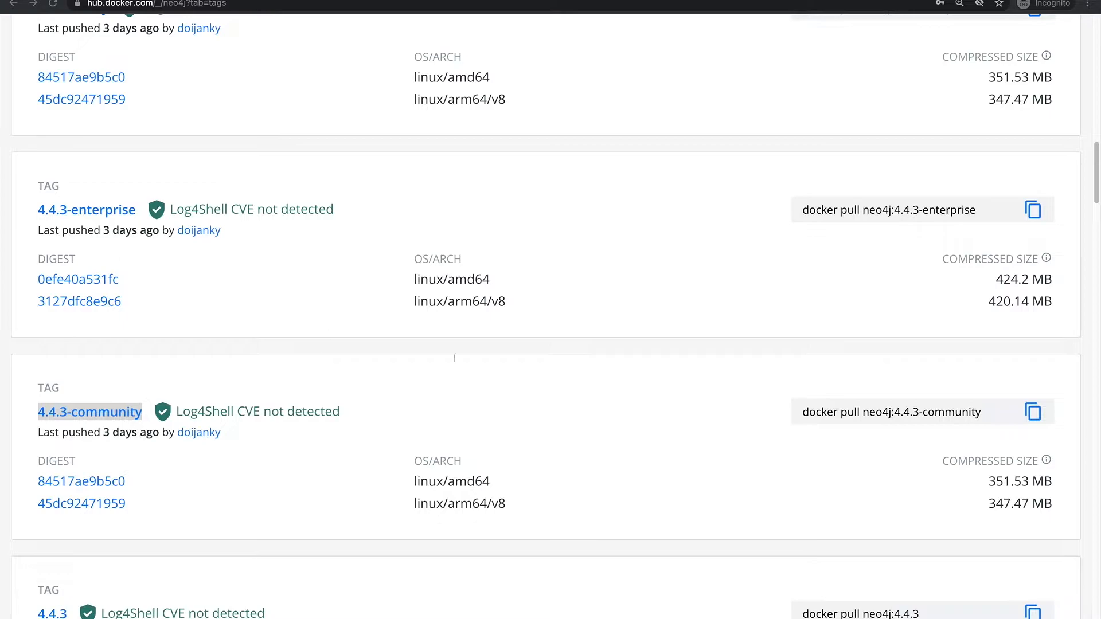
right_click(90, 412)
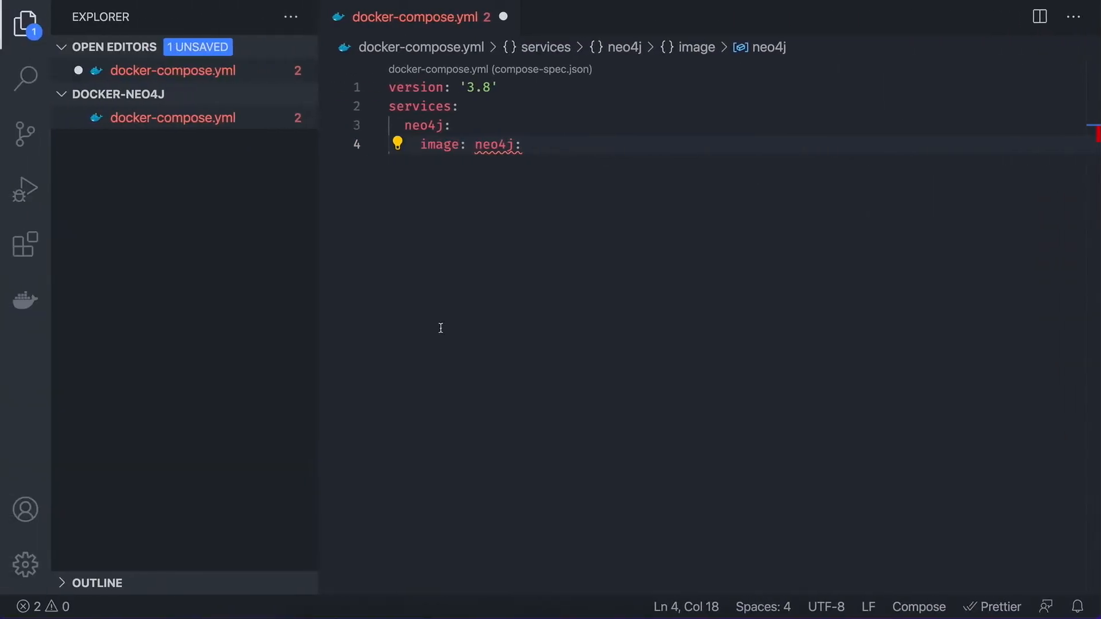
type(":4.4.3-community")
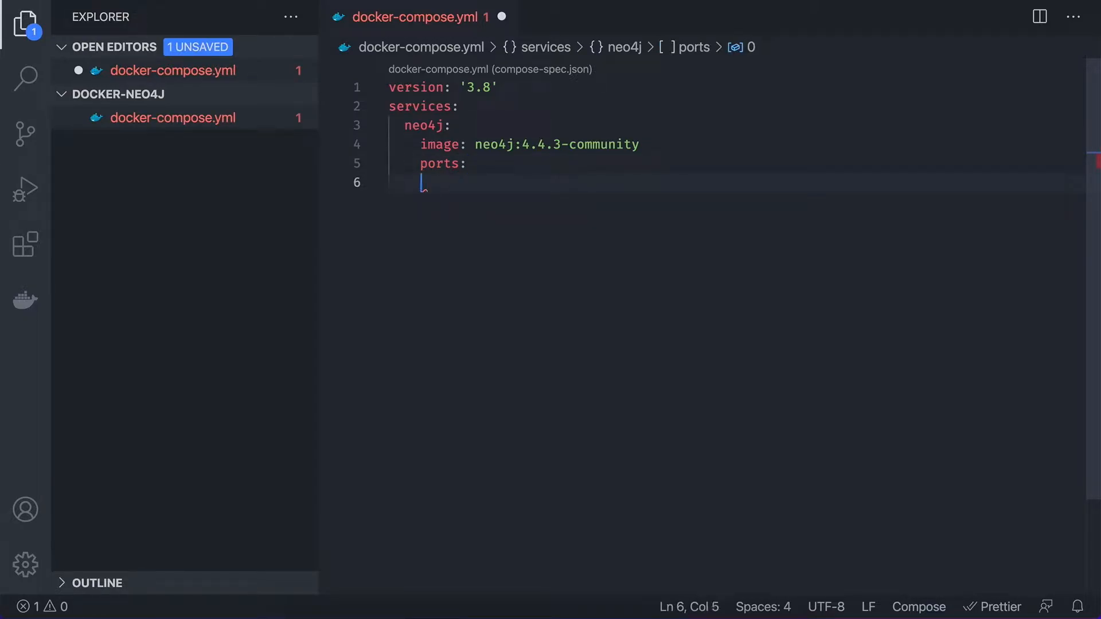
Add a ports entry mapping host 7888 to the container's 7474.
type("-")
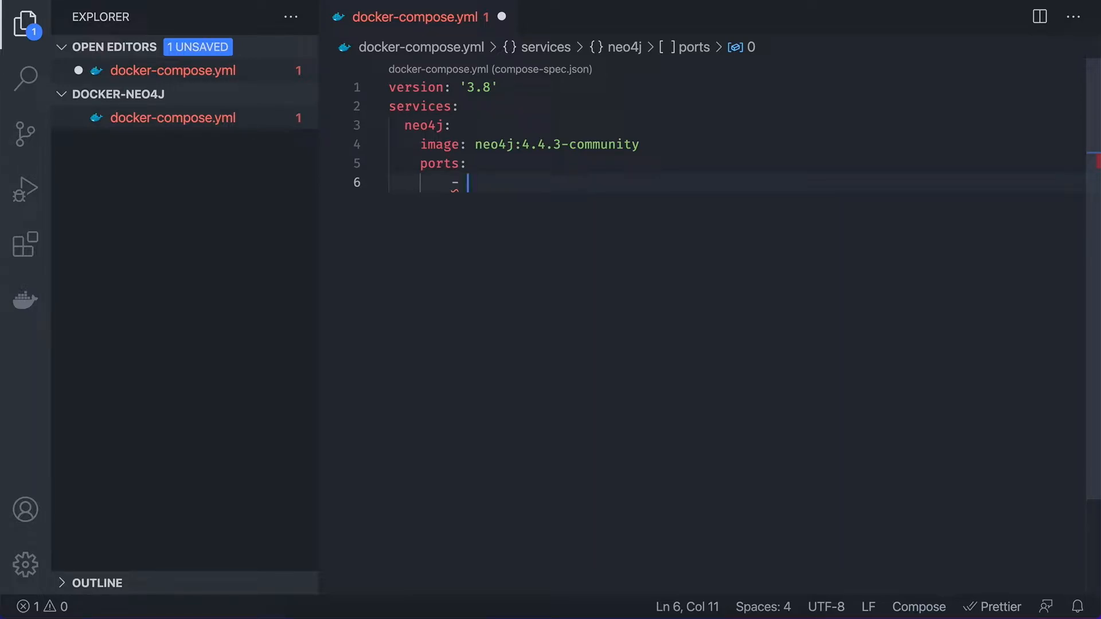
type("7474")
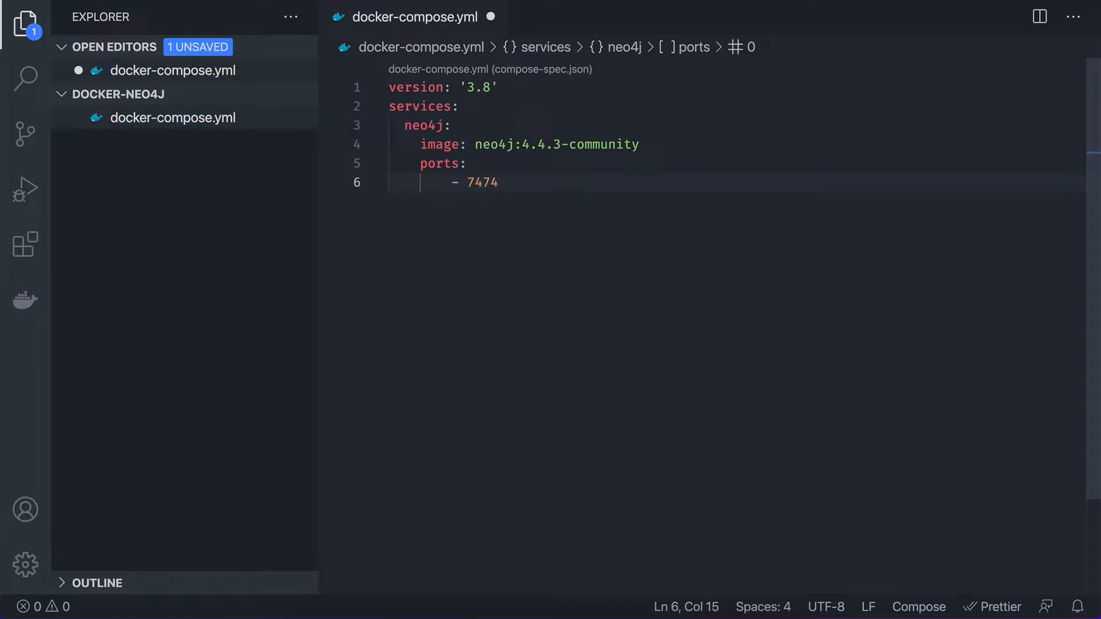
type(":")
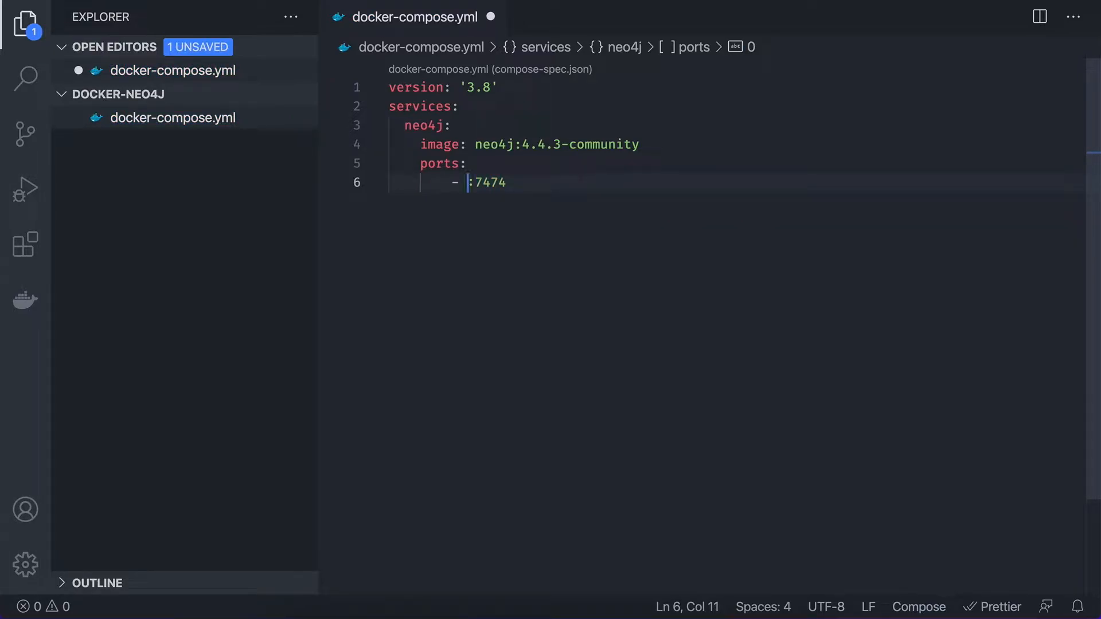
type("788")
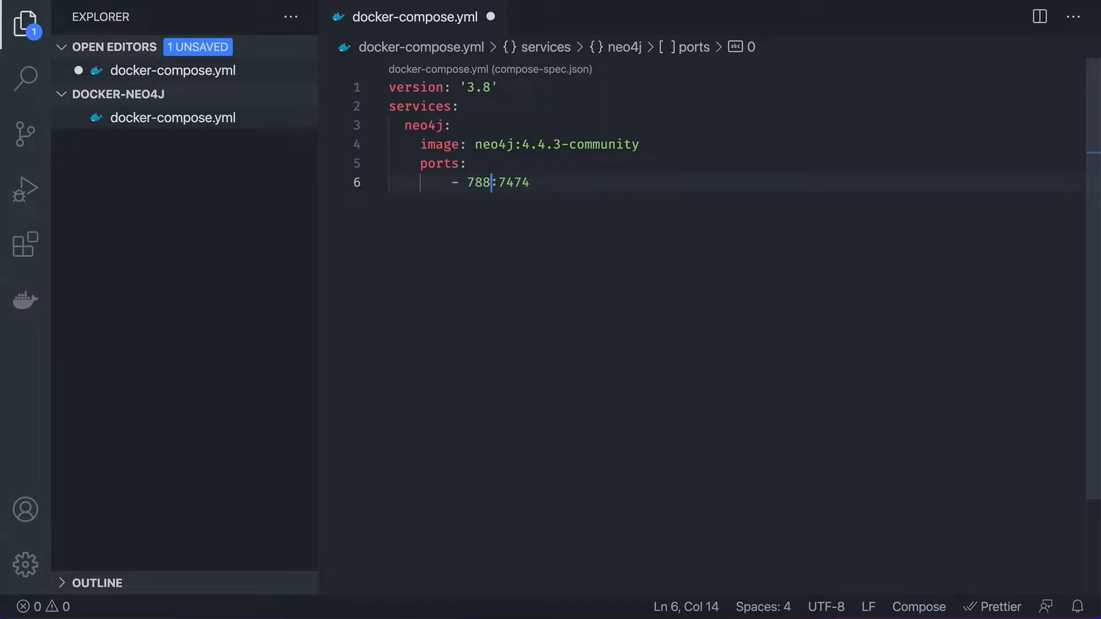
type("7")
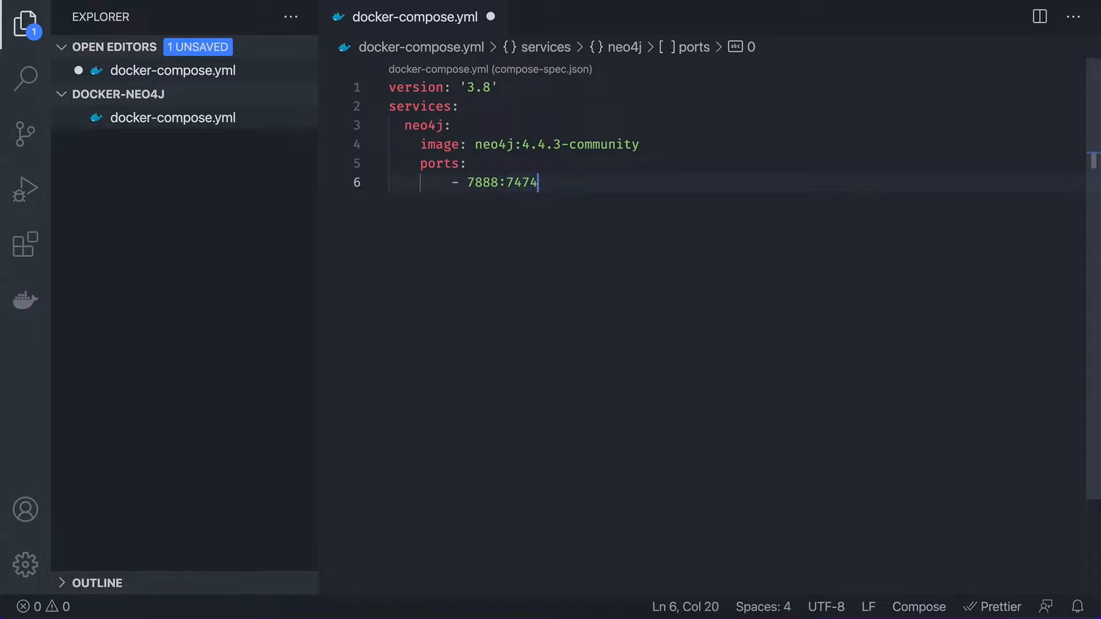
Add a second port mapping 7999:7687, fixing a stray quote, and save.
key("Enter")
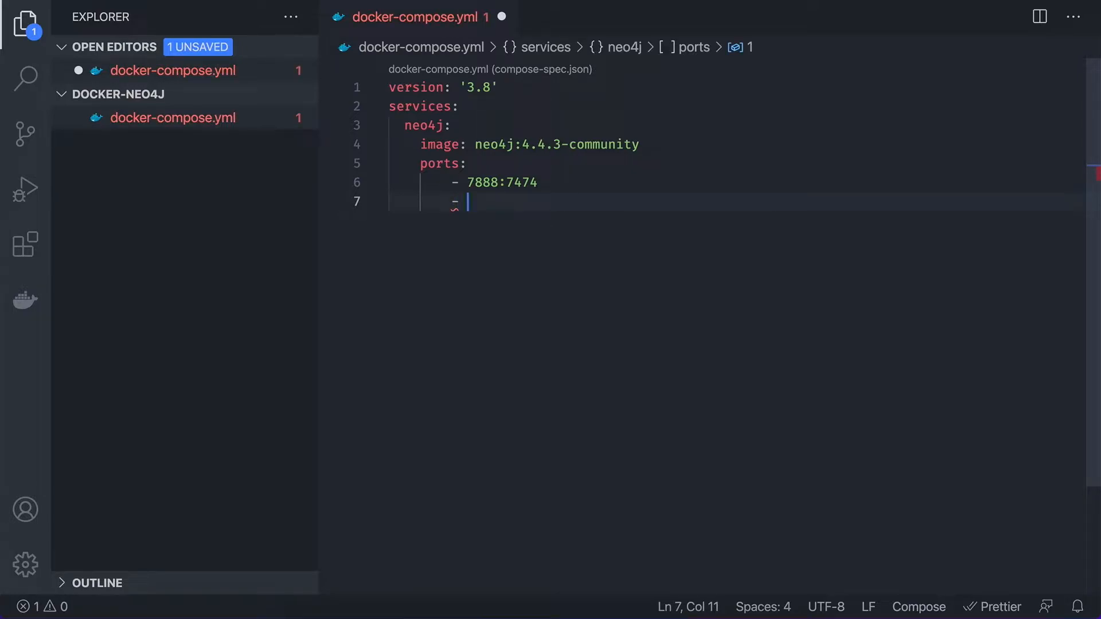
type("7687")
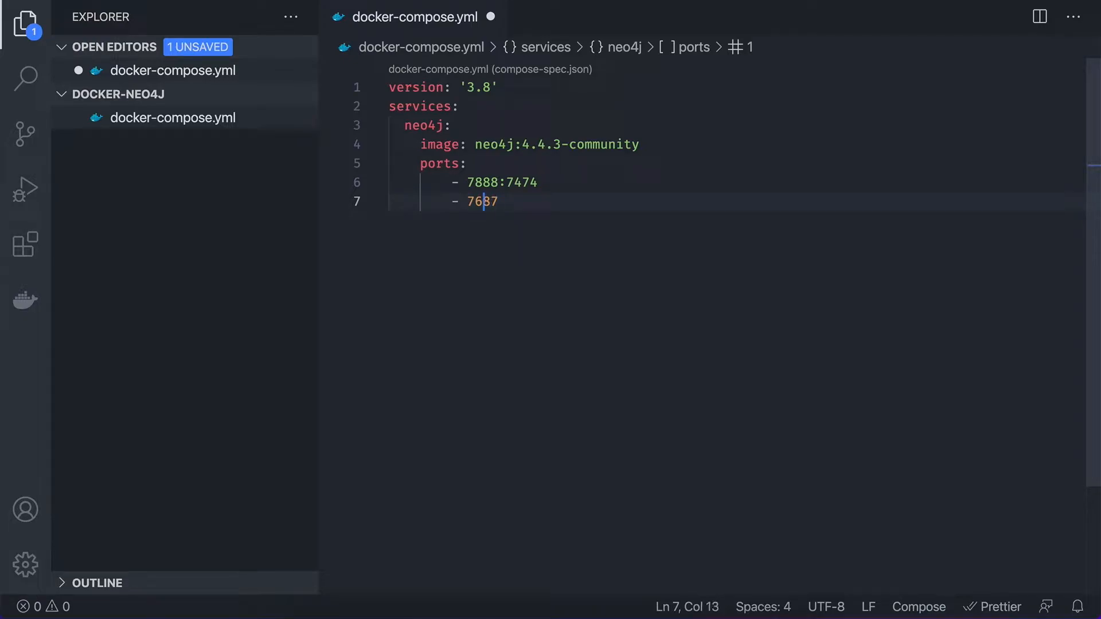
type("\"")
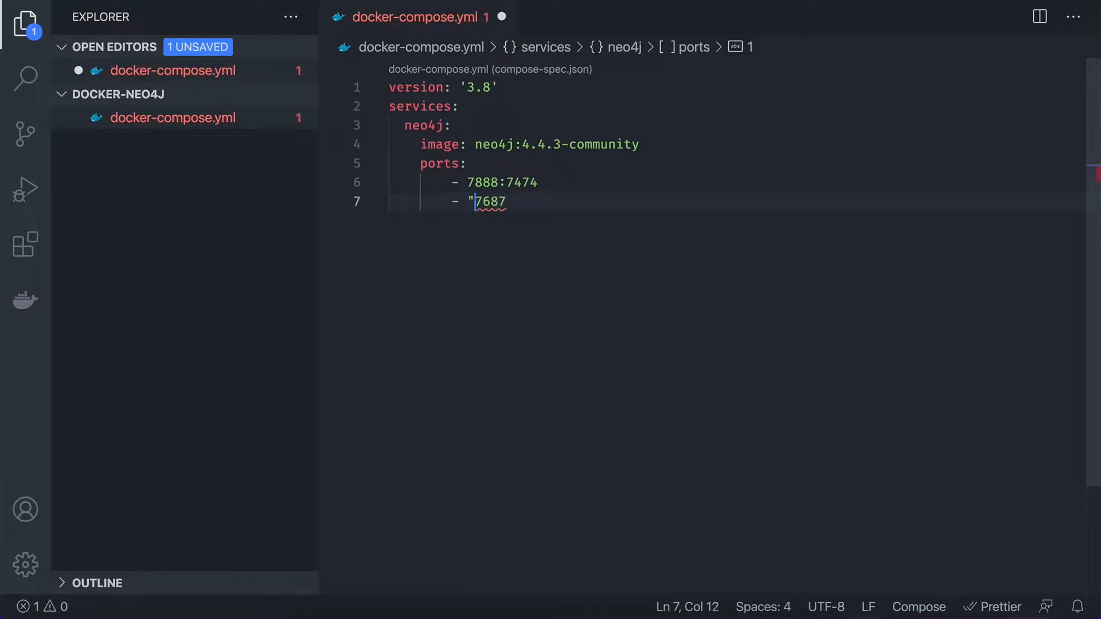
key("Backspace")
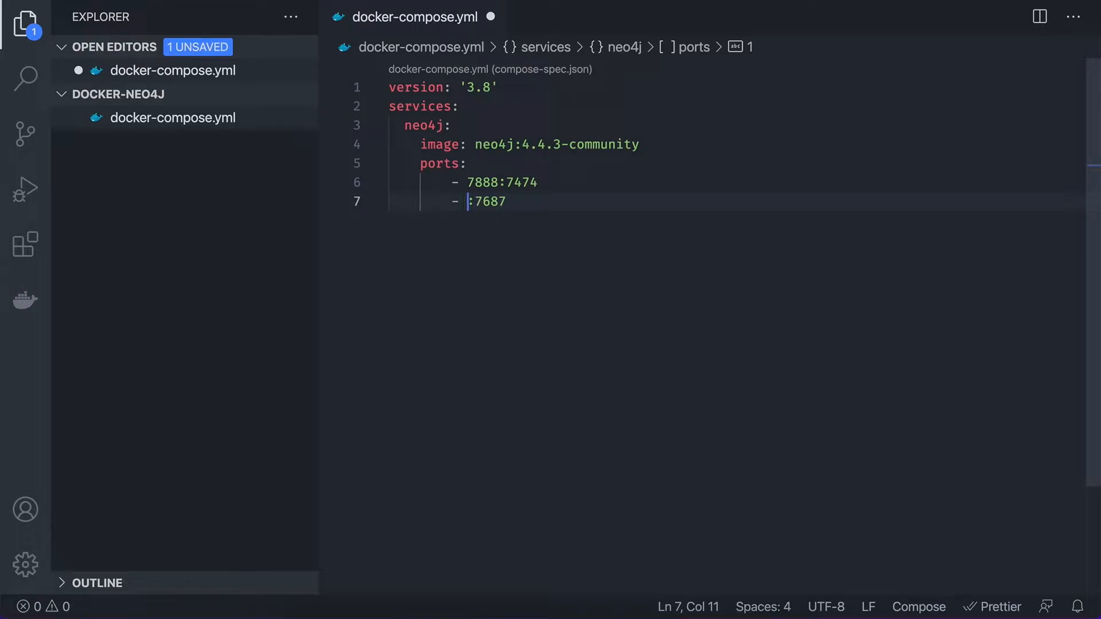
type("7999")
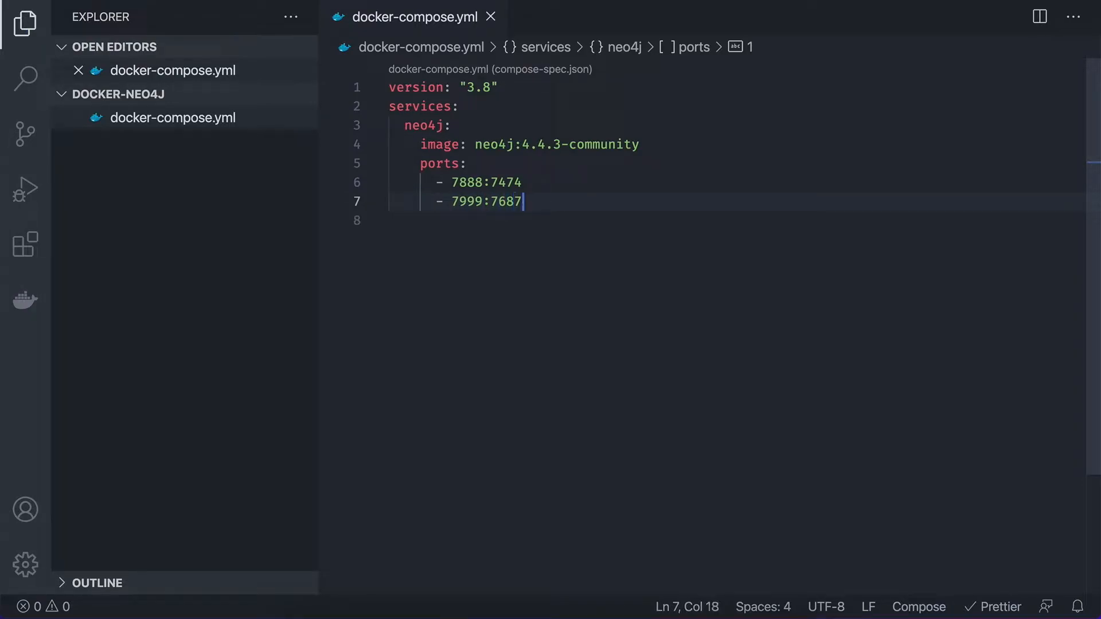
Add restart: unless-stopped to the neo4j service and start an outdented new line.
key("Enter")
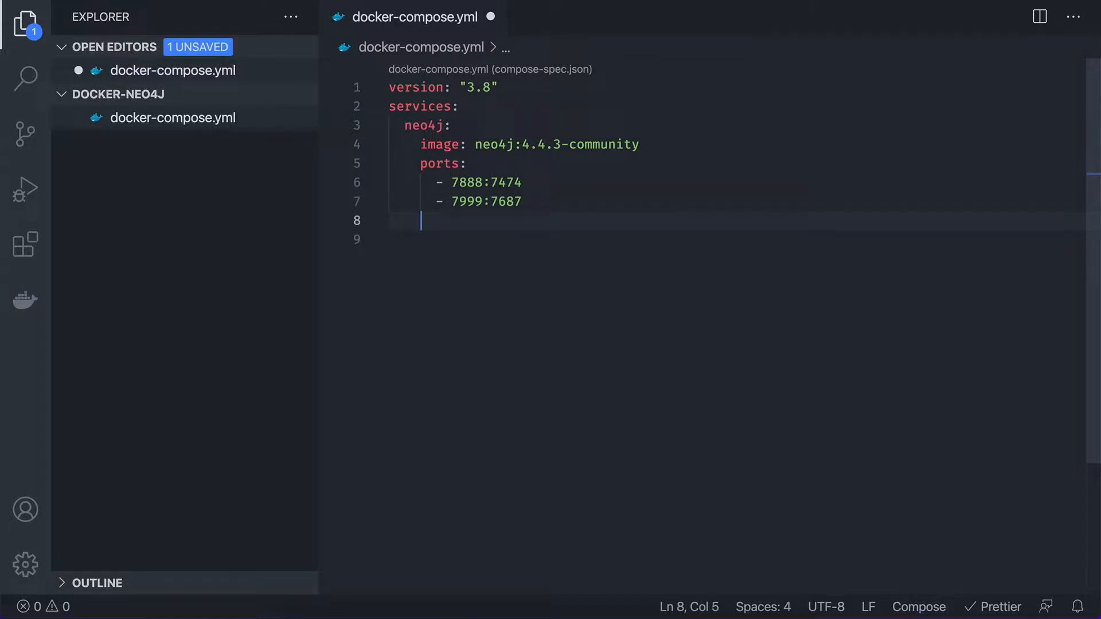
type("restart:")
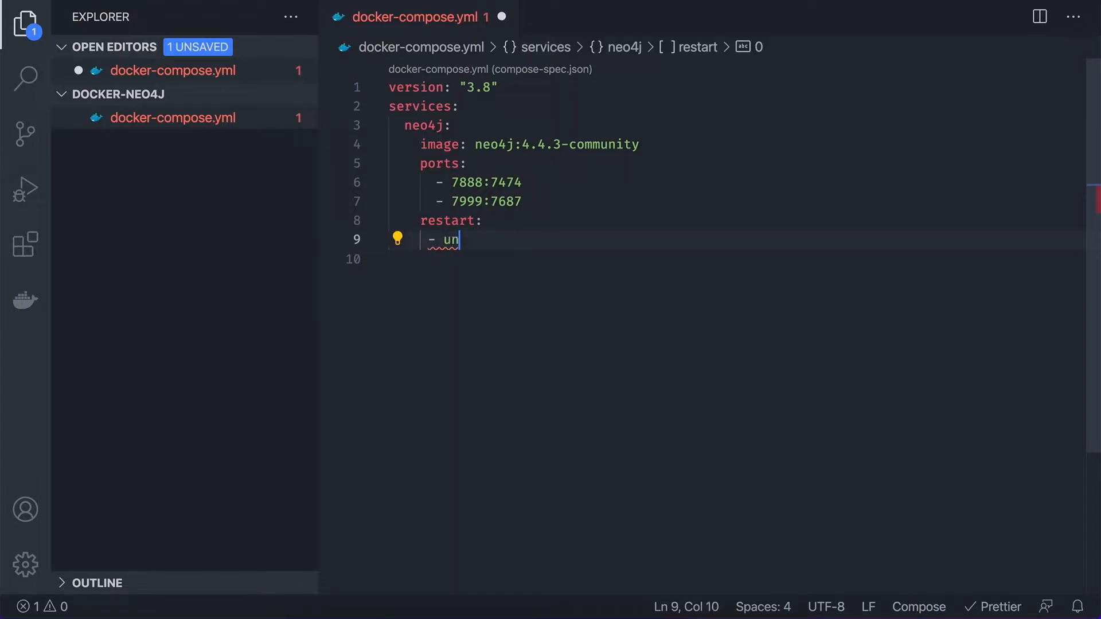
type("less-s")
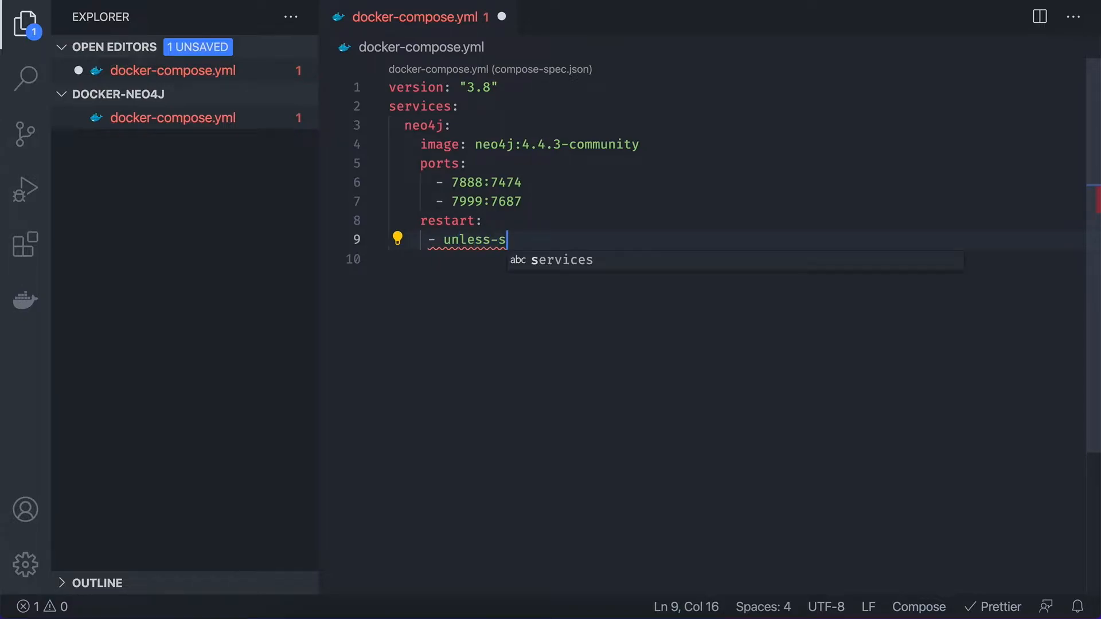
type("topped")
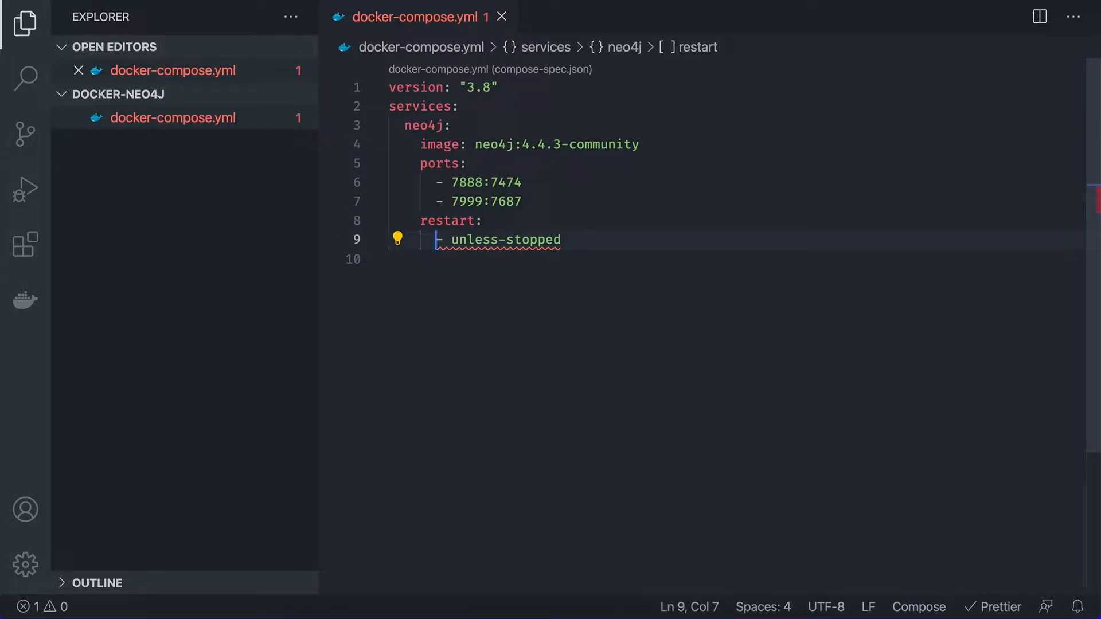
mouse_move(589, 192)
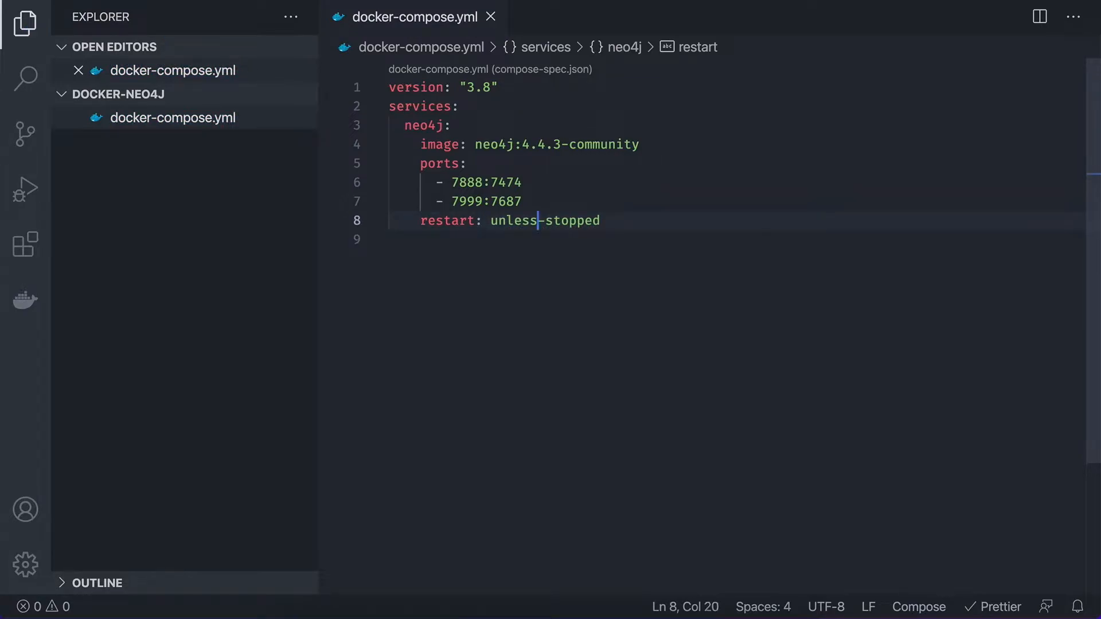
key("enter")
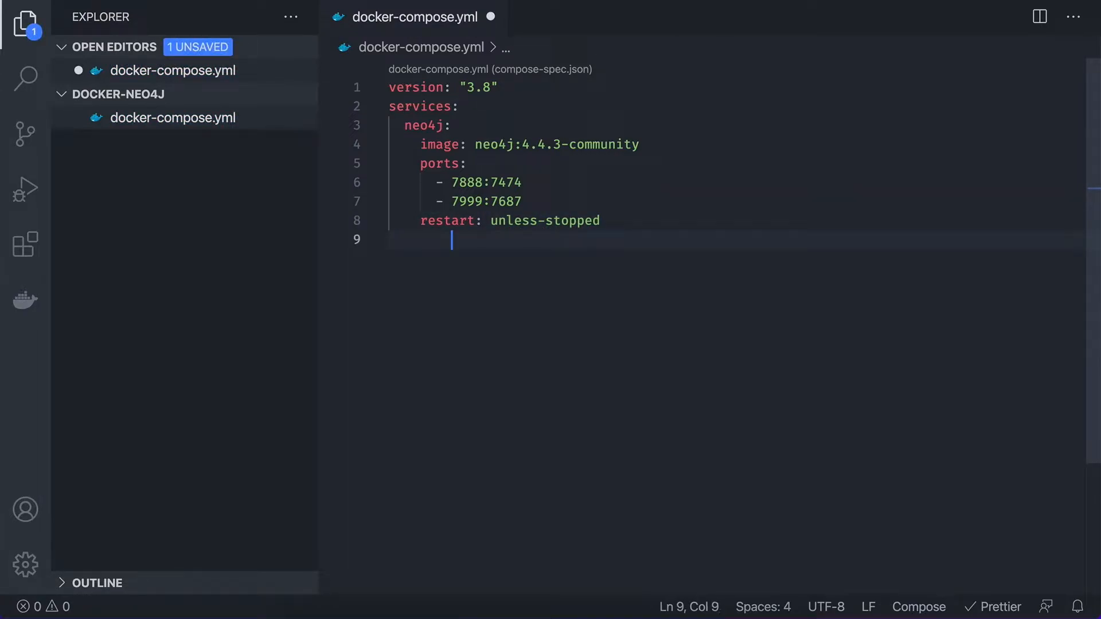
key("Home")
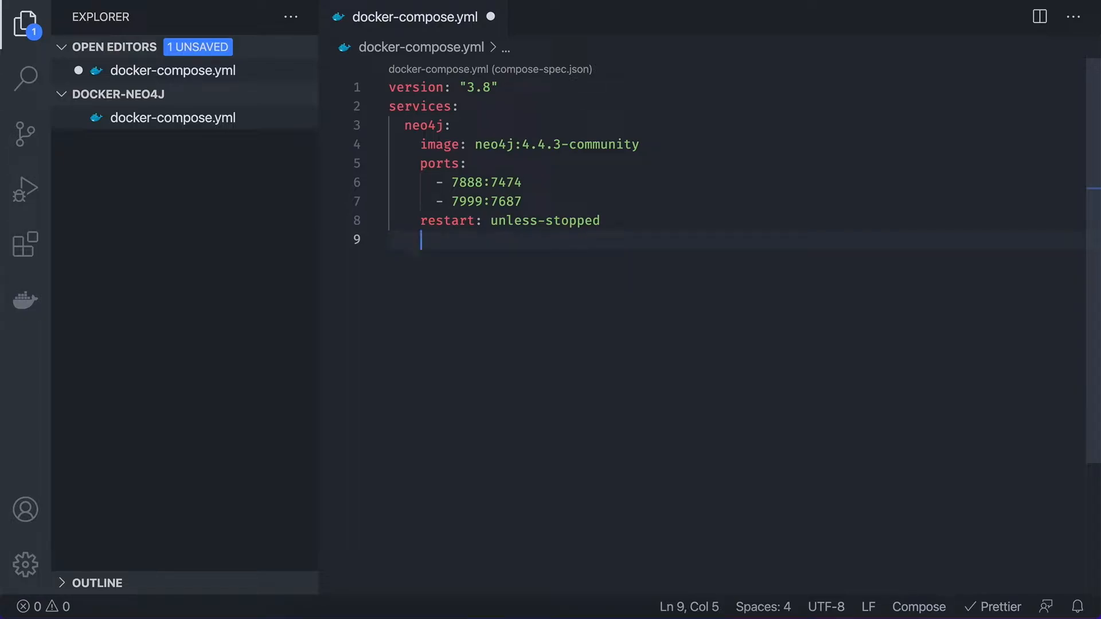
type("environment:")
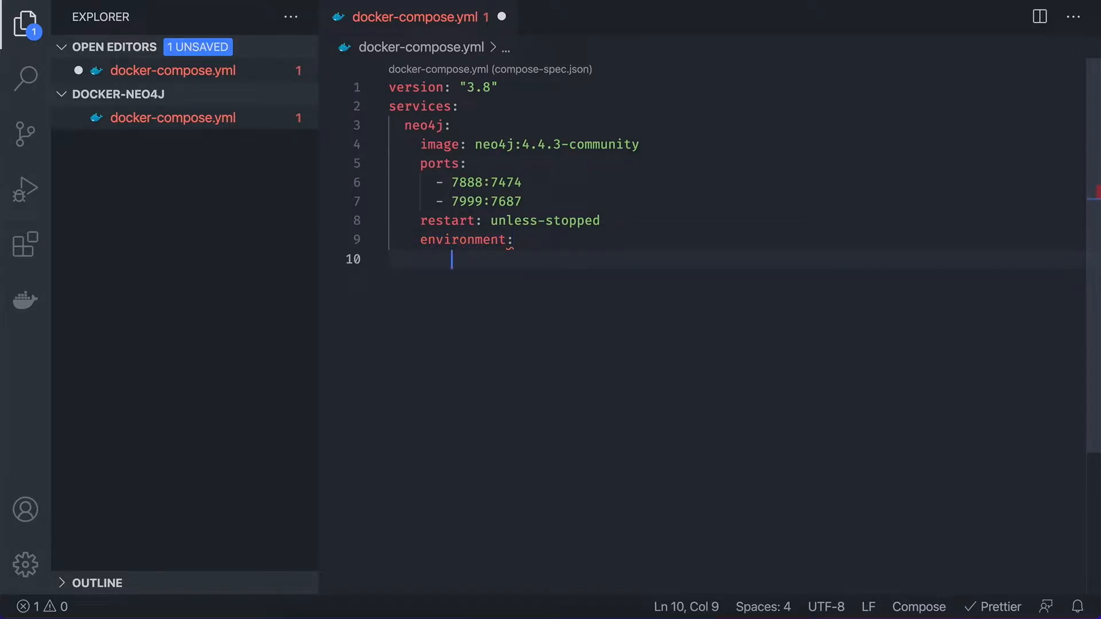
type("-")
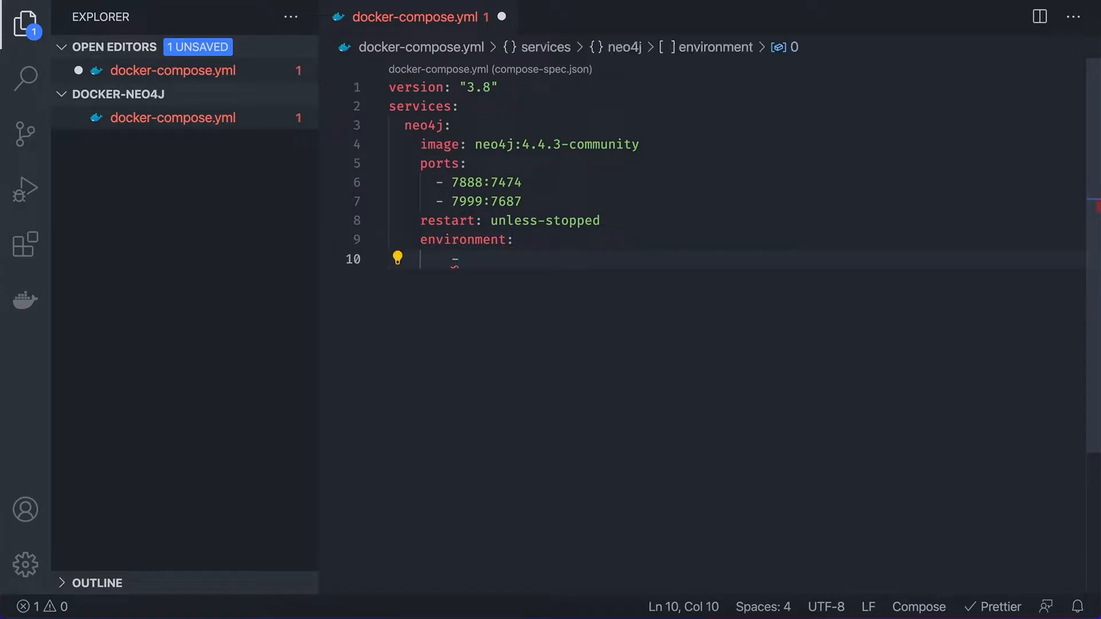
type("NEO")
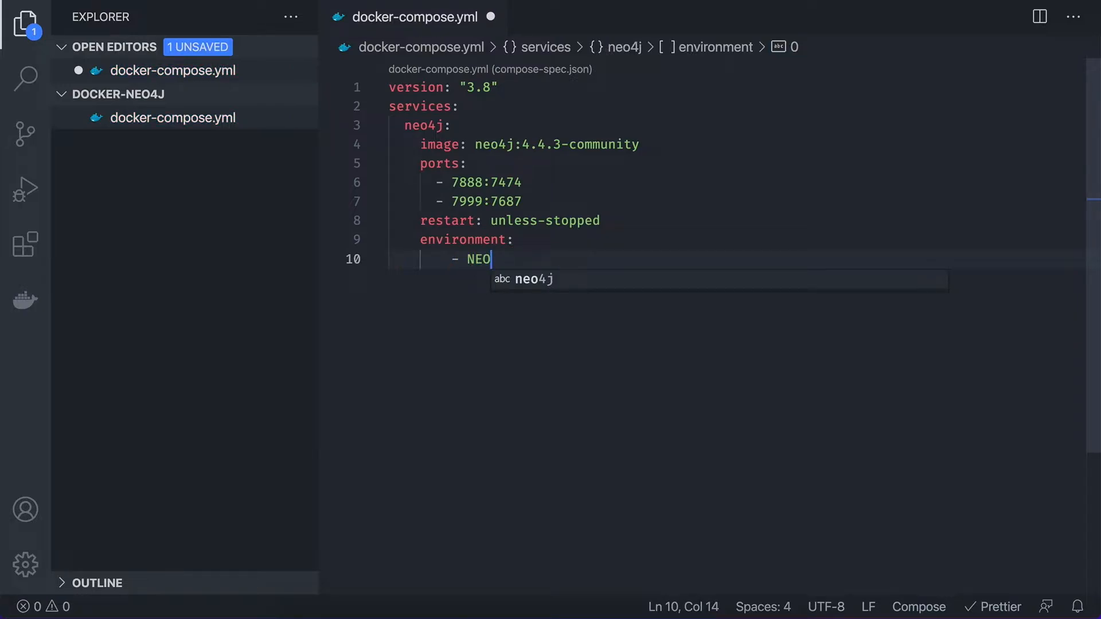
type("4J_A")
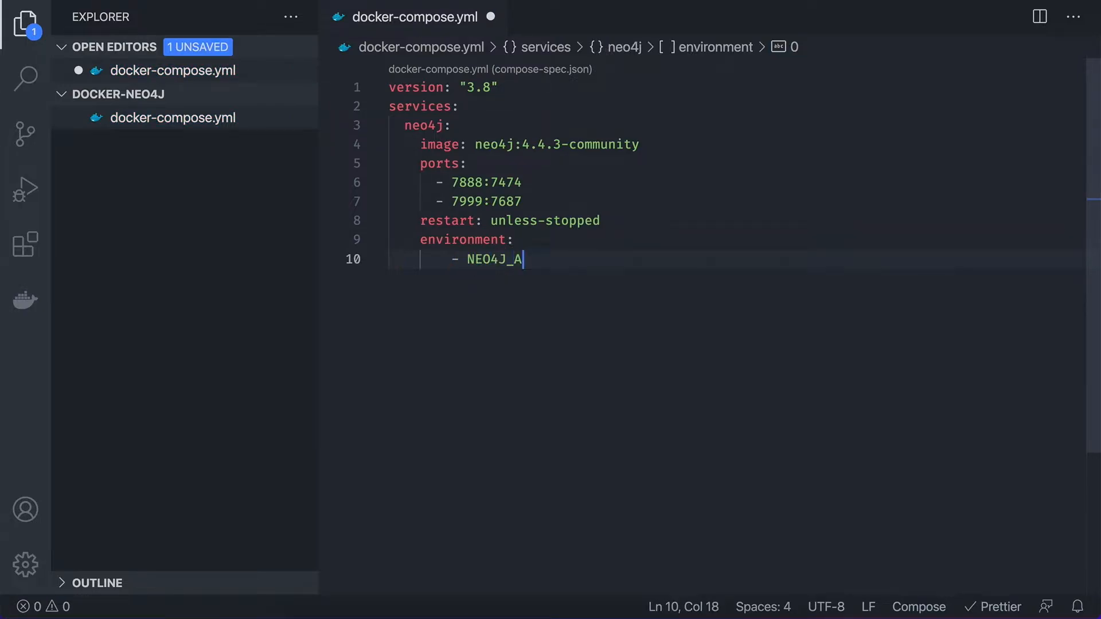
type("UTH=")
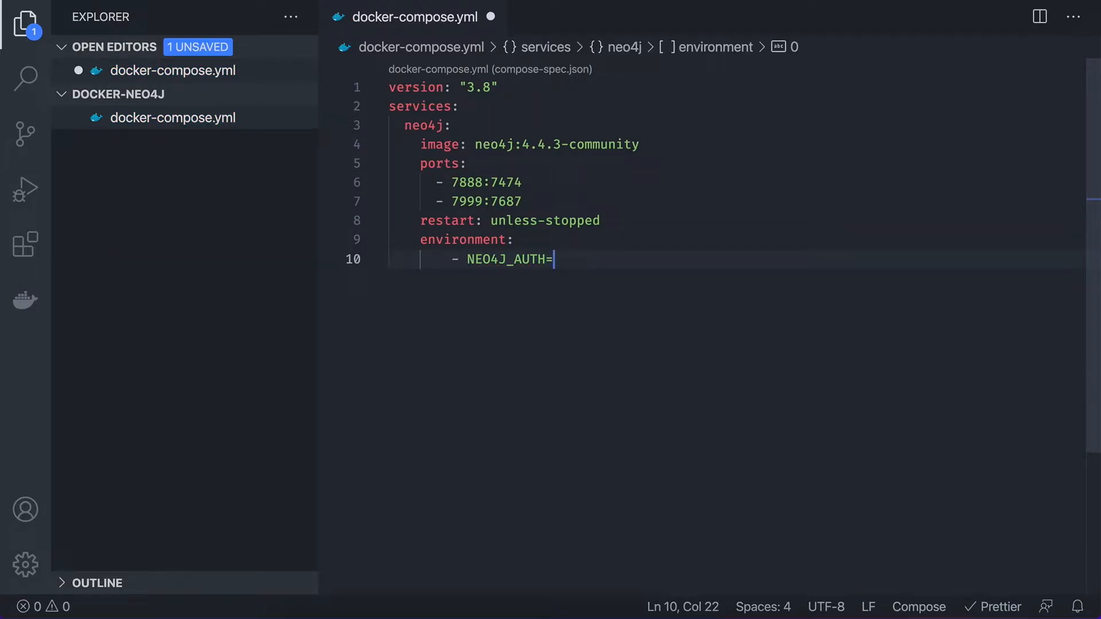
type("ne")
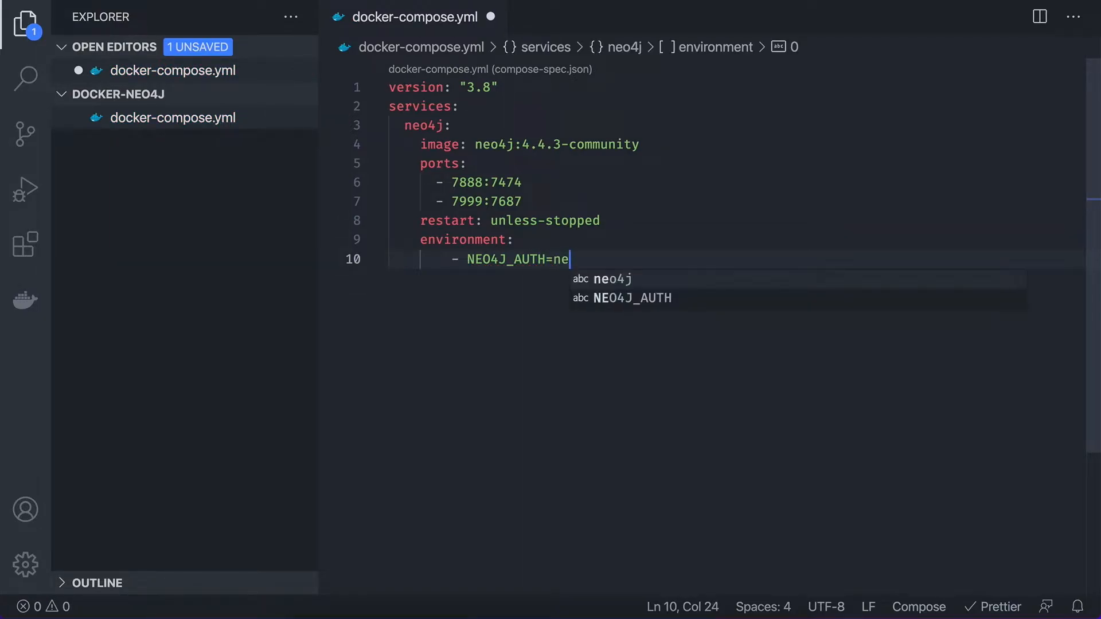
type("o4j/")
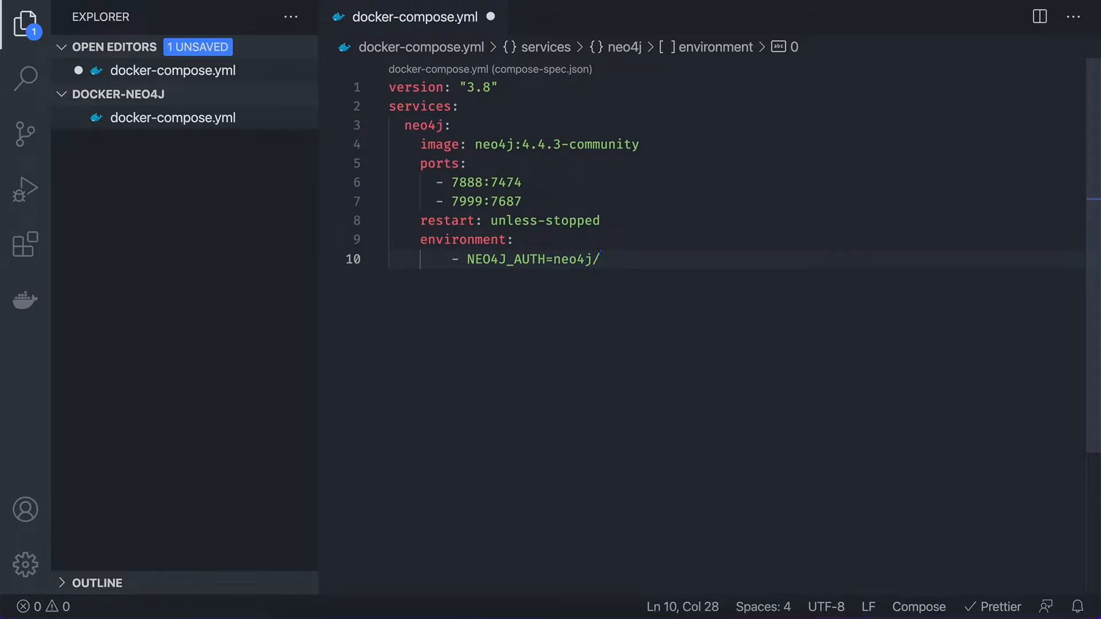
type("passw")
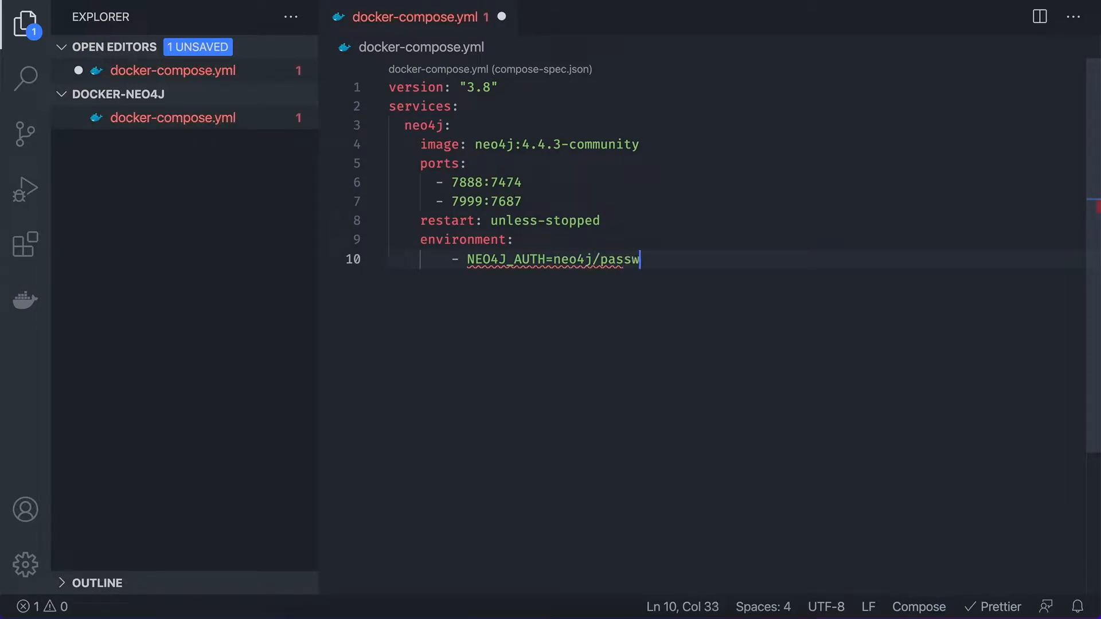
type("ord")
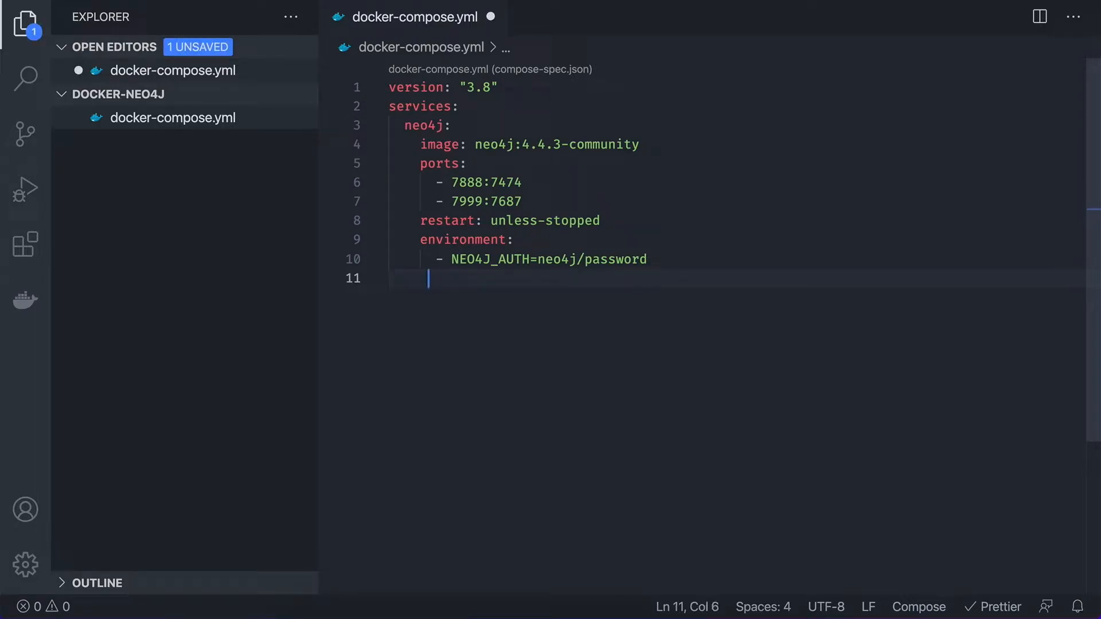
Add a volumes entry ./db/data:/data to persist the database, then save.
type("volumes:")
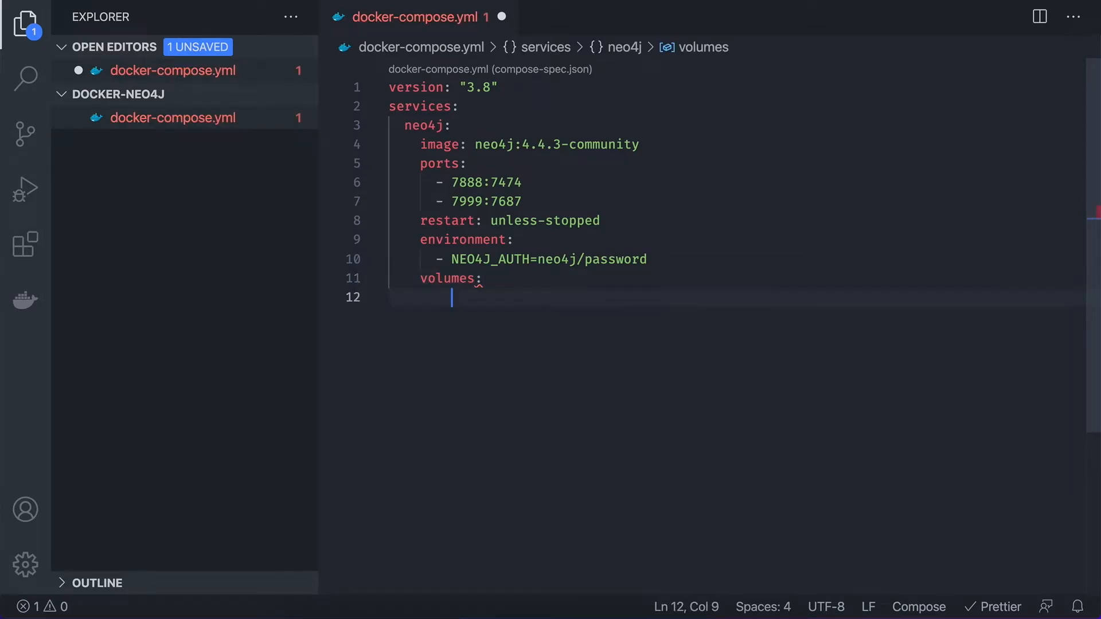
key("Backspace")
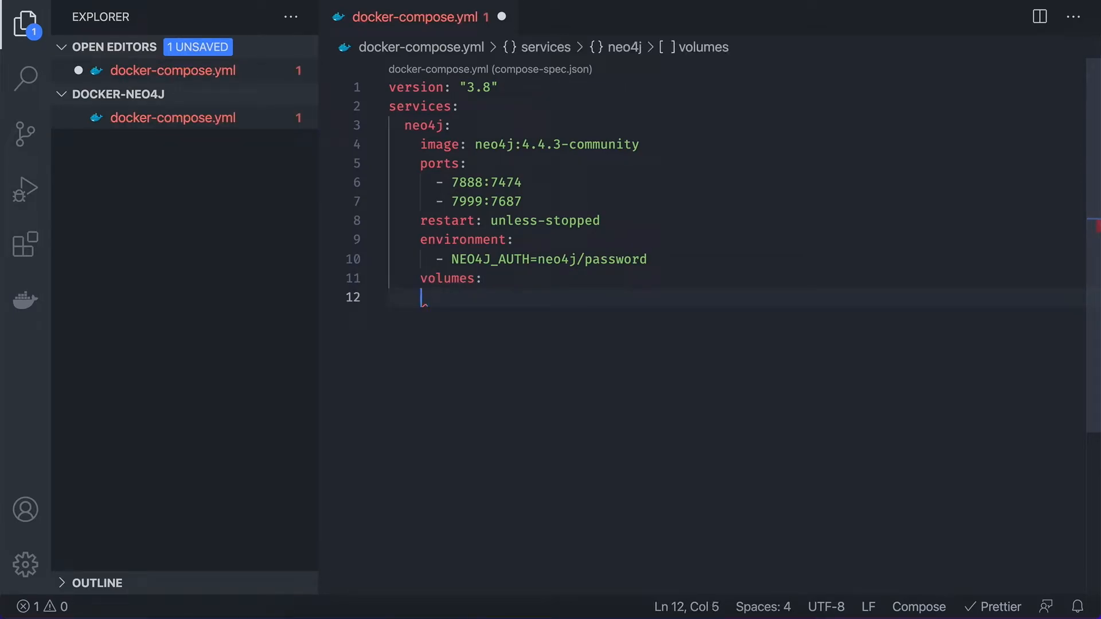
type("-")
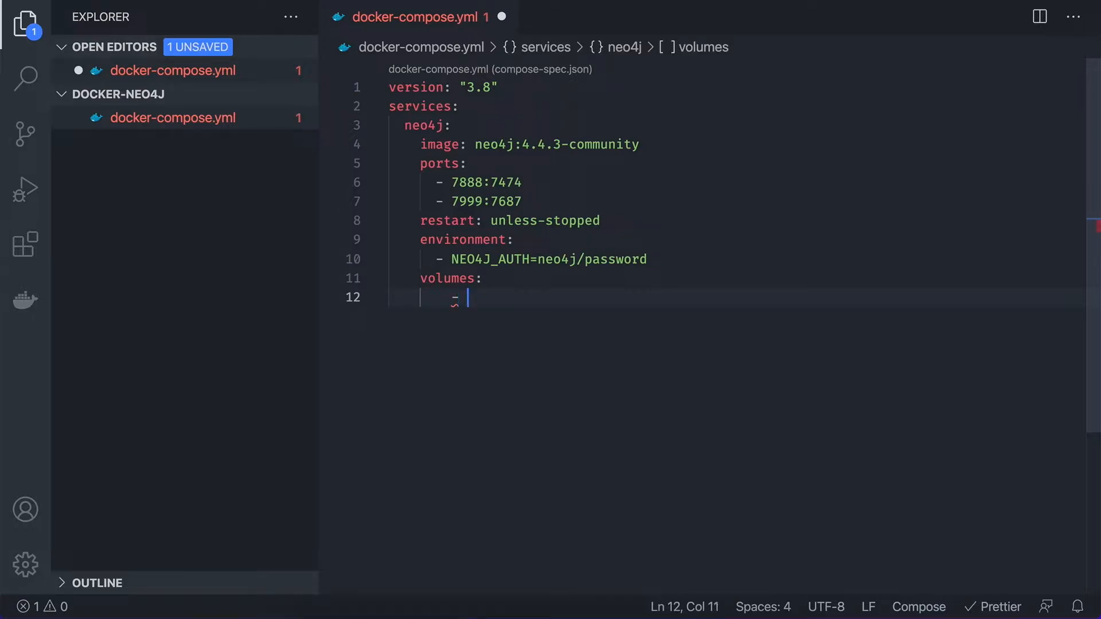
type("/data")
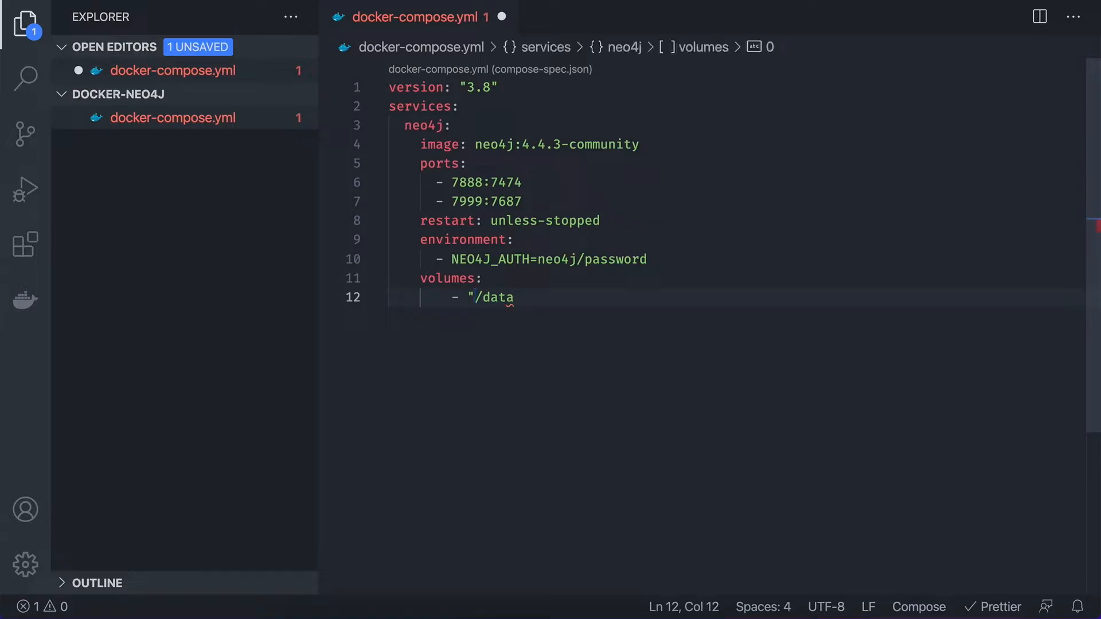
type("db")
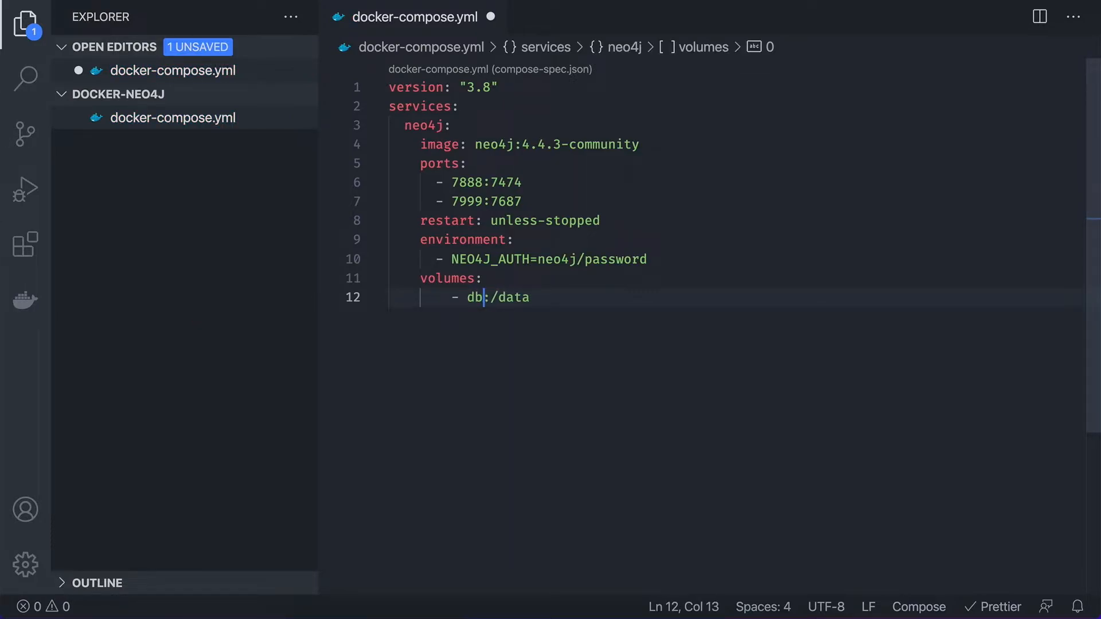
type("./db/data")
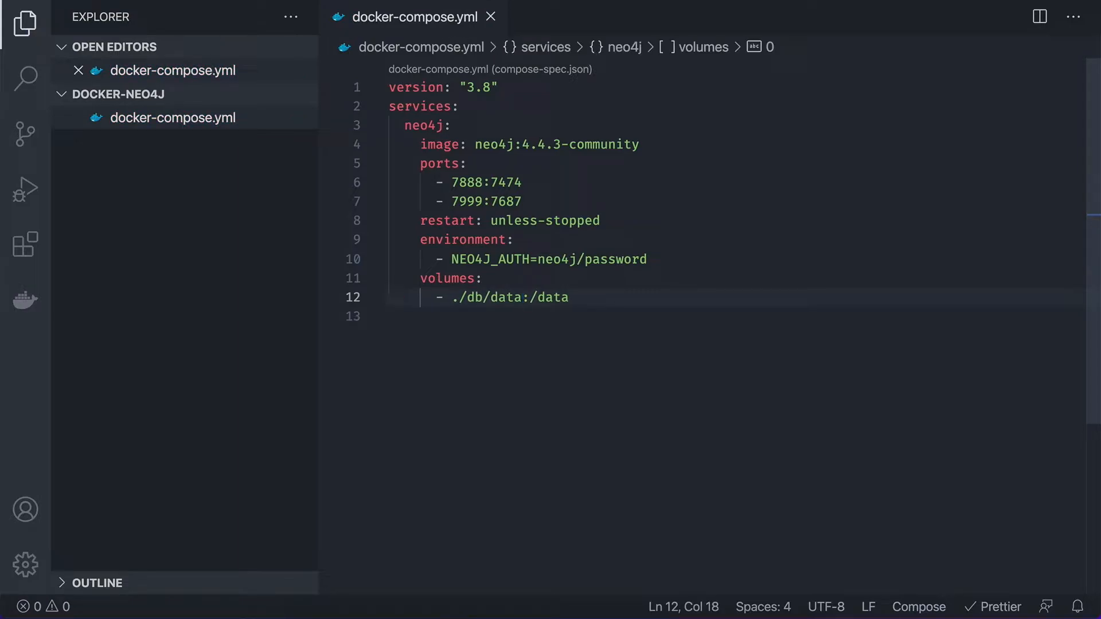
key("Enter")
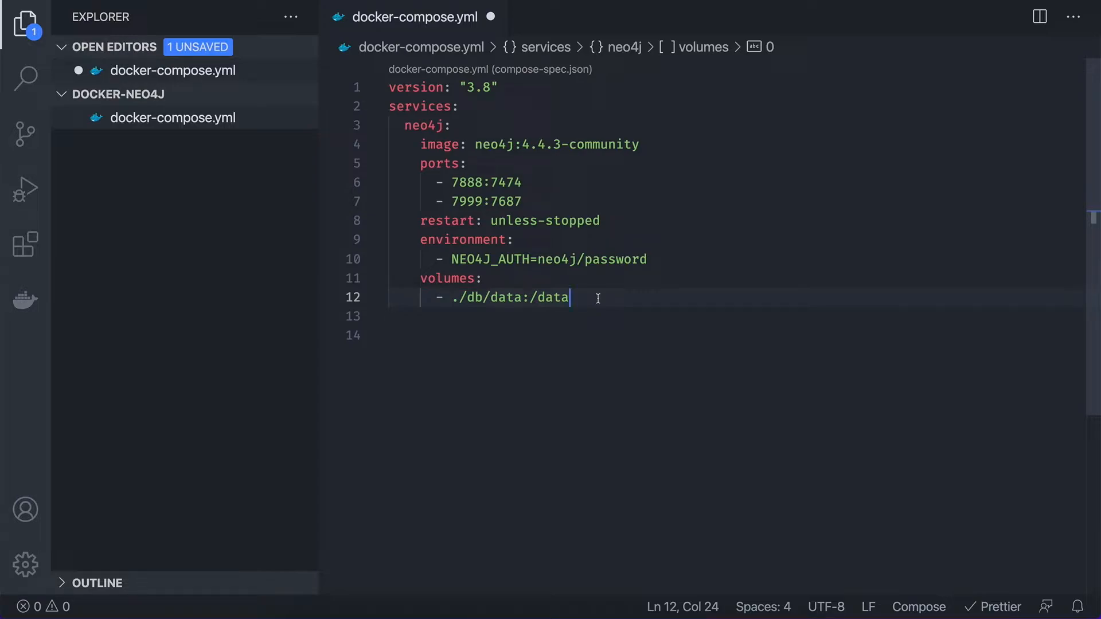
key("Enter")
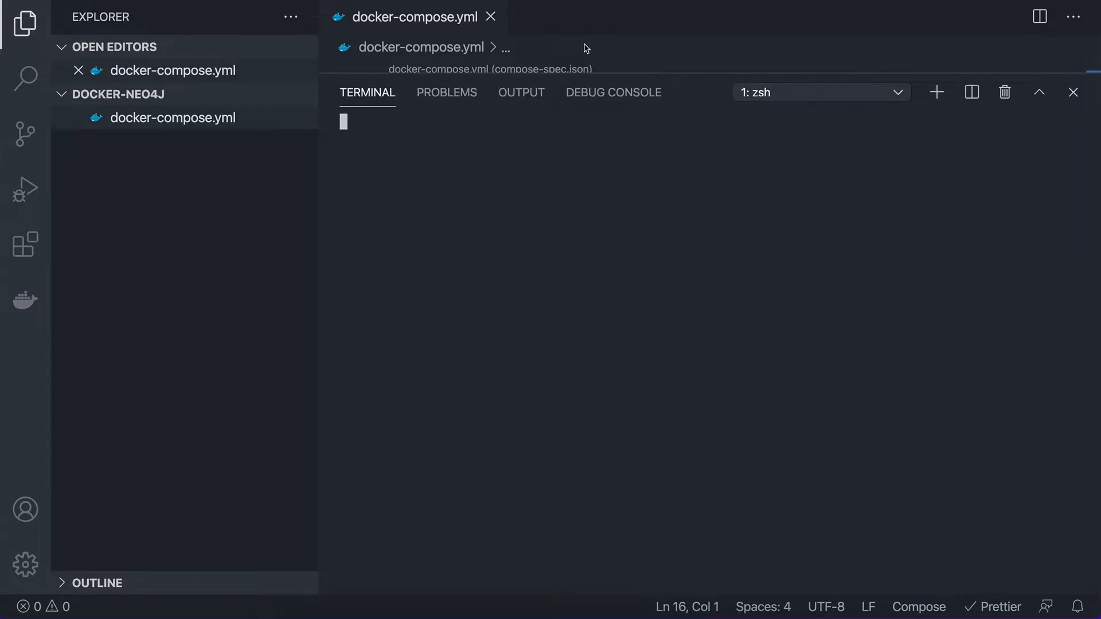
Run docker-compose up in the integrated terminal to start the Neo4j container.
left_click_drag(586, 84, 559, 407)
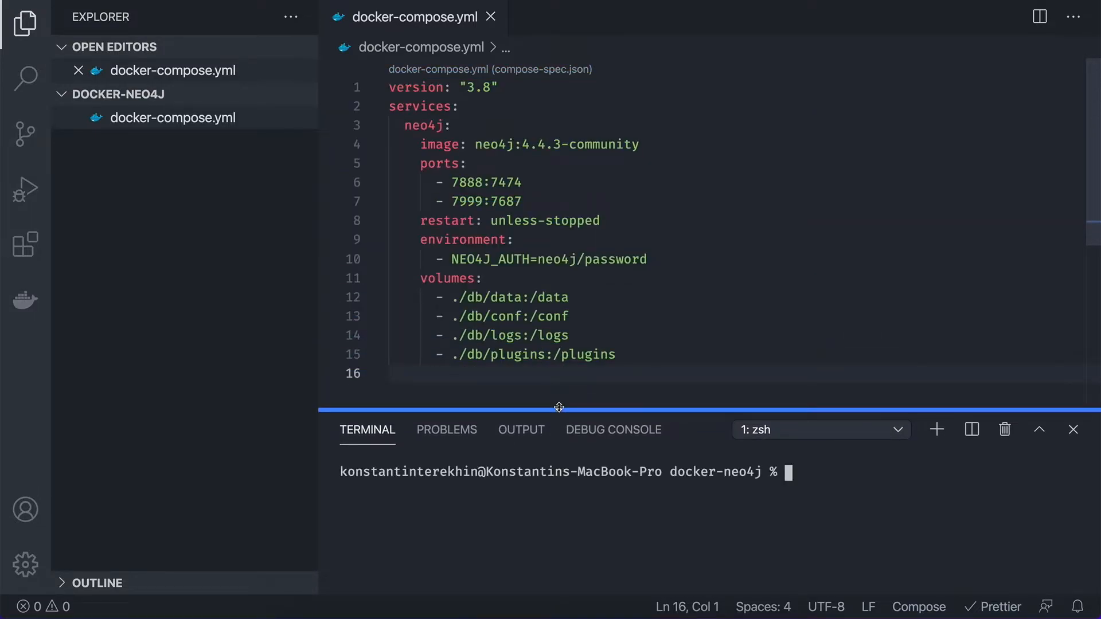
type("dock")
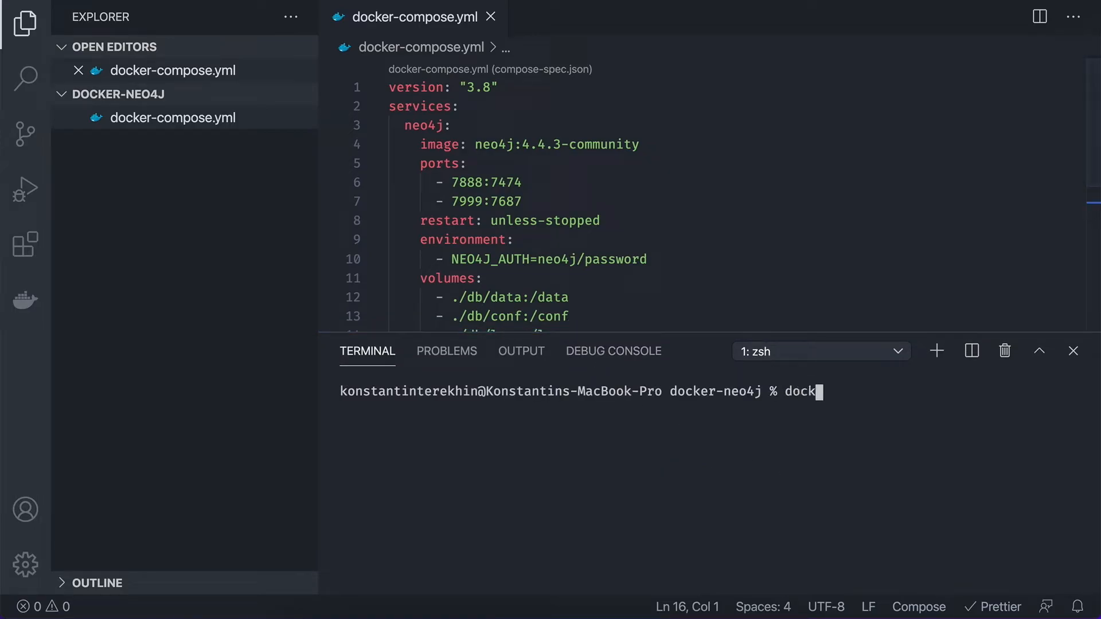
type("er-compose")
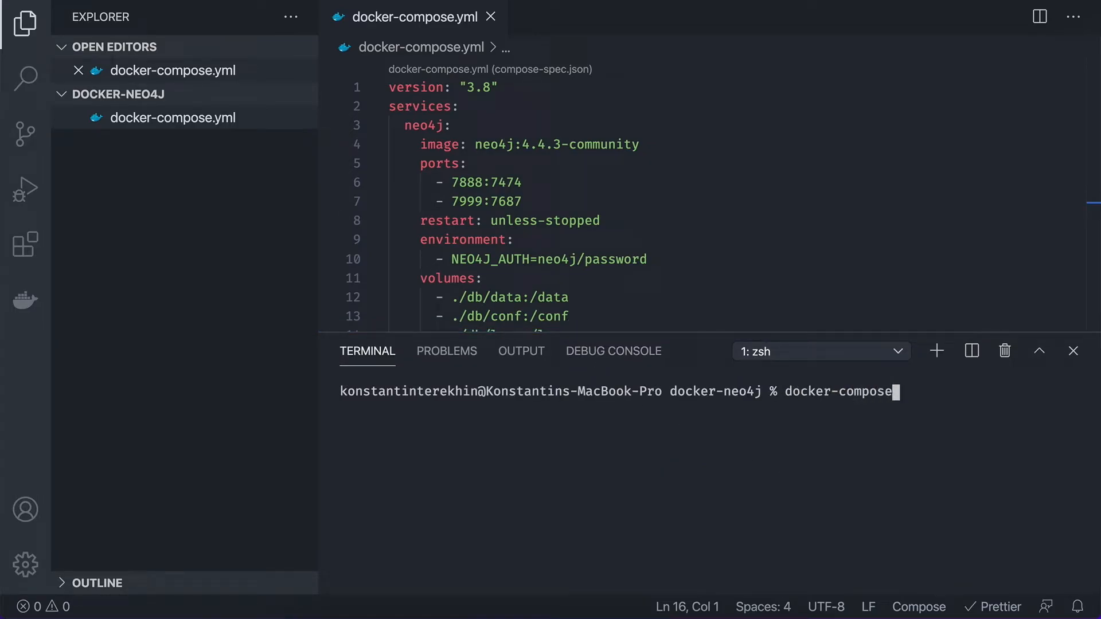
type("up")
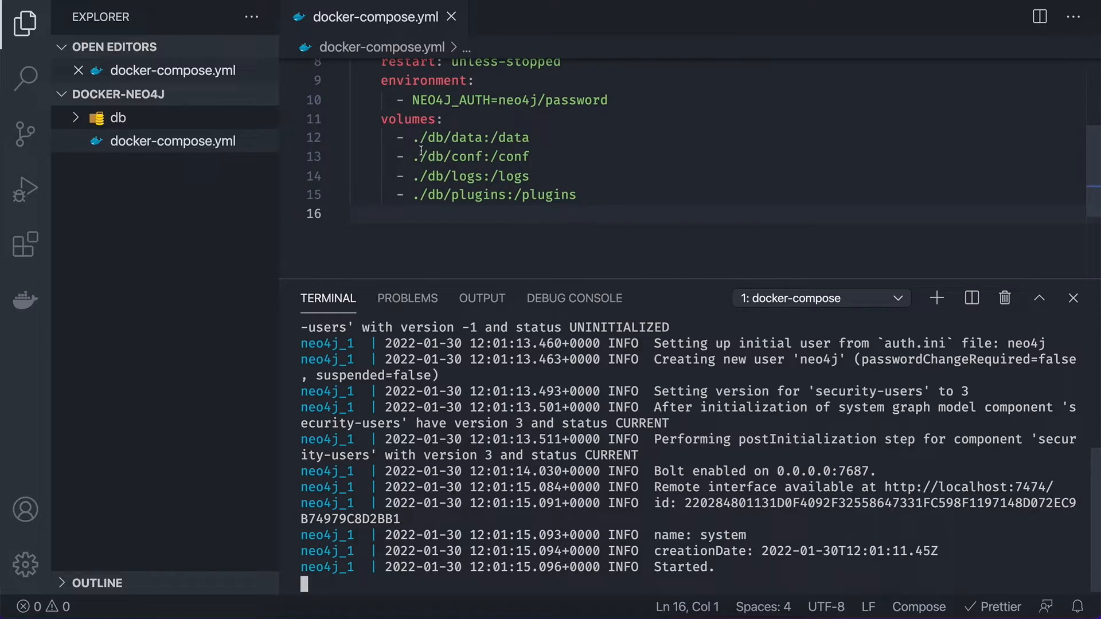
left_click_drag(382, 118, 575, 194)
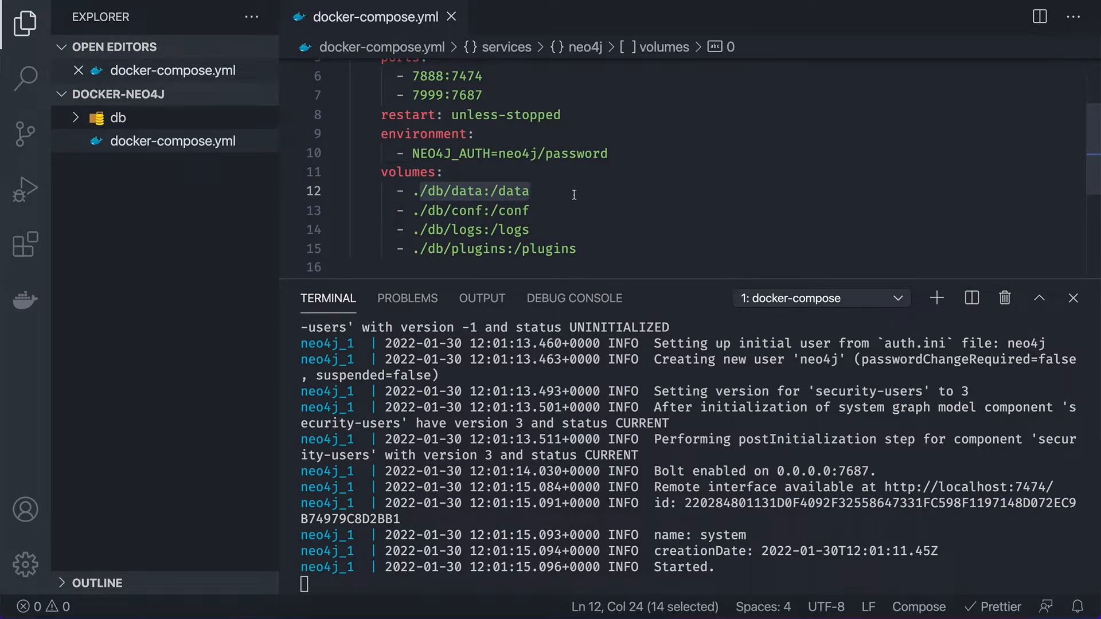
left_click(494, 191)
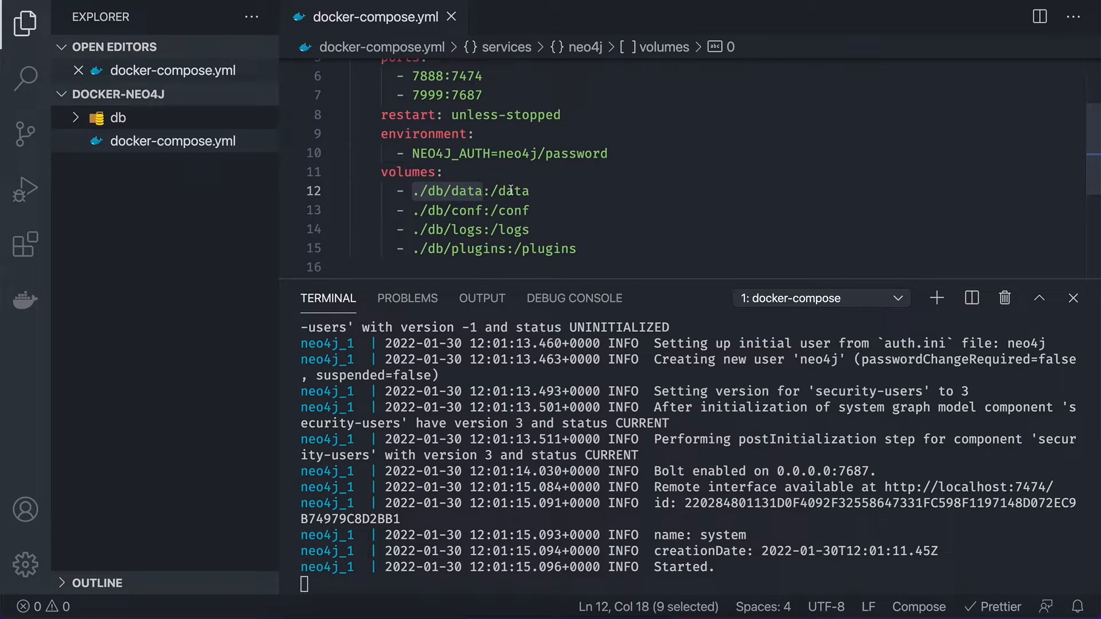
double_click(506, 192)
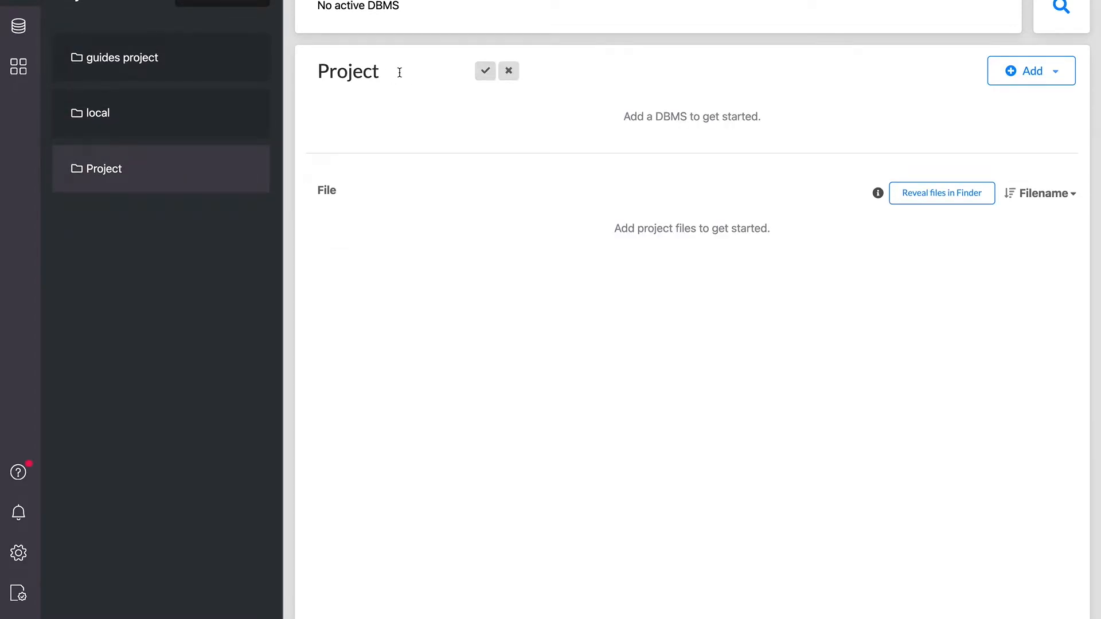
Confirm the docker project name and start a remote connection at neo4j://localhost:7999, naming it neo...
left_click(484, 71)
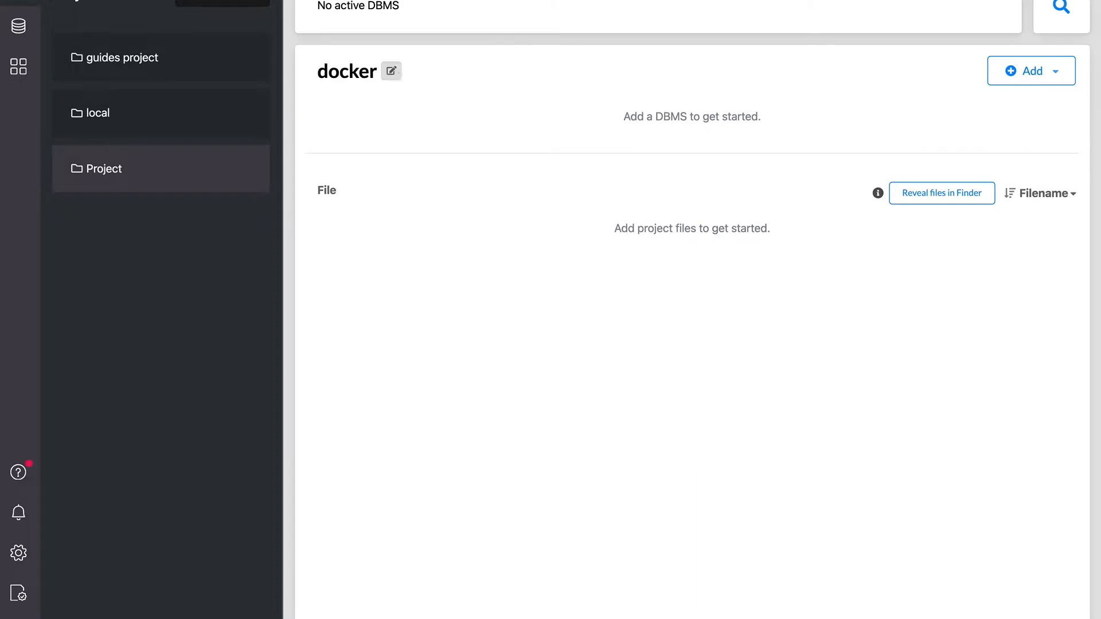
left_click(1031, 71)
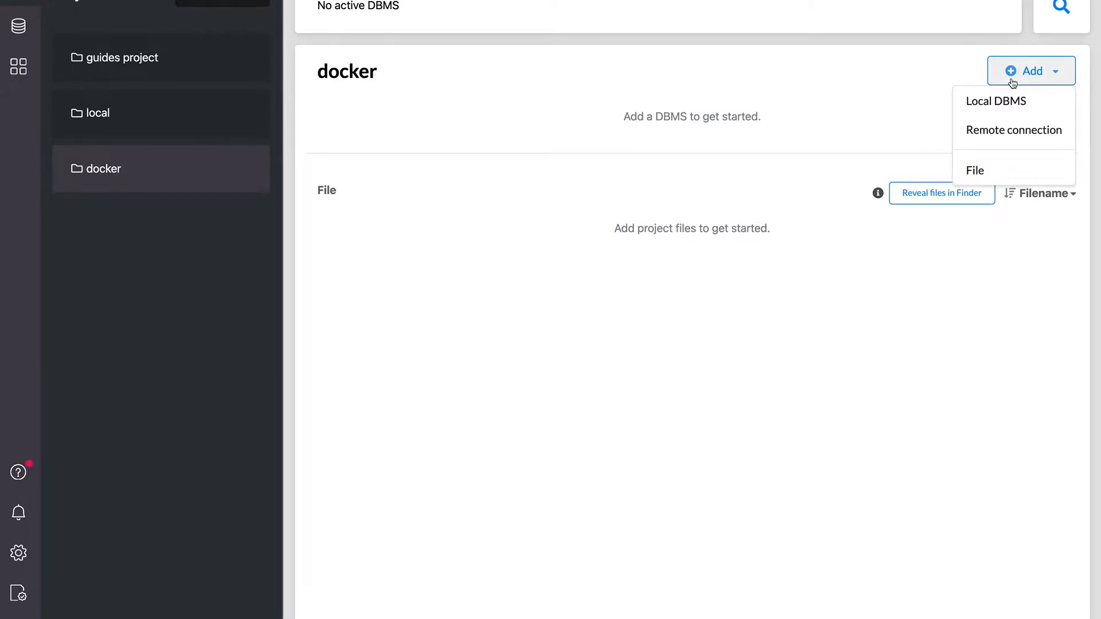
left_click(1013, 129)
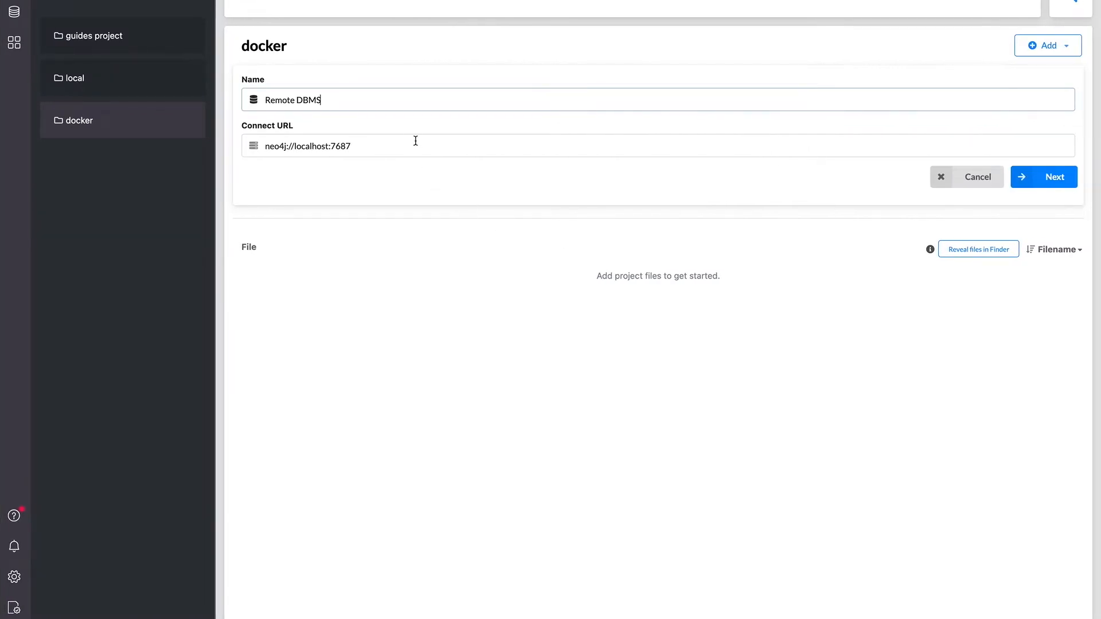
key("Backspace")
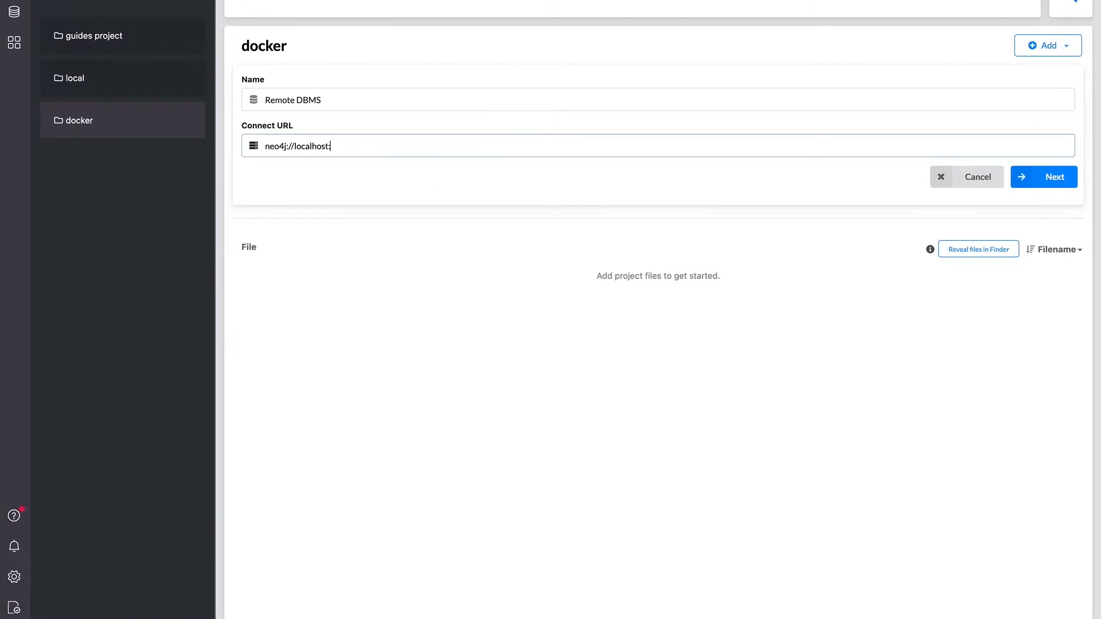
type("7999")
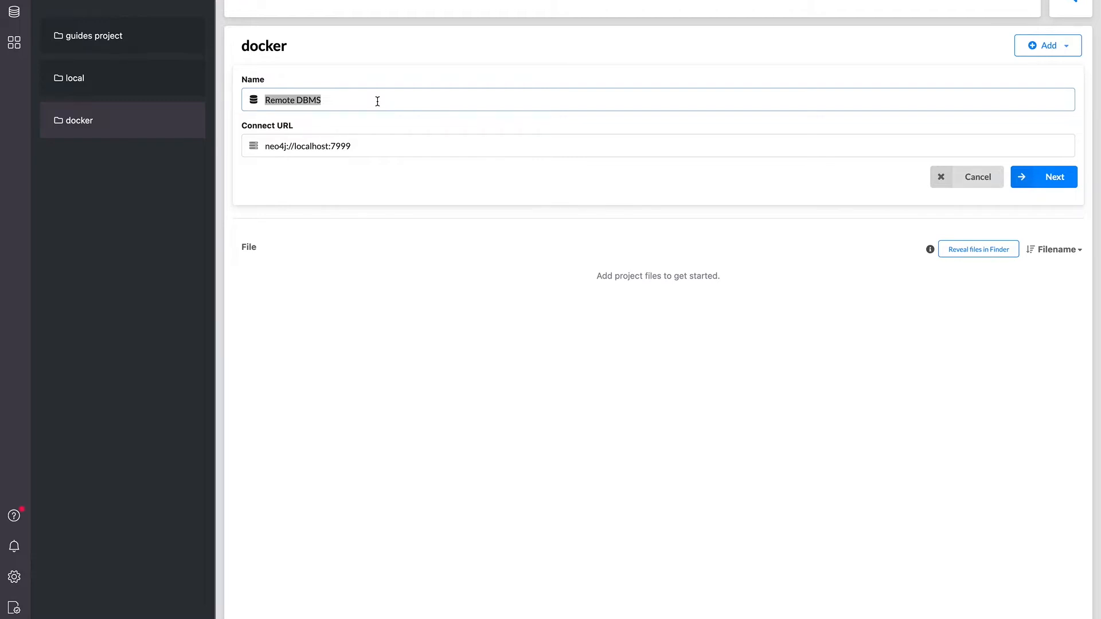
type("neo4j-test")
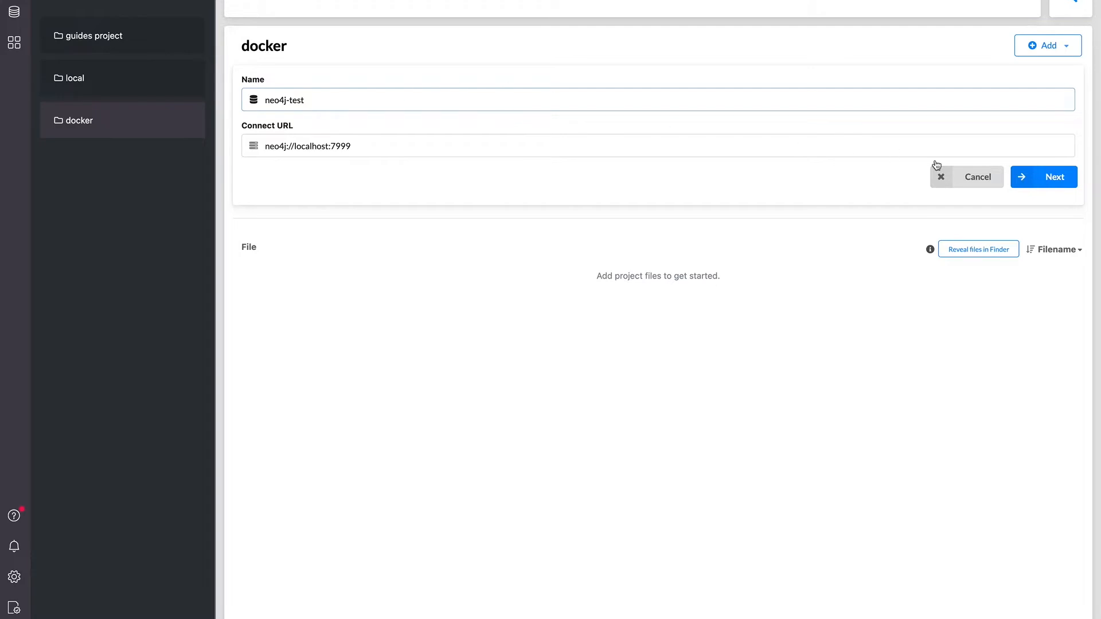
Enter username neo4j and the password, save neo4j-test, connect and launch Neo4j Browser.
left_click(1043, 177)
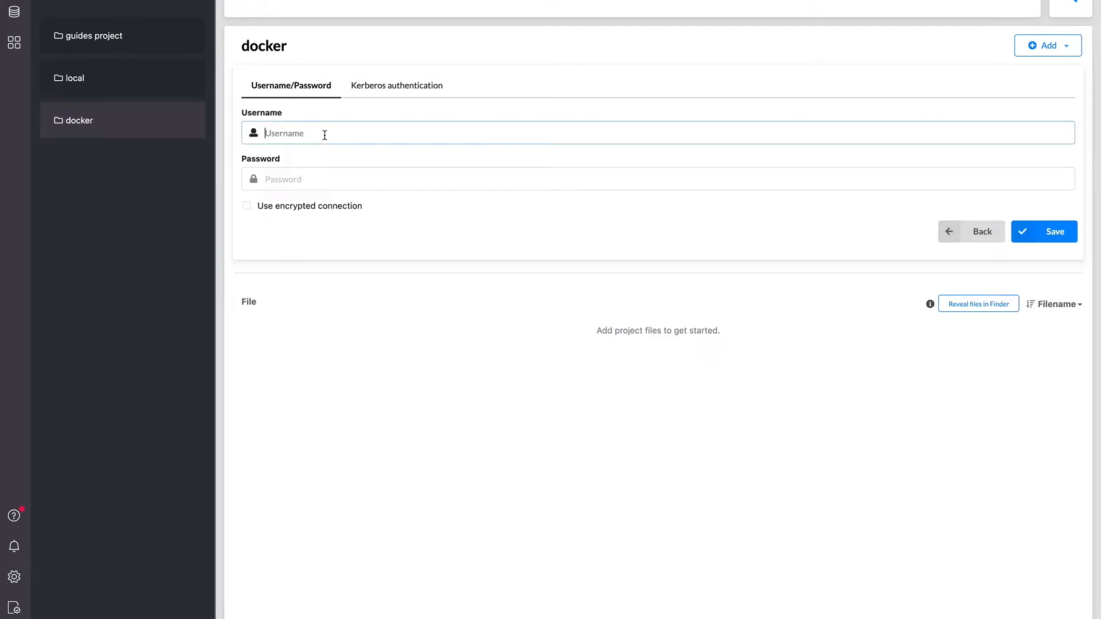
type("neo4j")
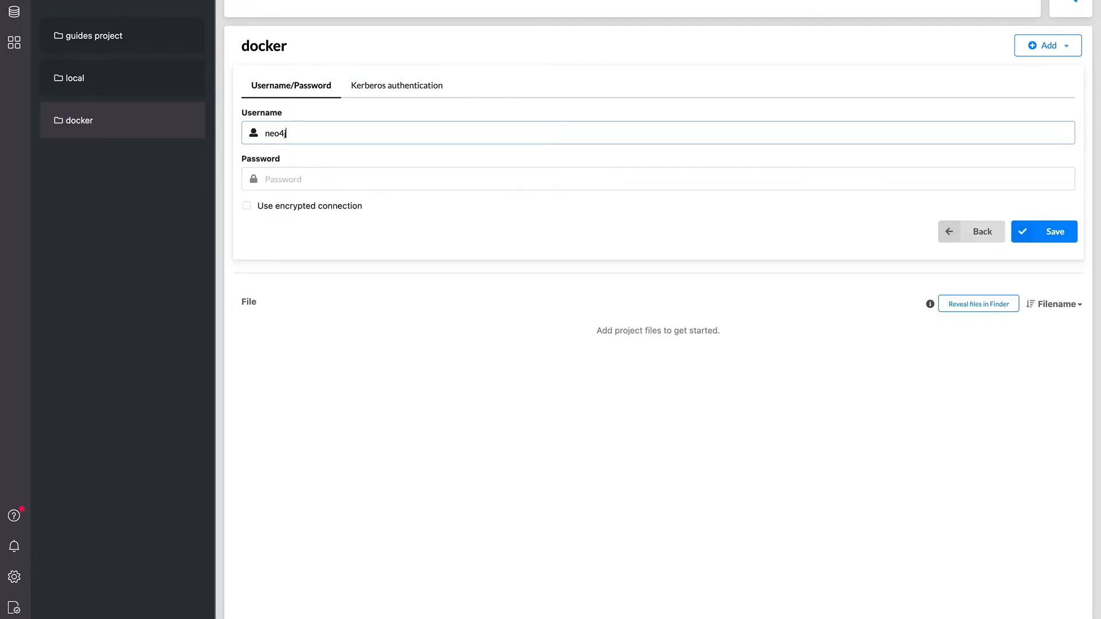
type("••••")
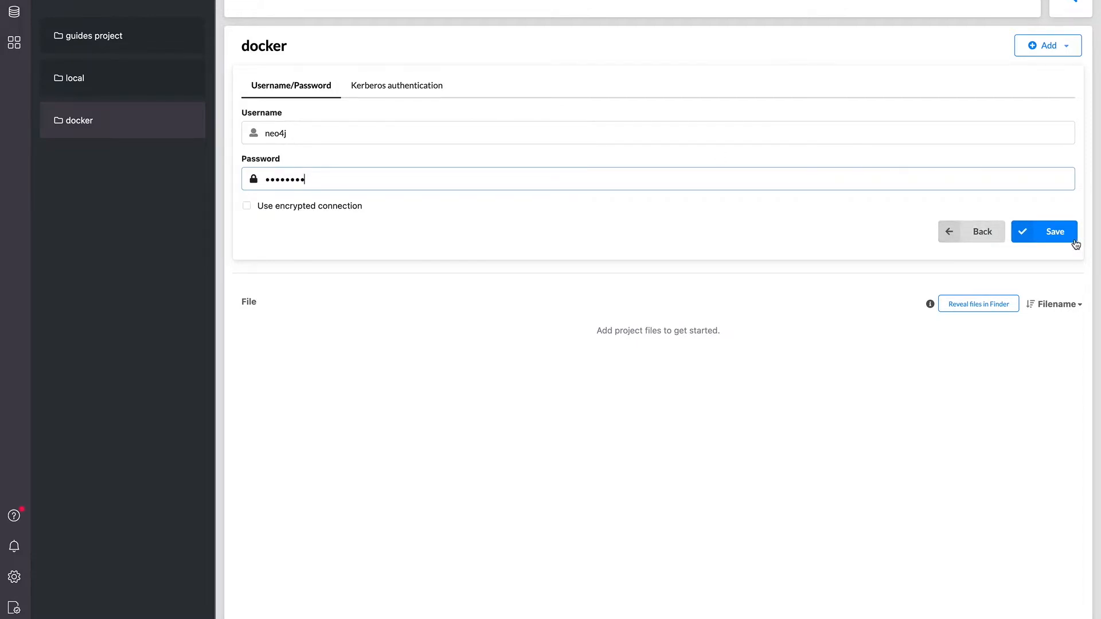
left_click(1044, 231)
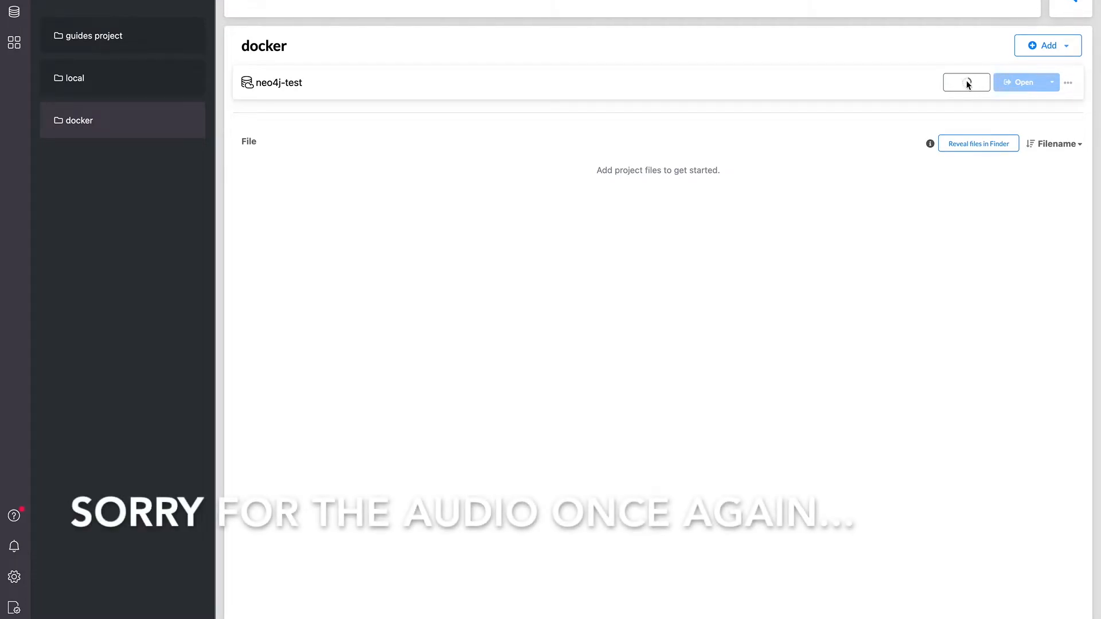
left_click(966, 81)
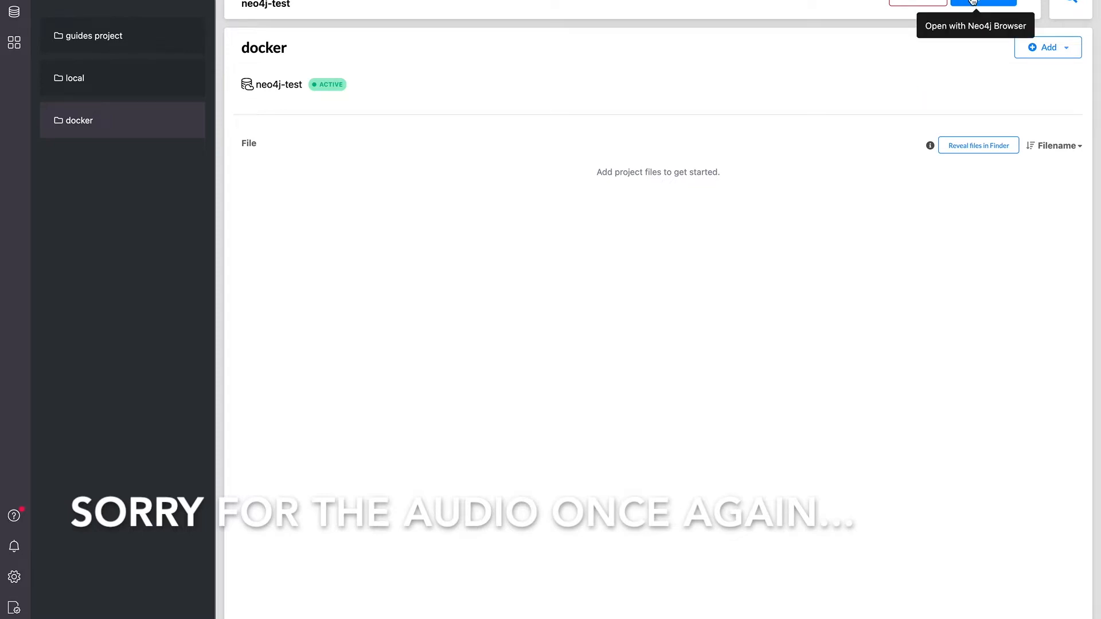
left_click(981, 2)
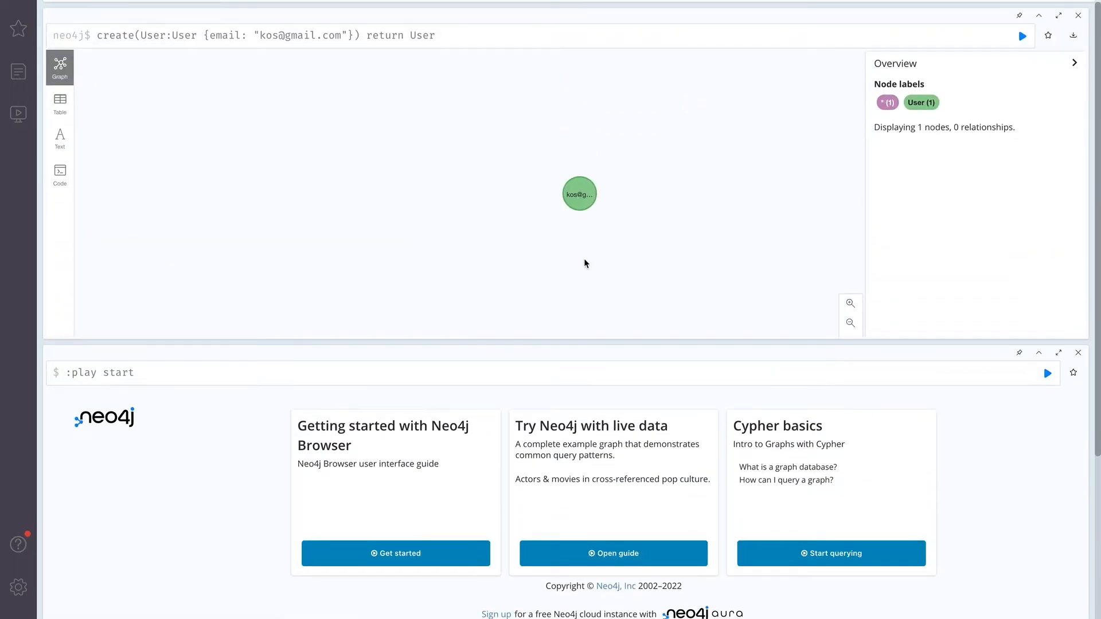
Dismiss the getting-started frame and view the new User node's email property.
left_click(578, 195)
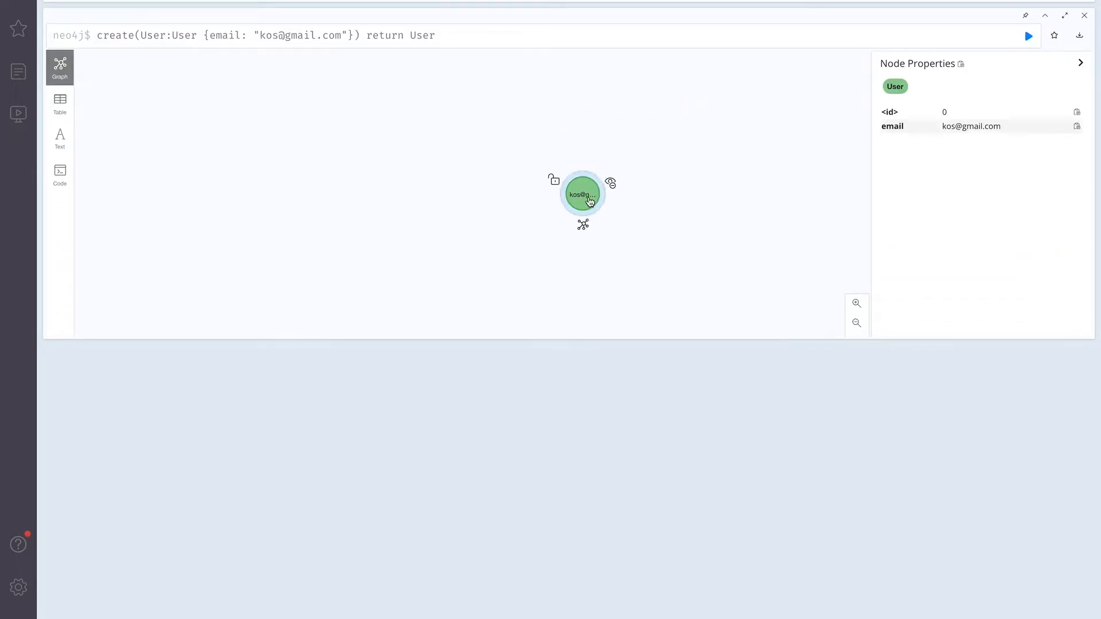
left_click(324, 140)
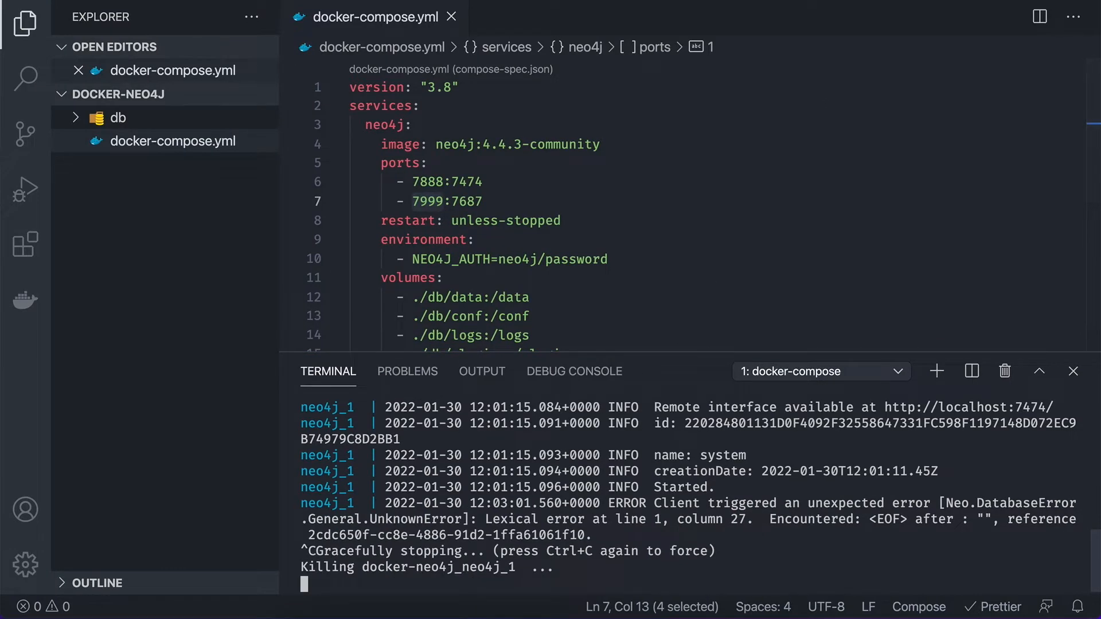
Begin retyping a docker-compose command in the terminal after the container stops.
type("docker")
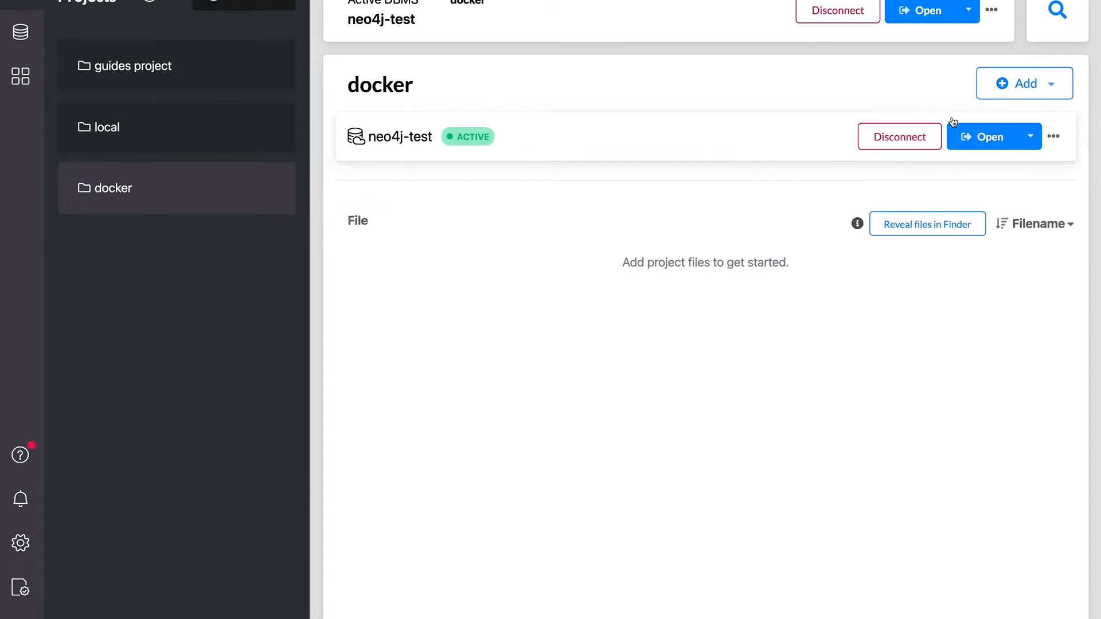
Reopen Neo4j Browser on neo4j-test and check the User node persisted after the restart.
left_click(986, 136)
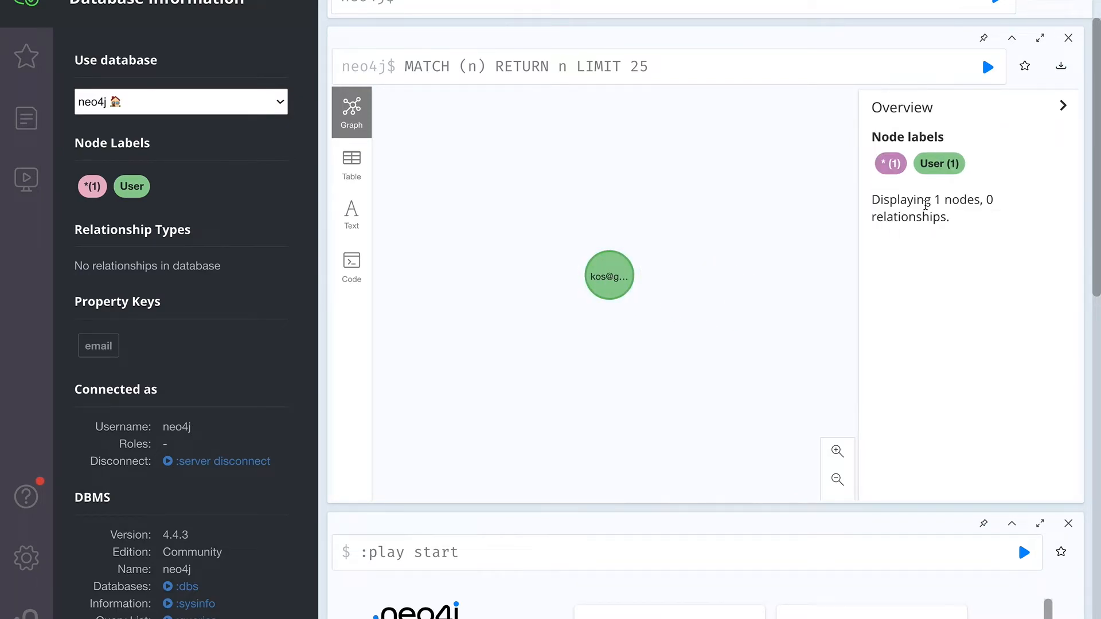
left_click(609, 274)
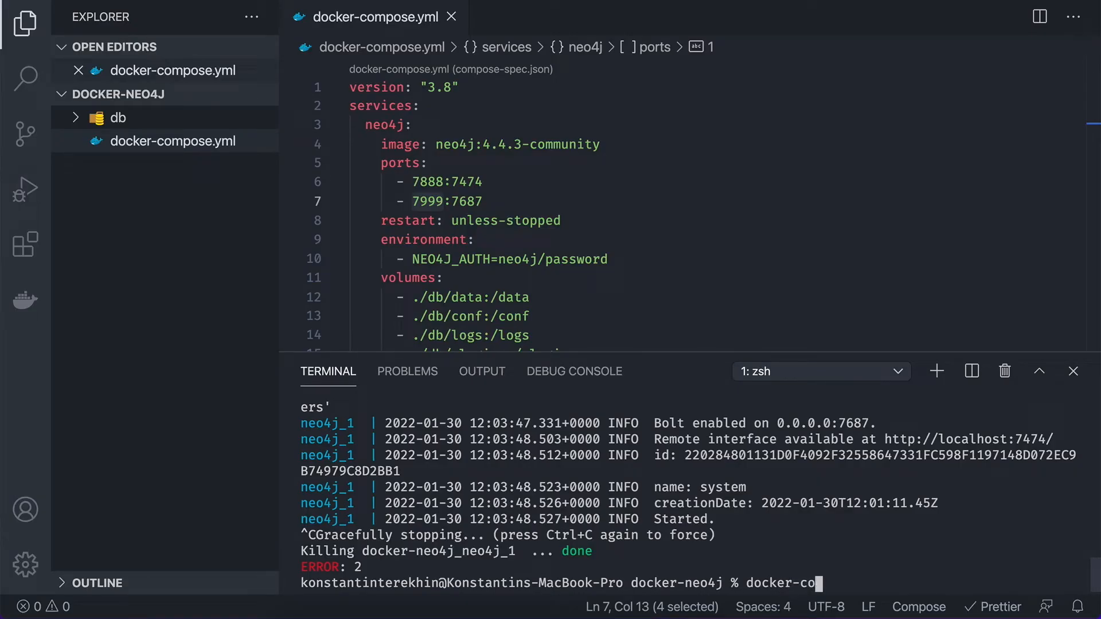
Run docker-compose down, then expand db and conf to view apoc-4.4.0.1-all.jar in plugins.
type("mpose")
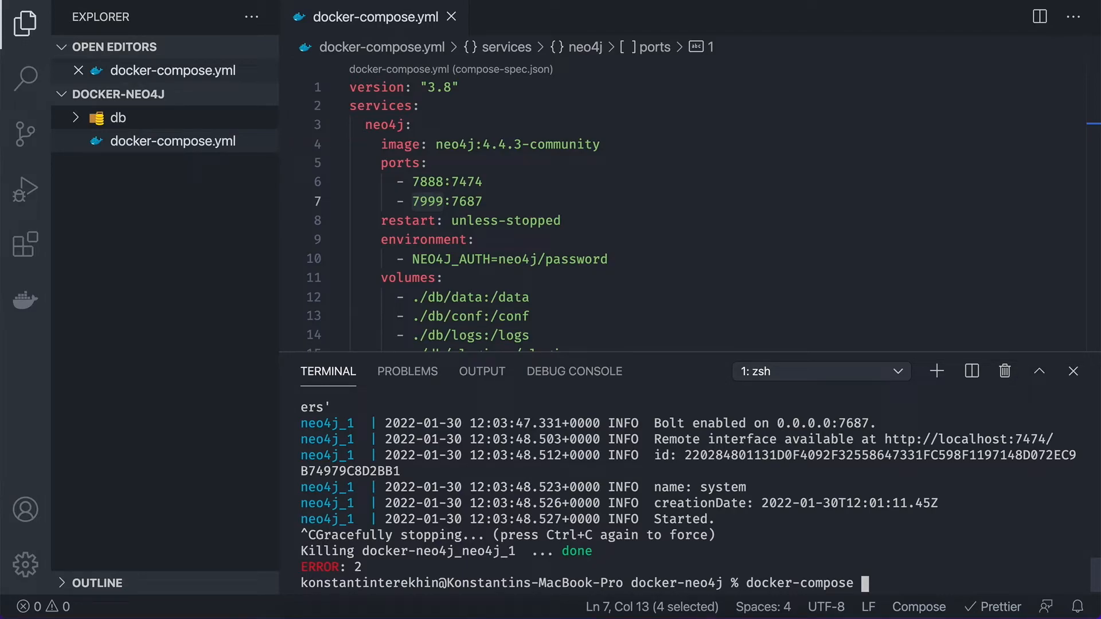
type("down")
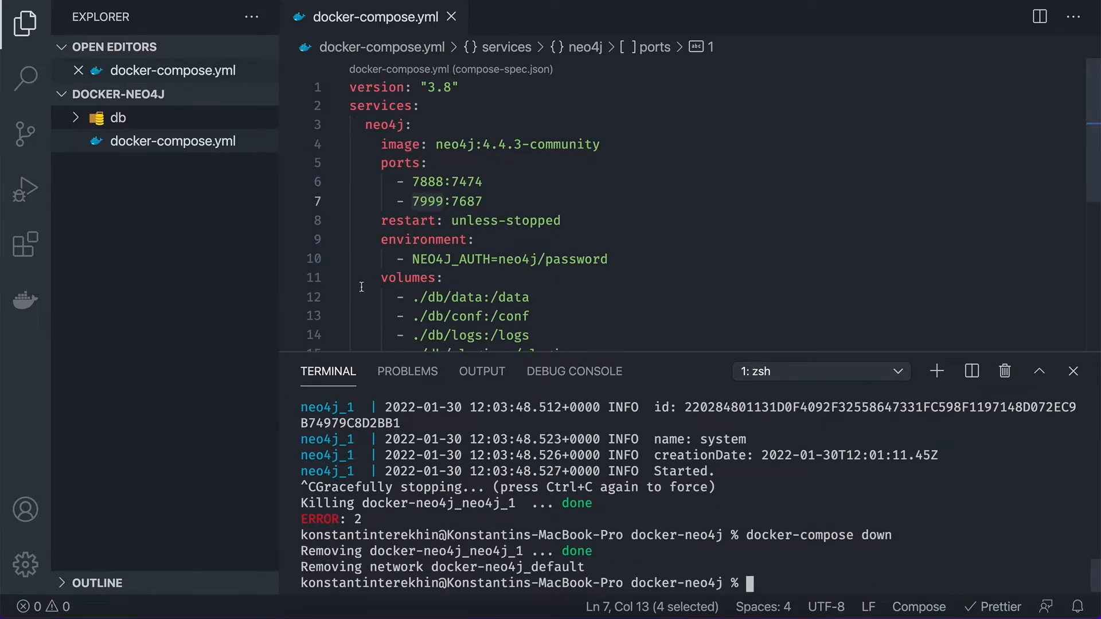
left_click(117, 117)
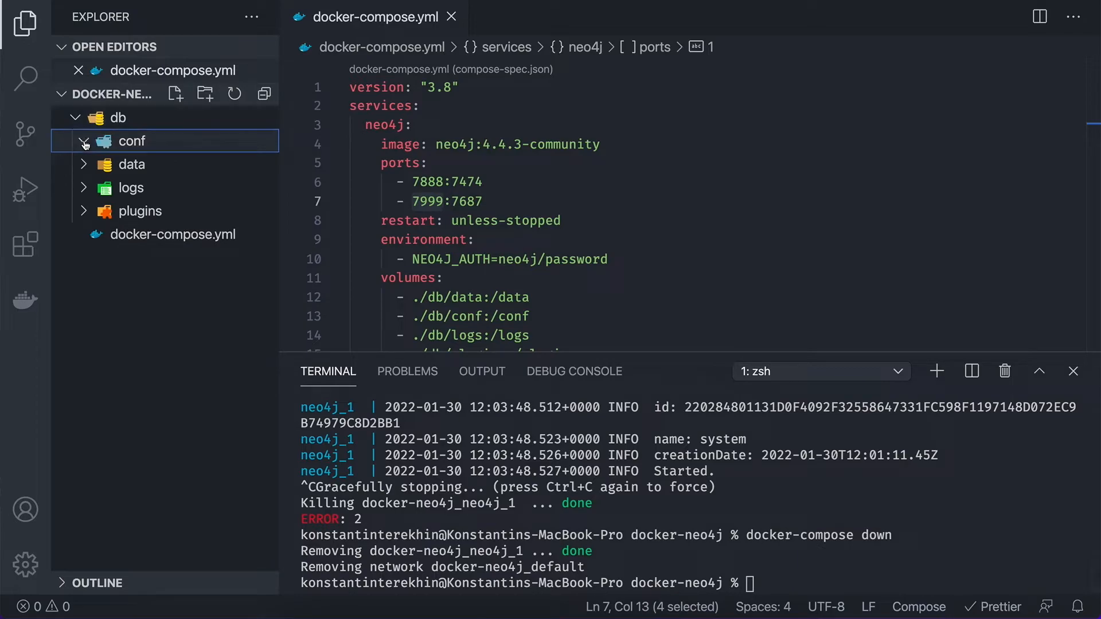
left_click(140, 211)
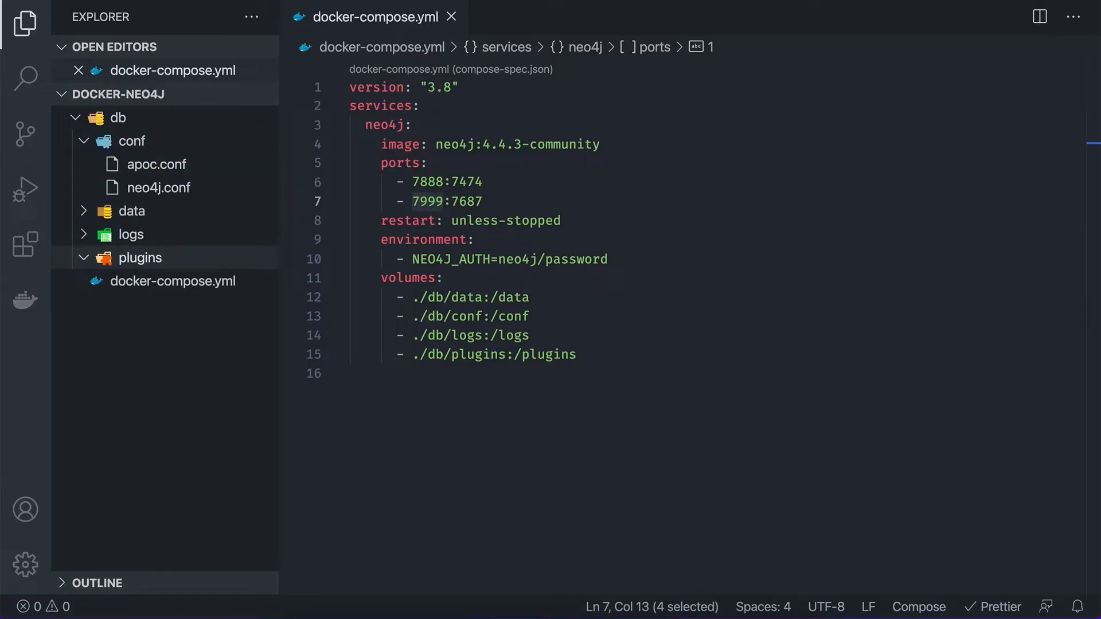
left_click(184, 281)
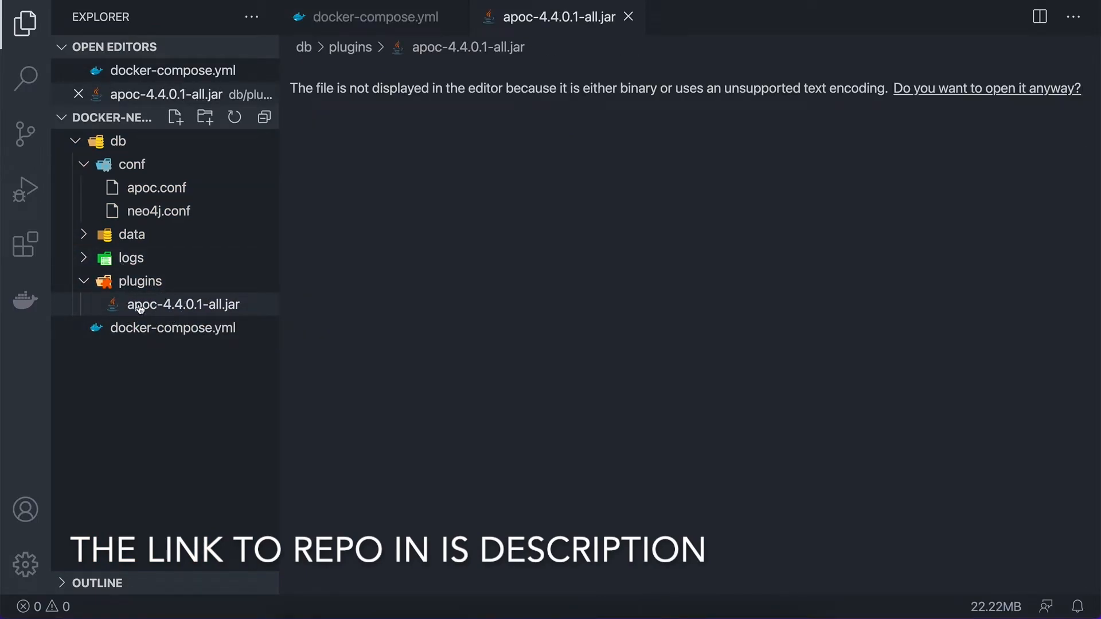
mouse_move(183, 304)
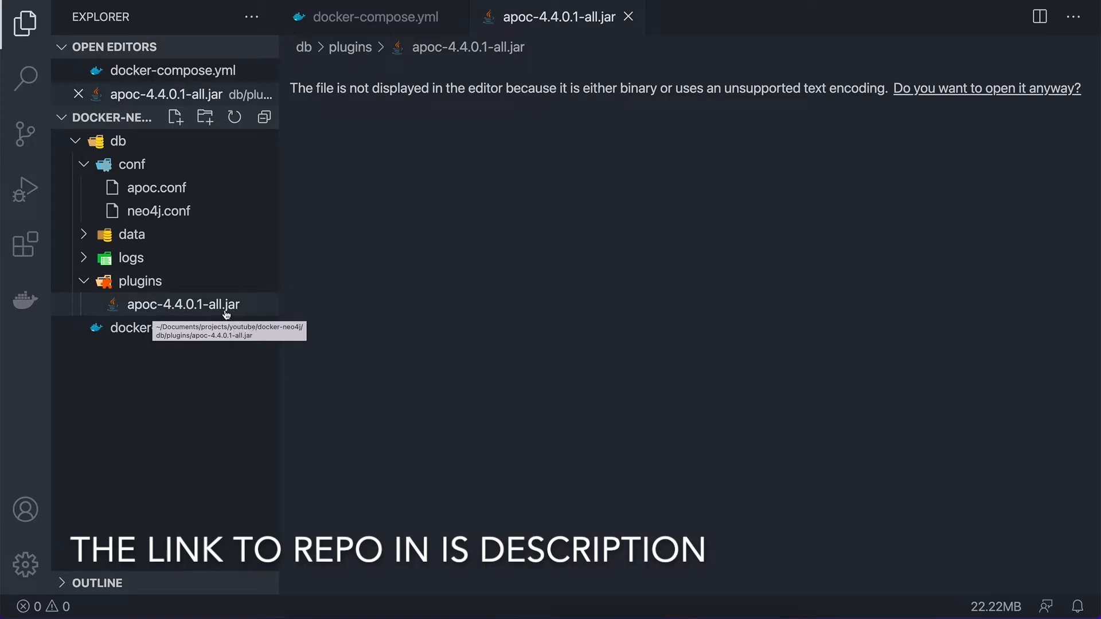
left_click(374, 16)
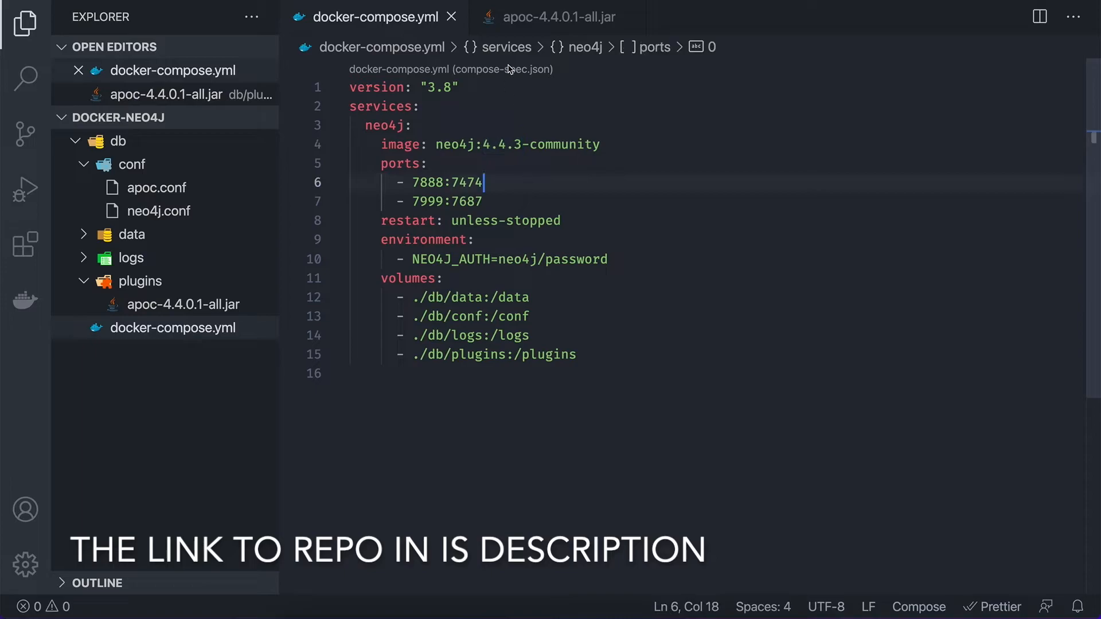
left_click(559, 17)
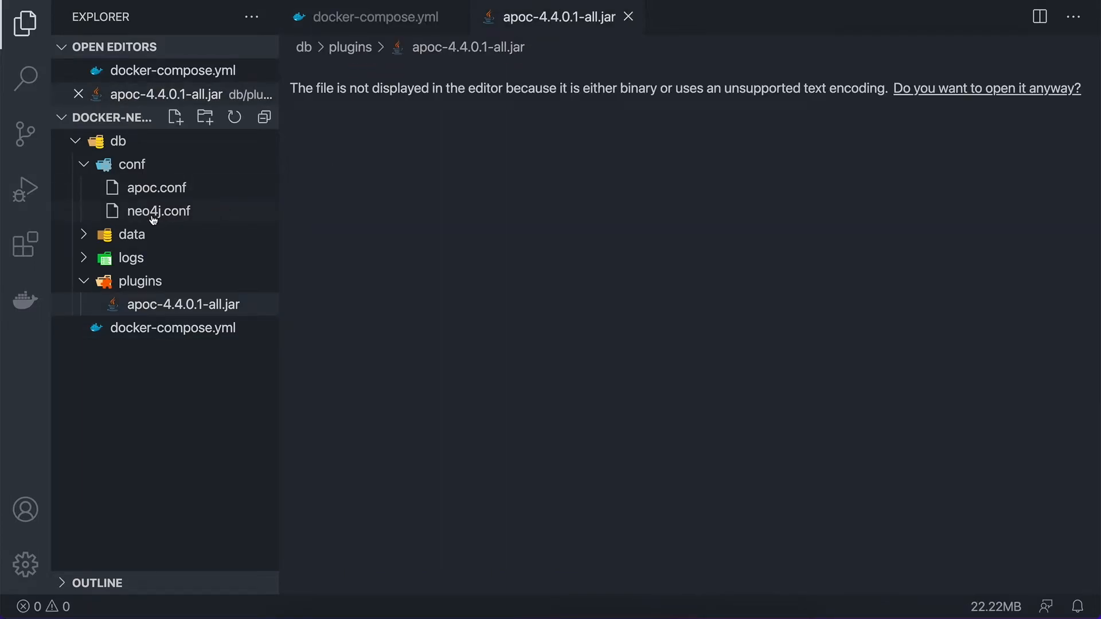
mouse_move(159, 234)
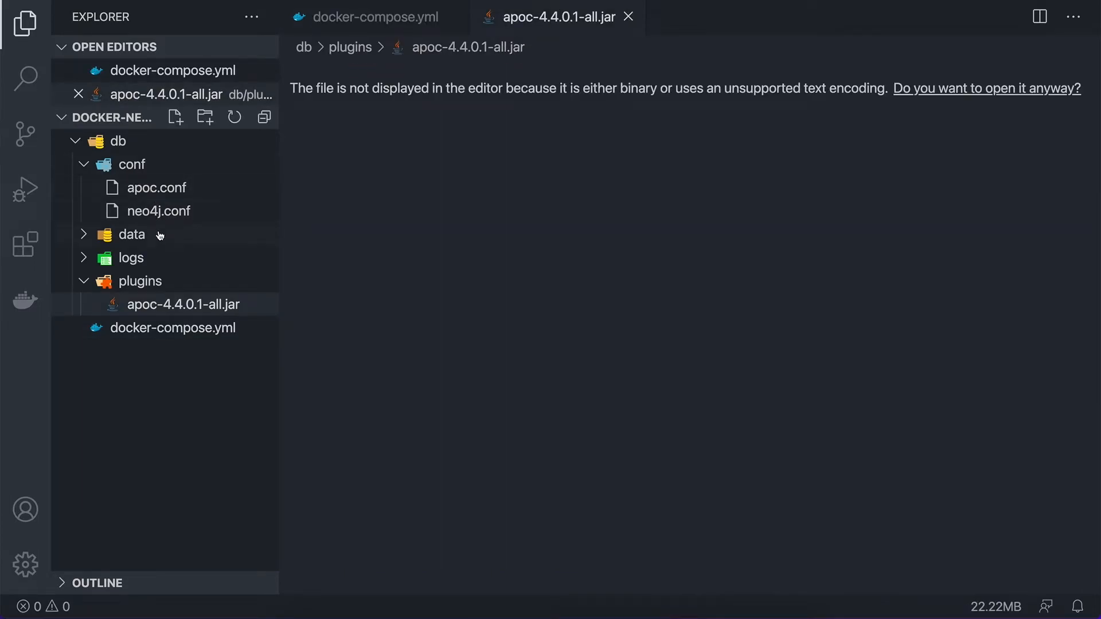
mouse_move(188, 211)
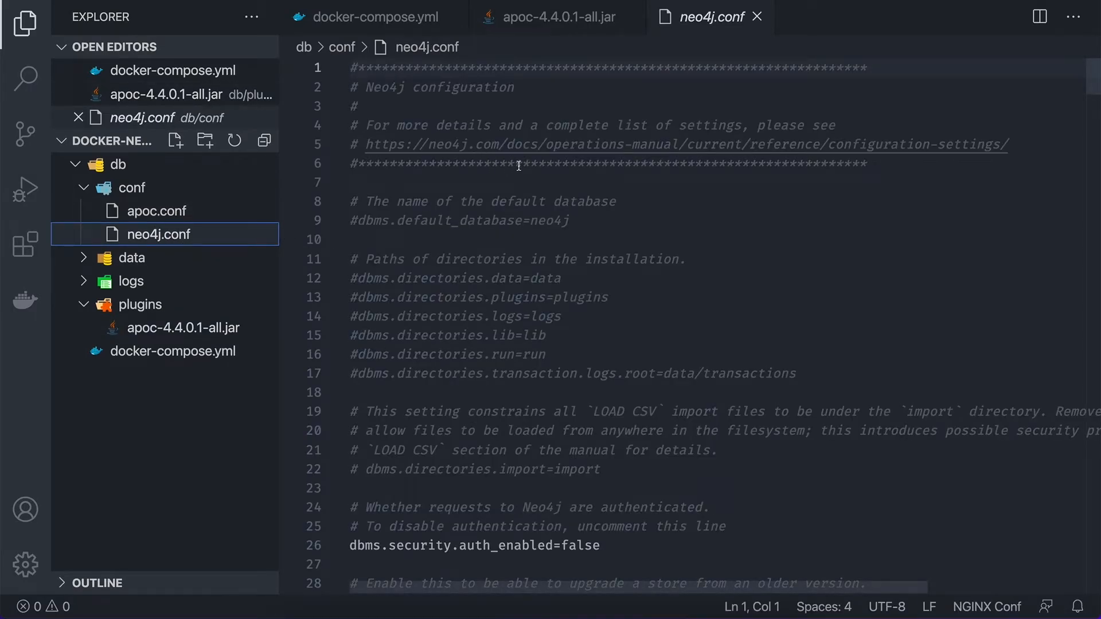
scroll("down", 3)
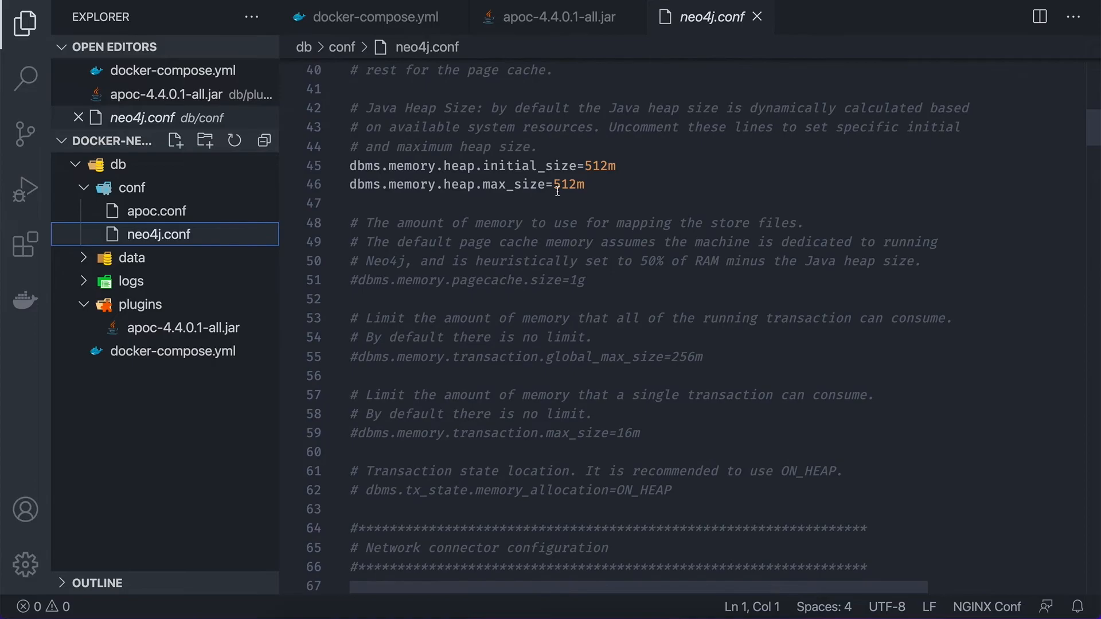
scroll("down", 3)
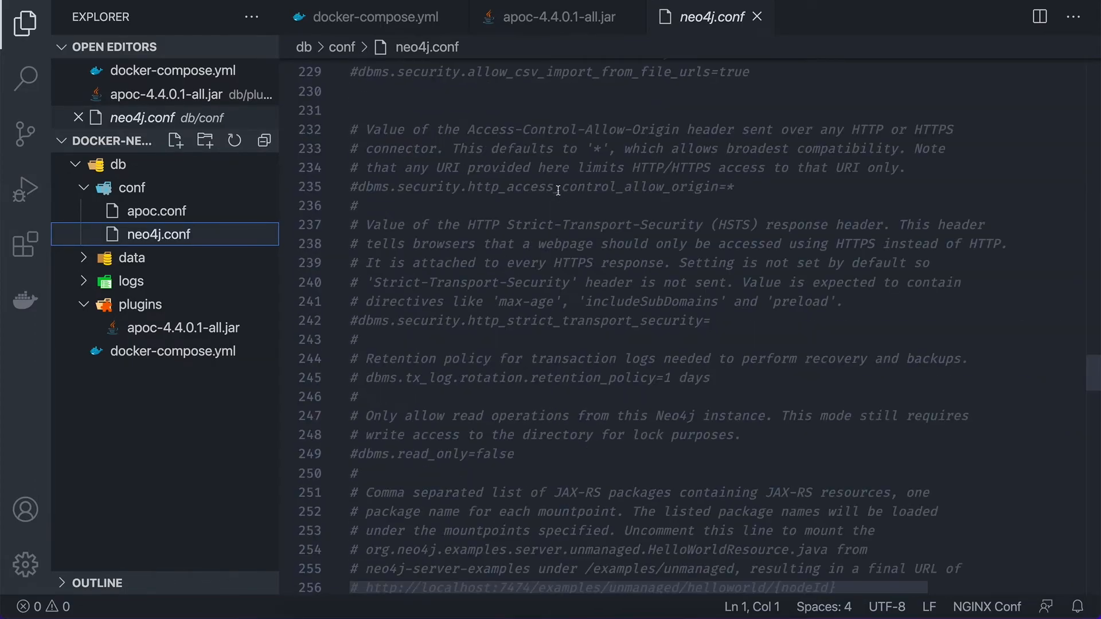
scroll("down", 3)
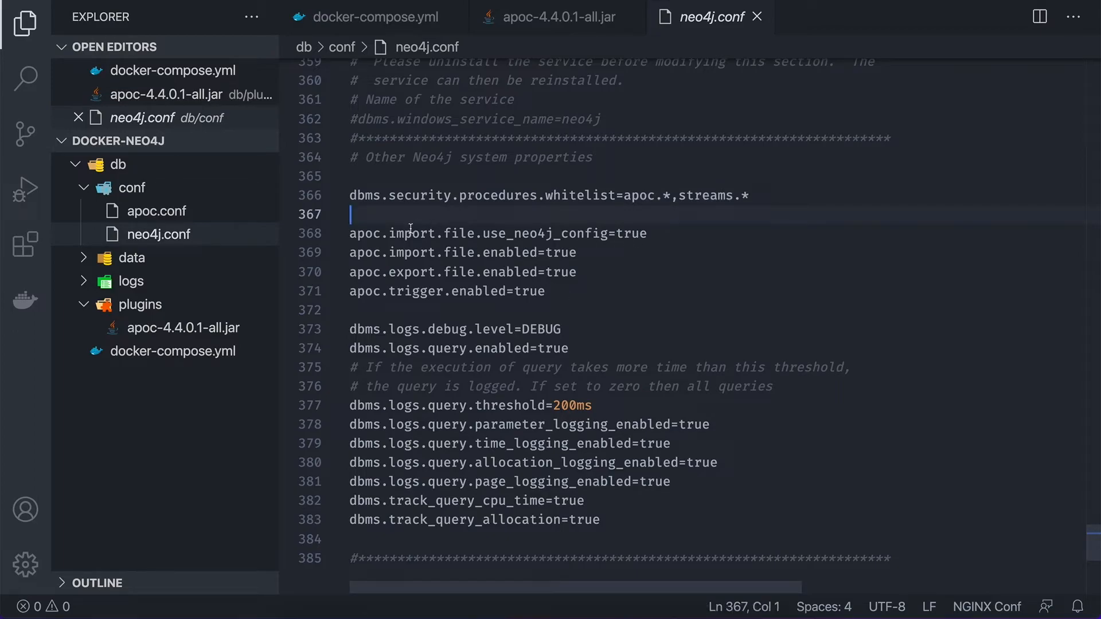
left_click(412, 252)
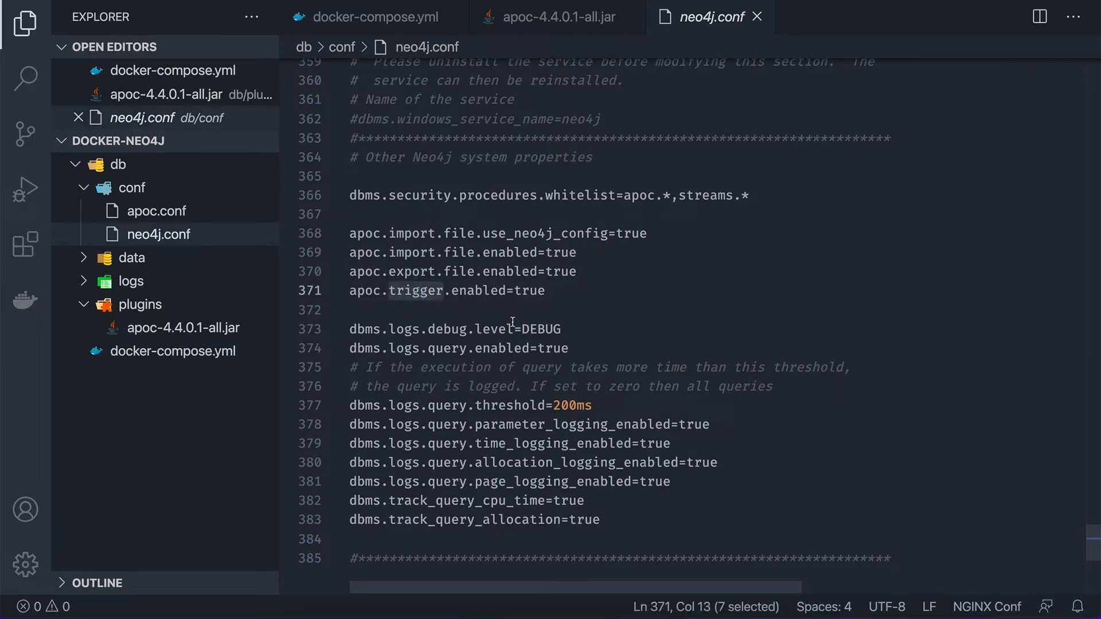
left_click(584, 501)
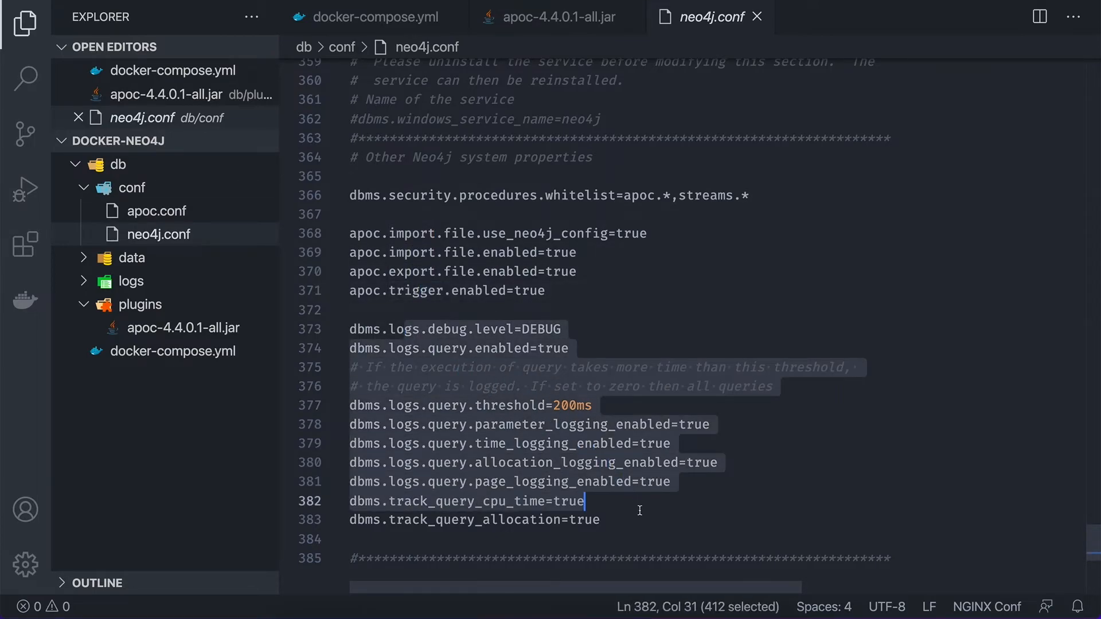
left_click(599, 520)
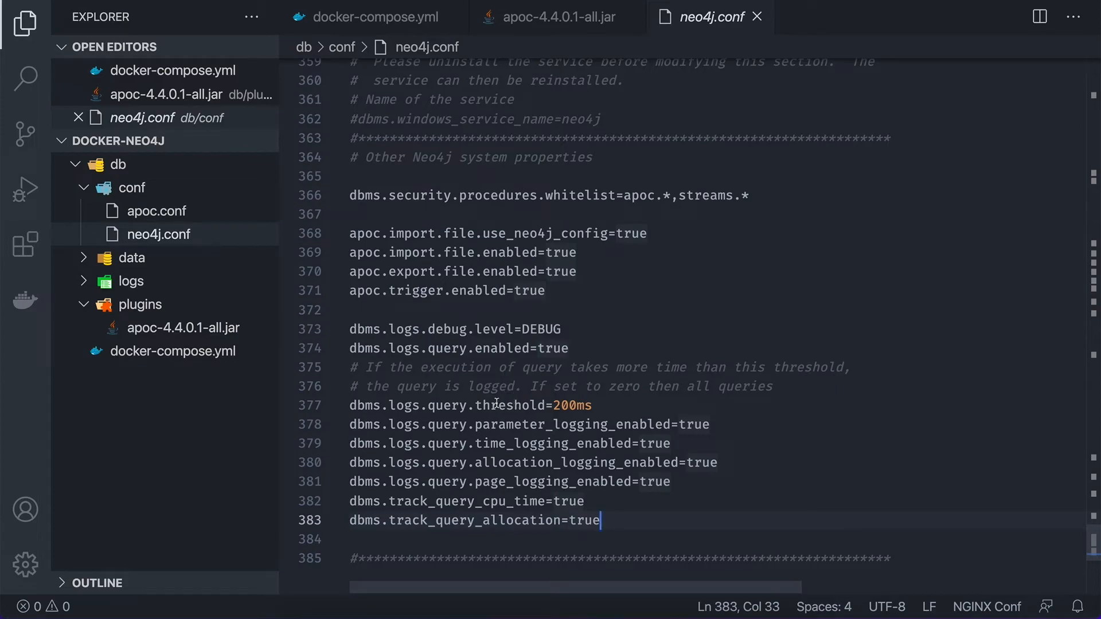
left_click(555, 404)
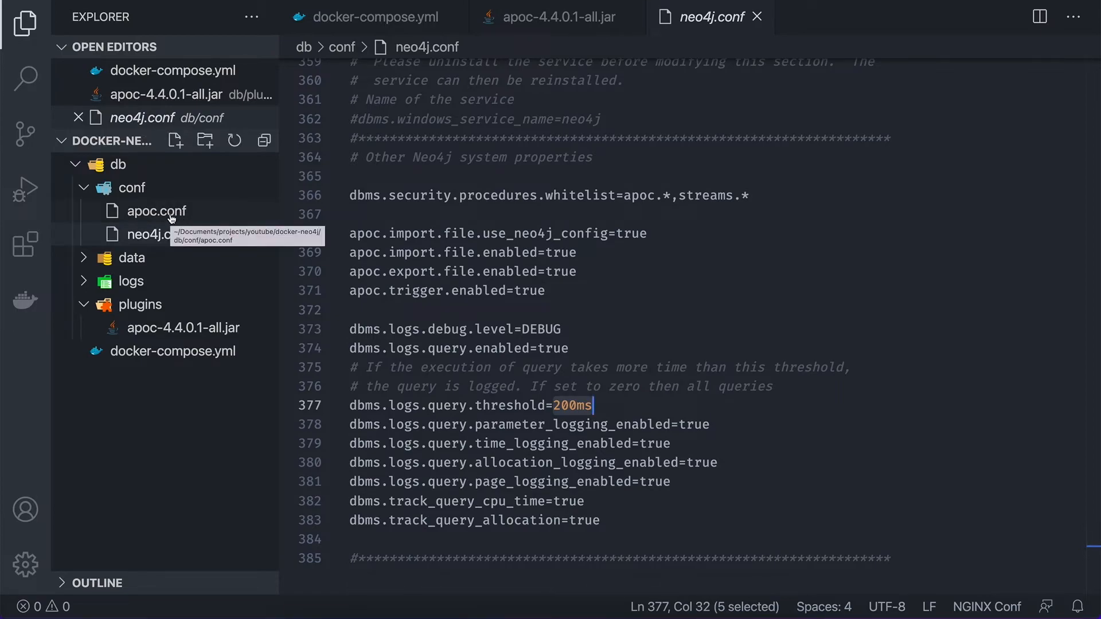
Review apoc.conf's whitelist and trigger settings, comparing them with the APOC lines in neo4j.conf.
left_click(156, 211)
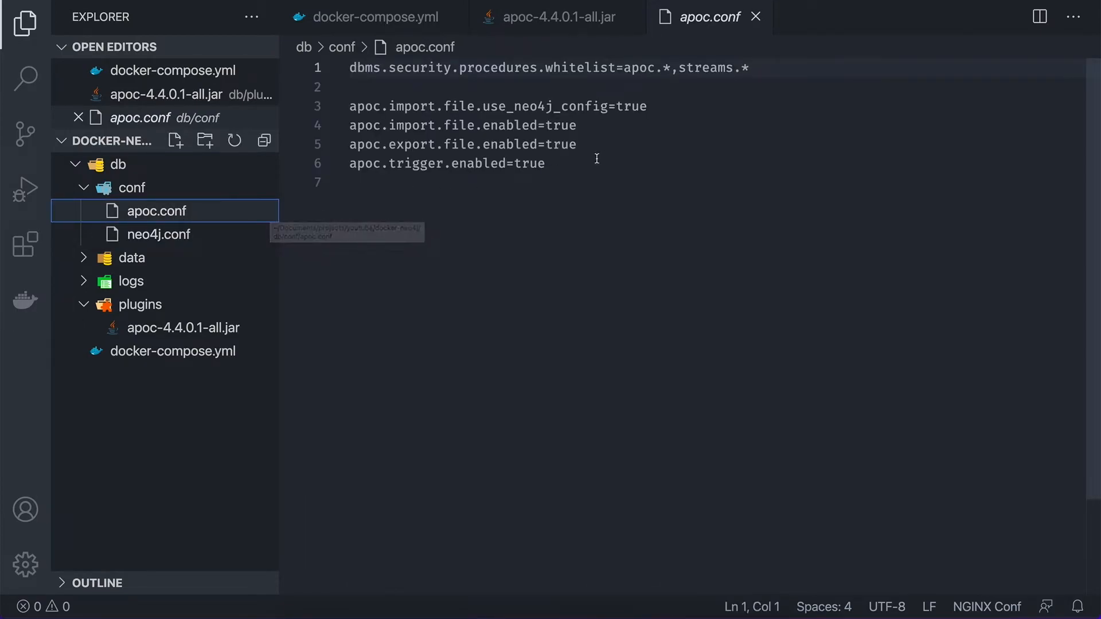
key("ctrl+a")
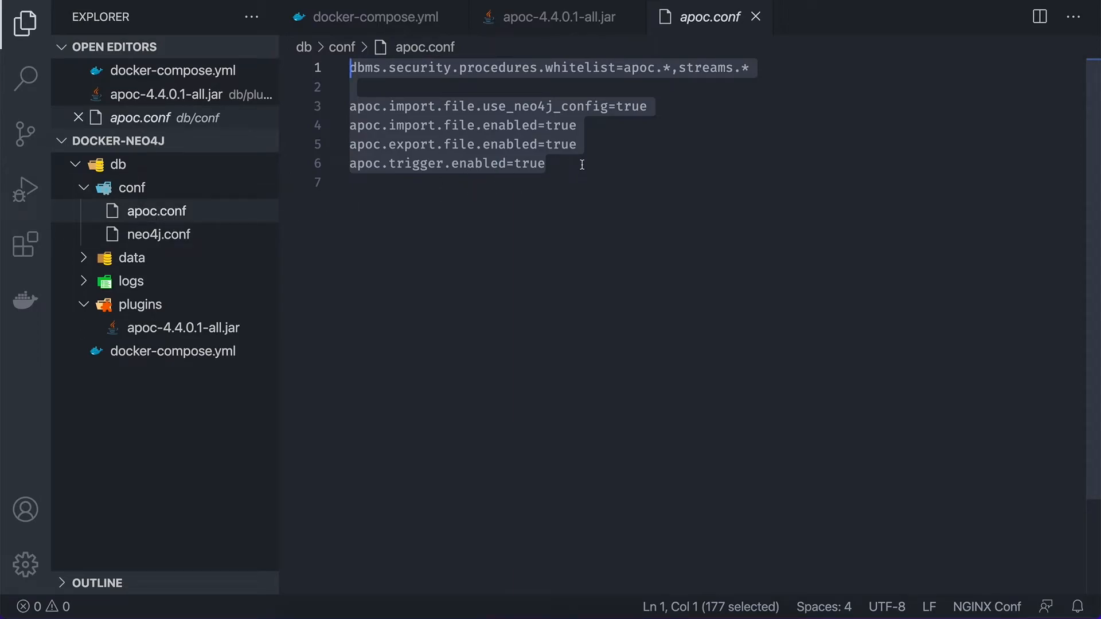
left_click(546, 163)
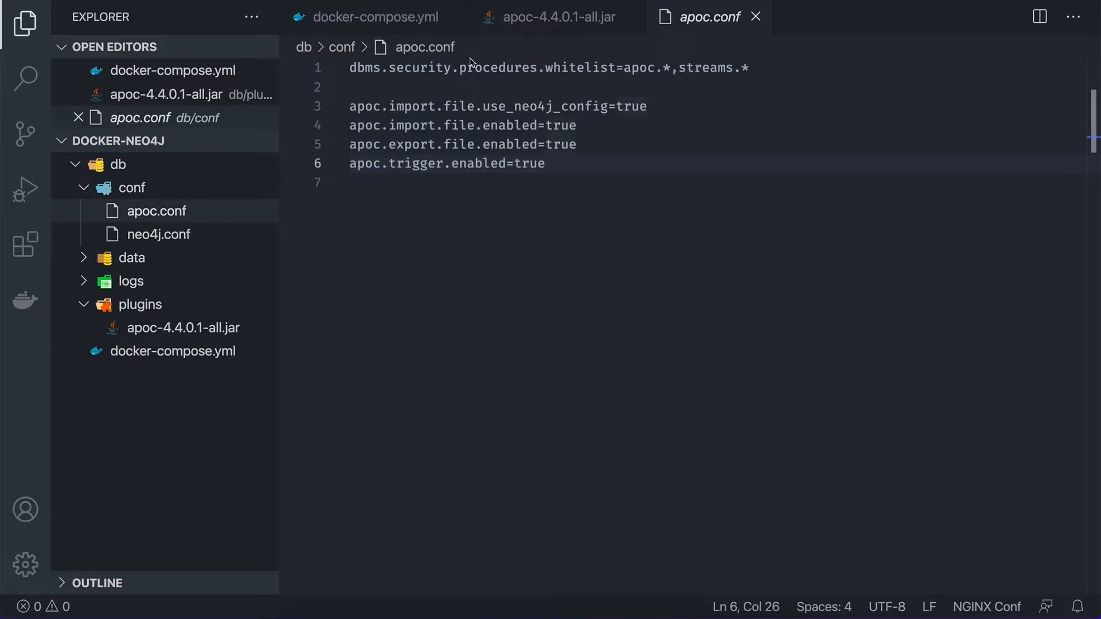
left_click(156, 211)
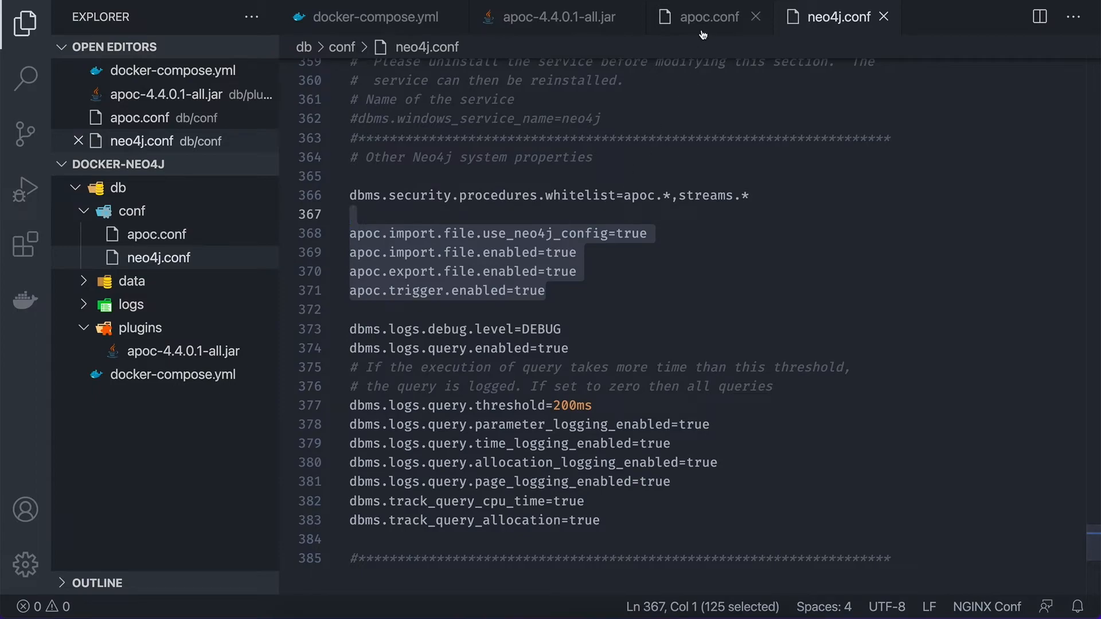
left_click(707, 18)
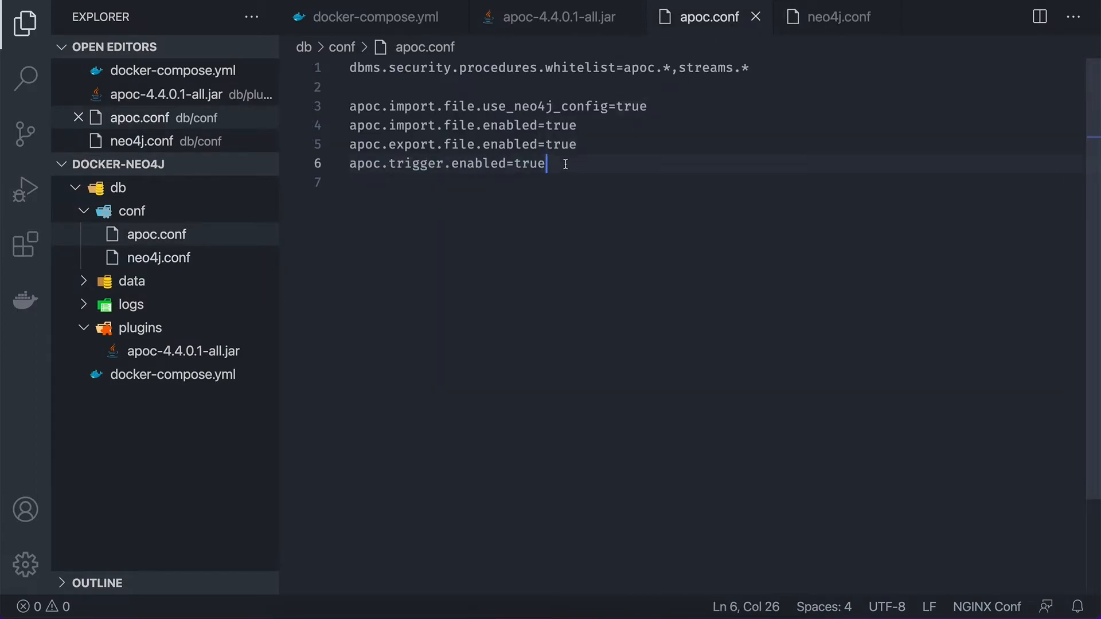
left_click(837, 16)
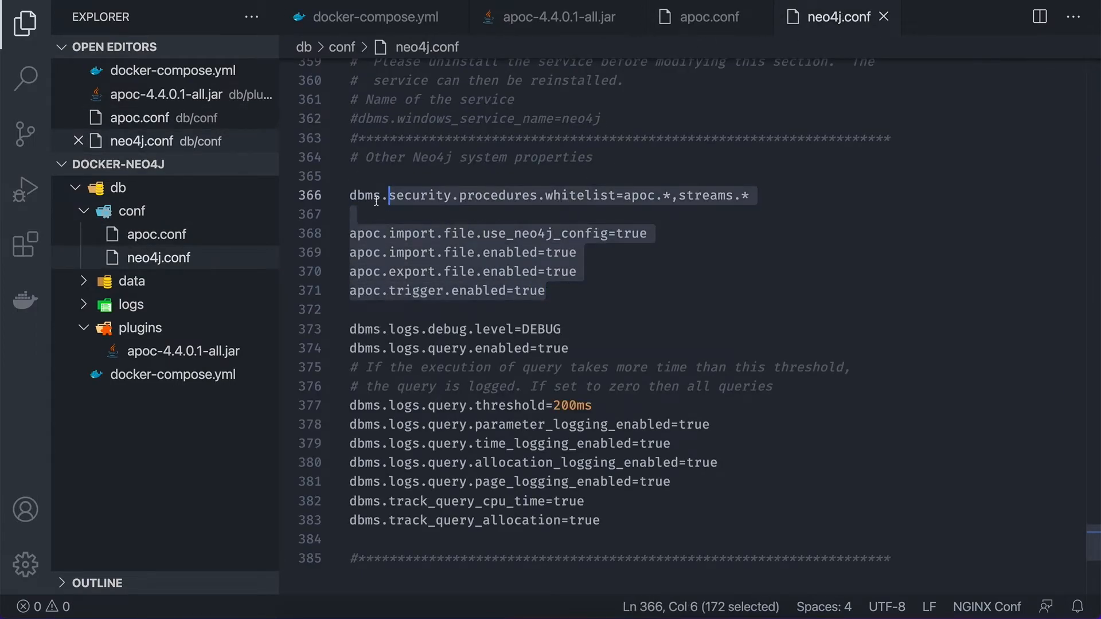
left_click(707, 17)
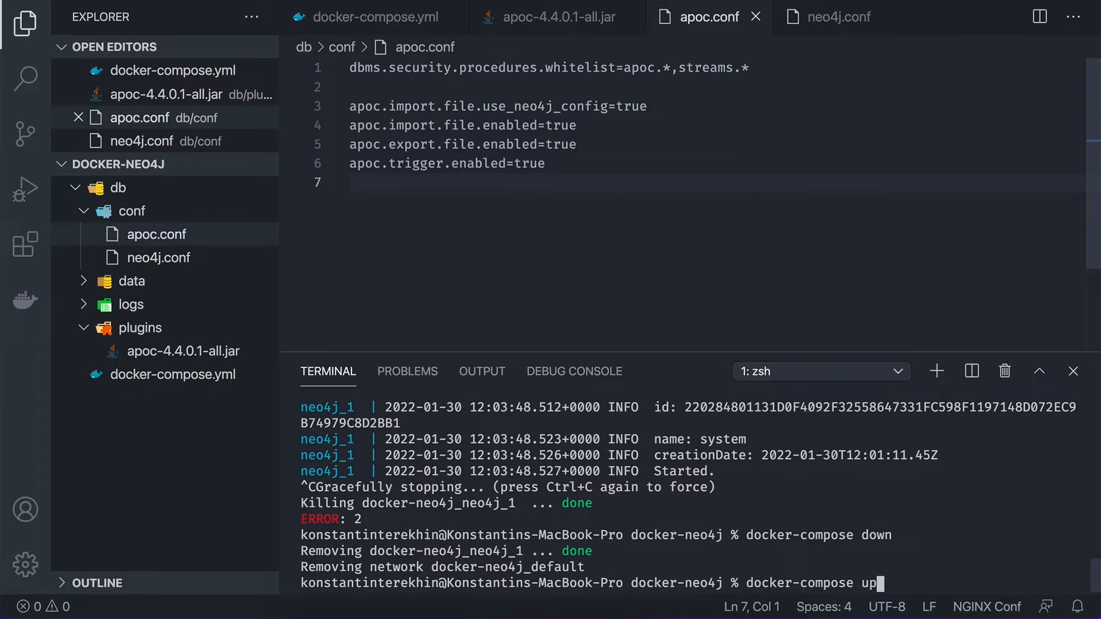
Run docker-compose up to restart Neo4j with the updated configuration.
key("enter")
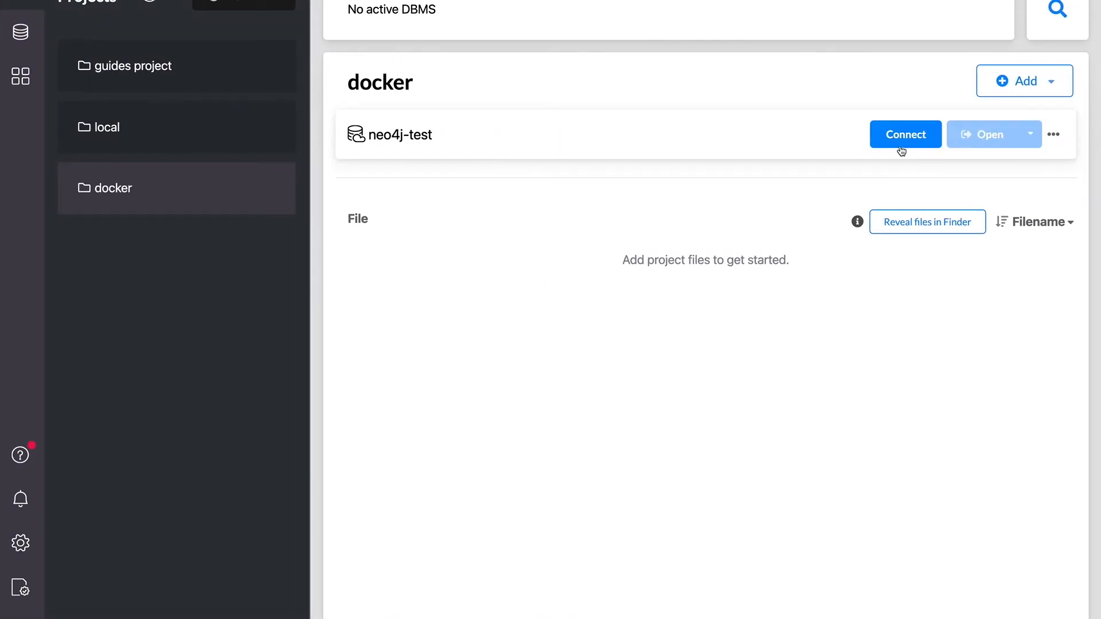
Connect to the neo4j-test database from the docker project.
left_click(905, 134)
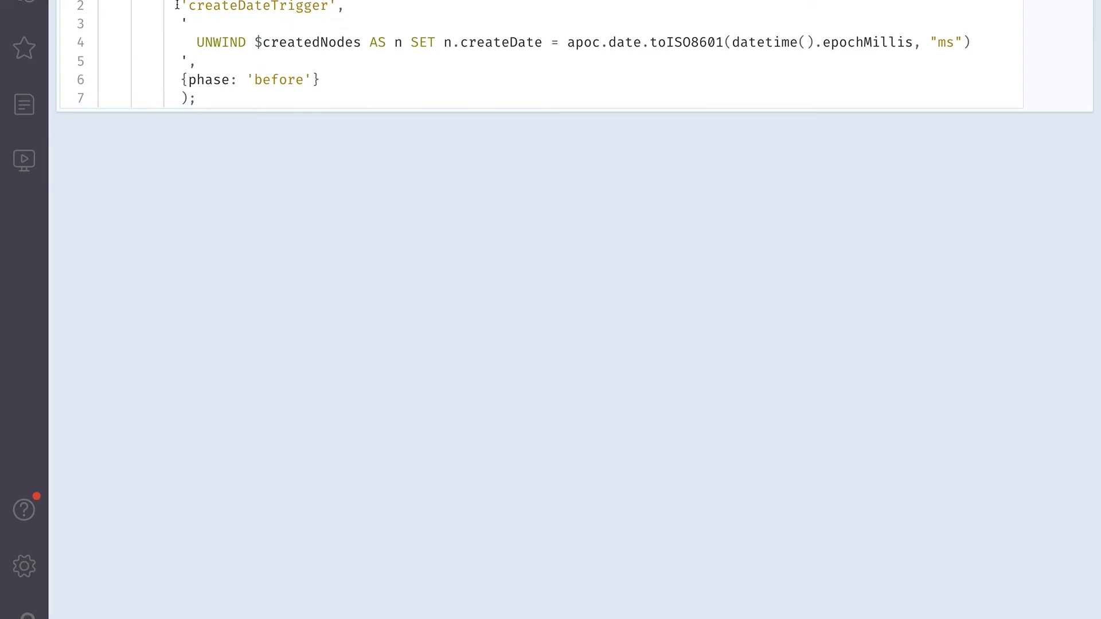
Highlight createDateTrigger and the createDate property in the query, then close the add result frame.
double_click(261, 7)
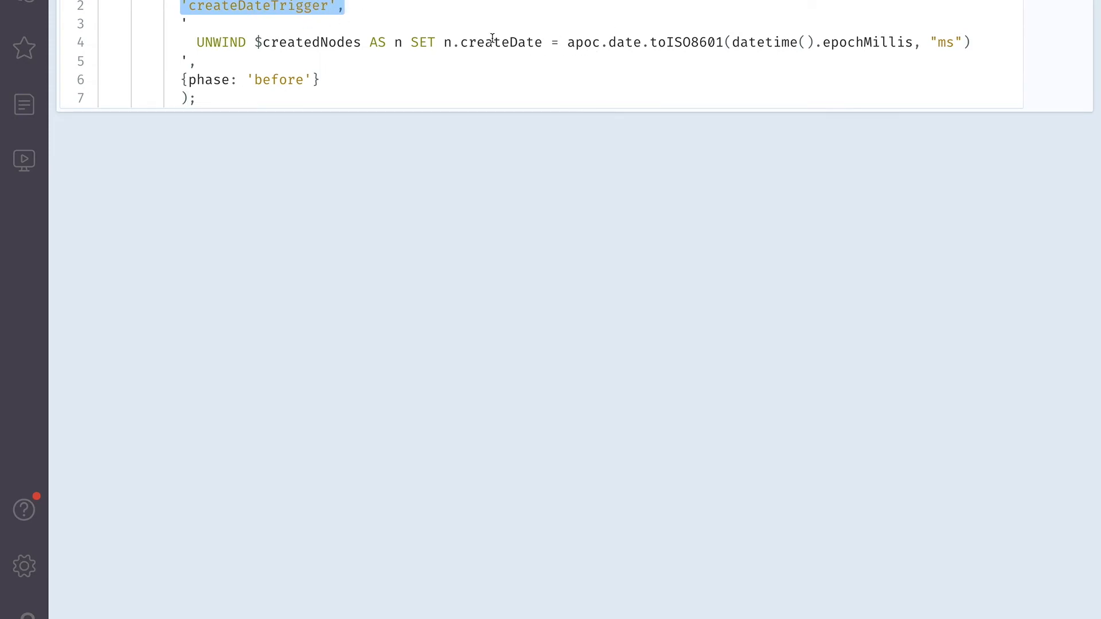
double_click(502, 42)
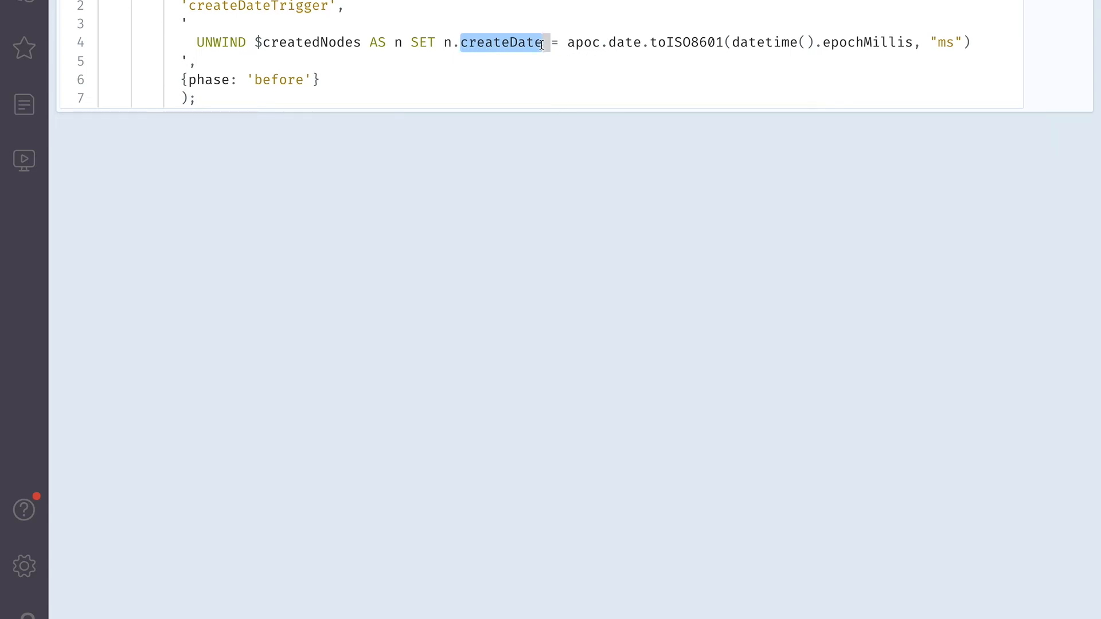
mouse_move(656, 30)
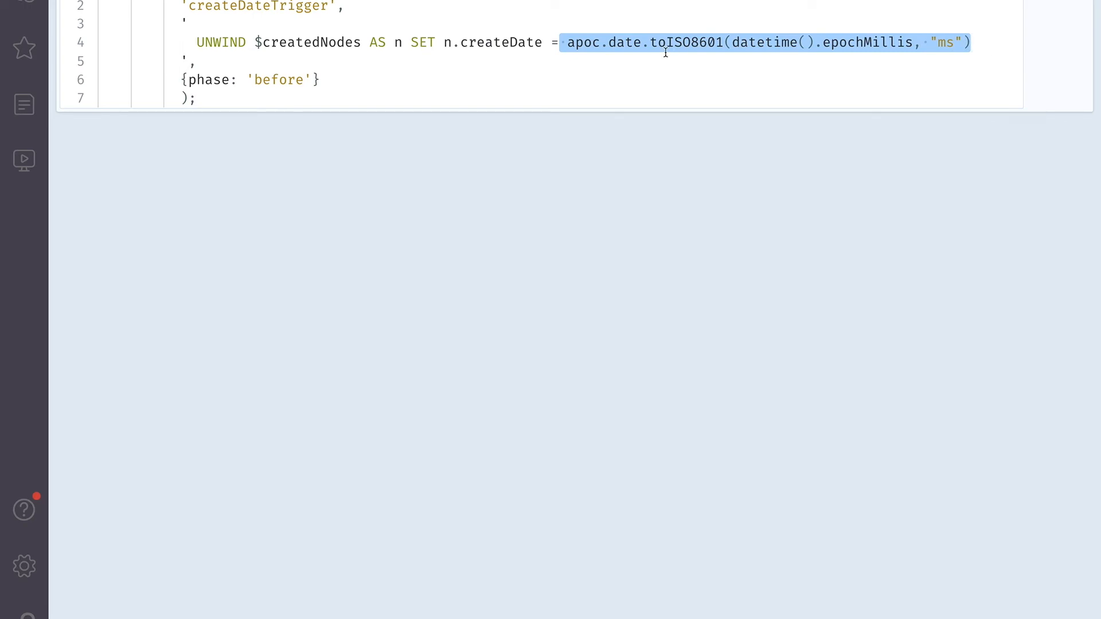
mouse_move(424, 95)
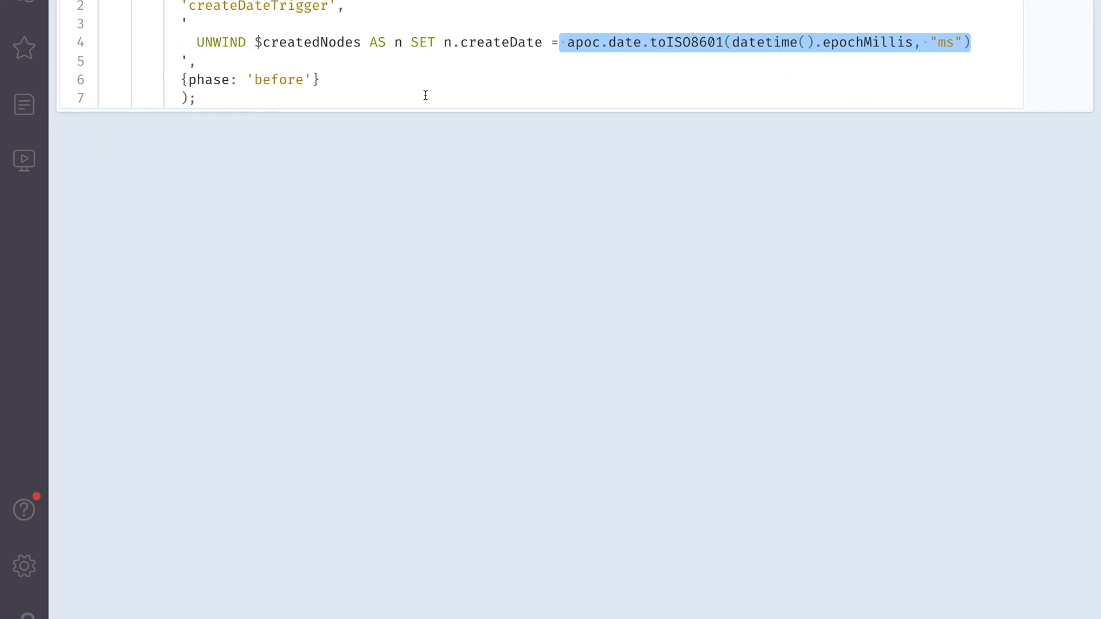
mouse_move(605, 76)
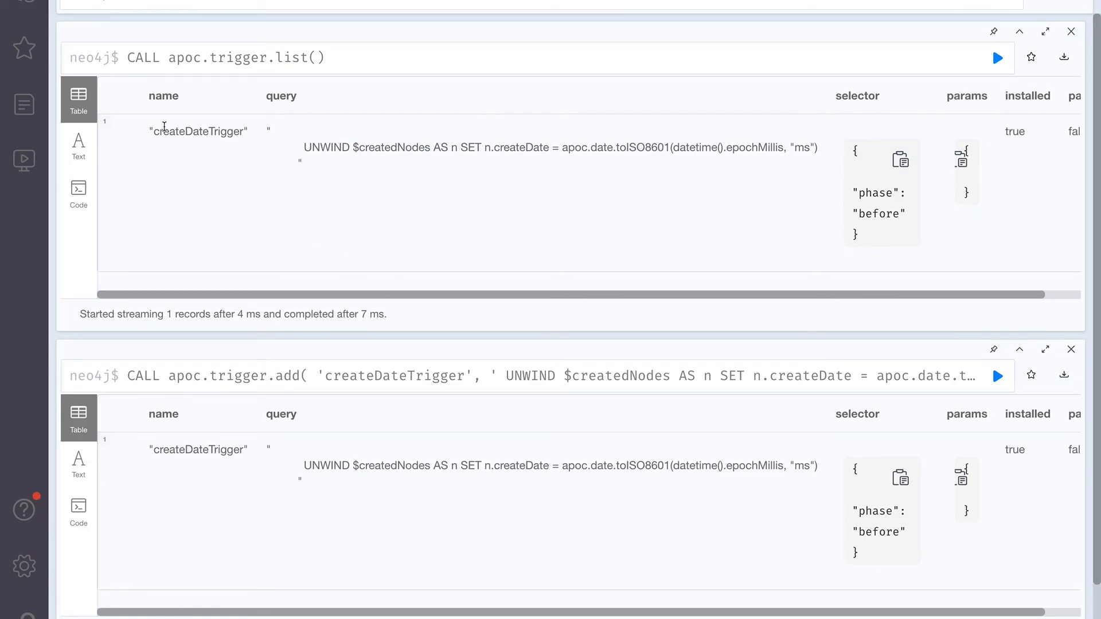
left_click(1071, 349)
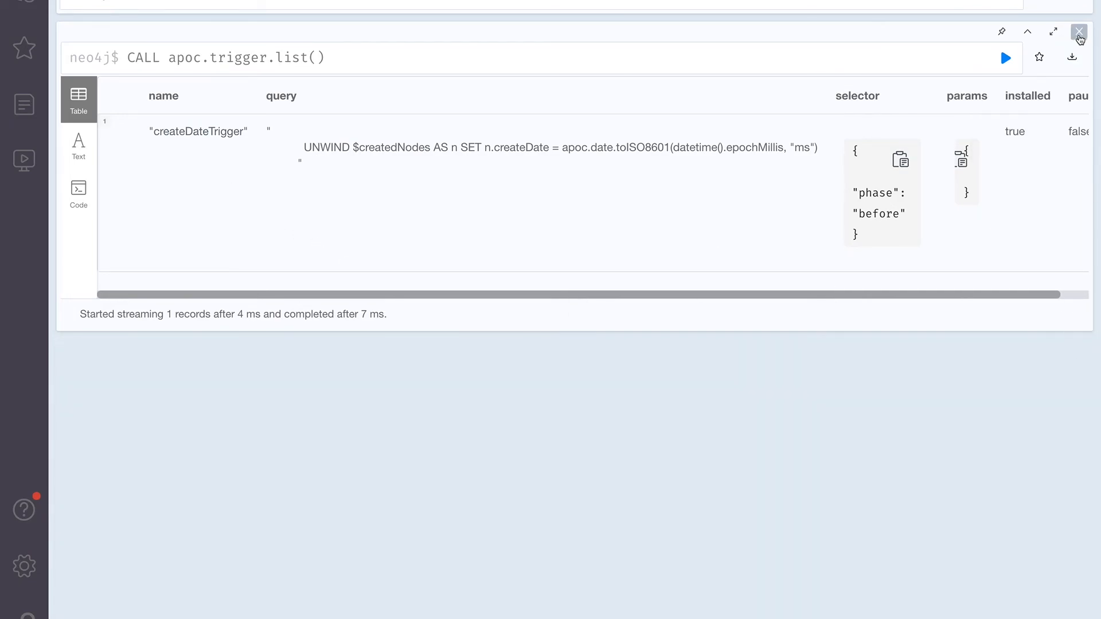
left_click(1078, 32)
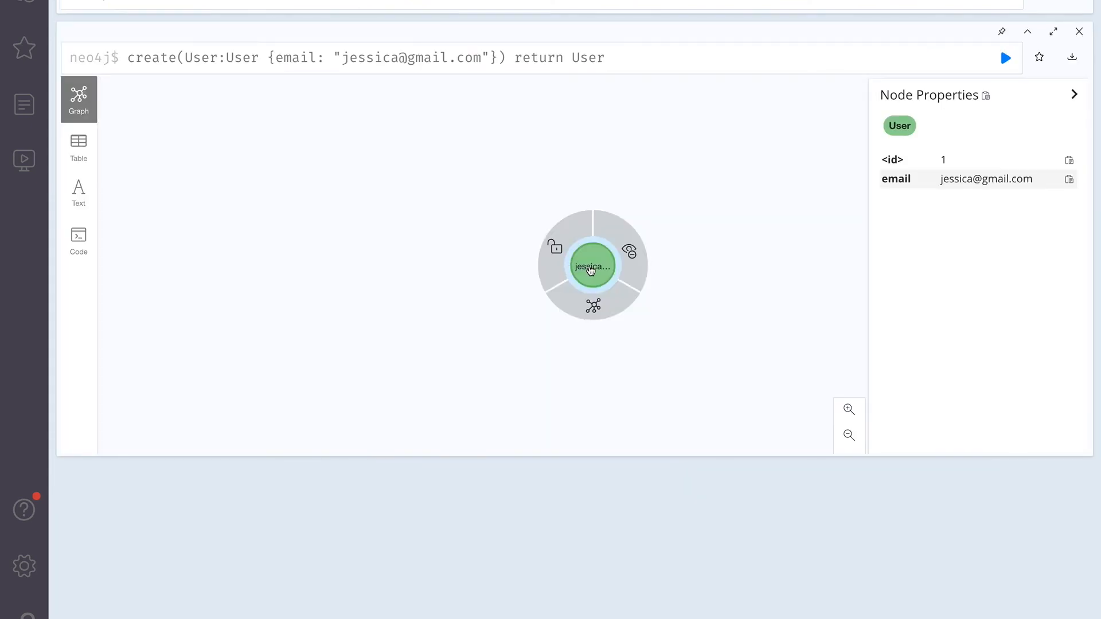
left_click_drag(591, 265, 539, 250)
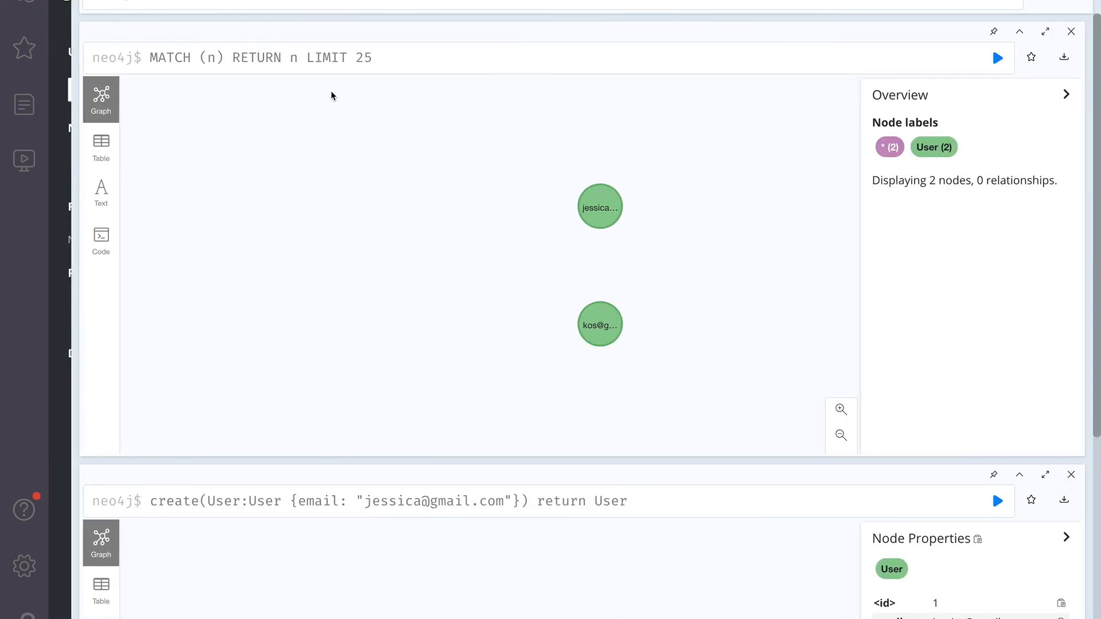
left_click(599, 323)
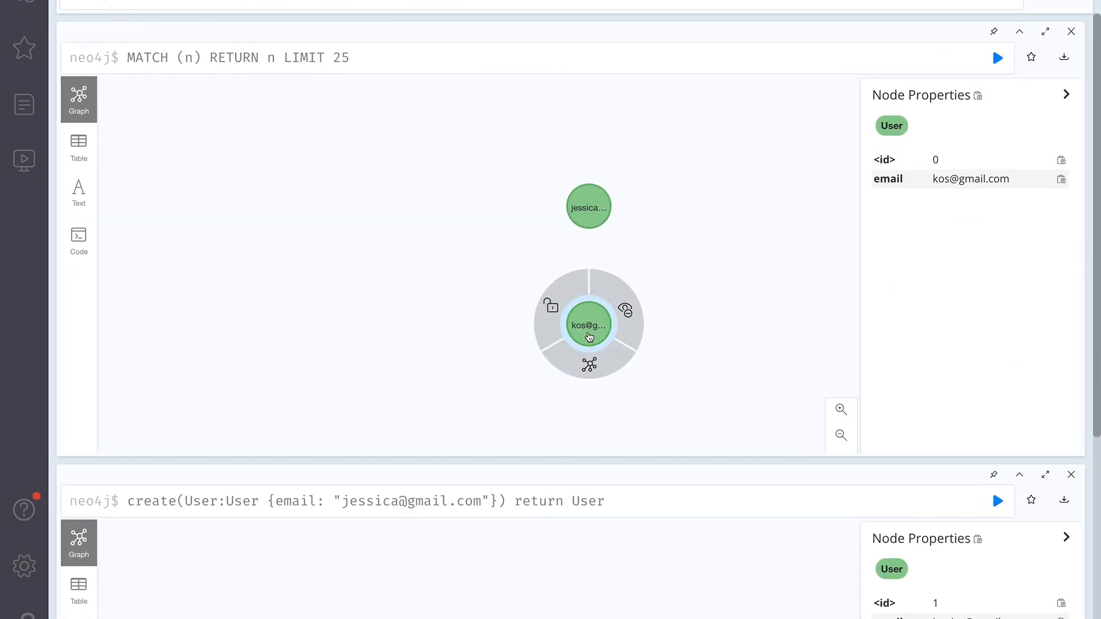
left_click_drag(588, 323, 440, 290)
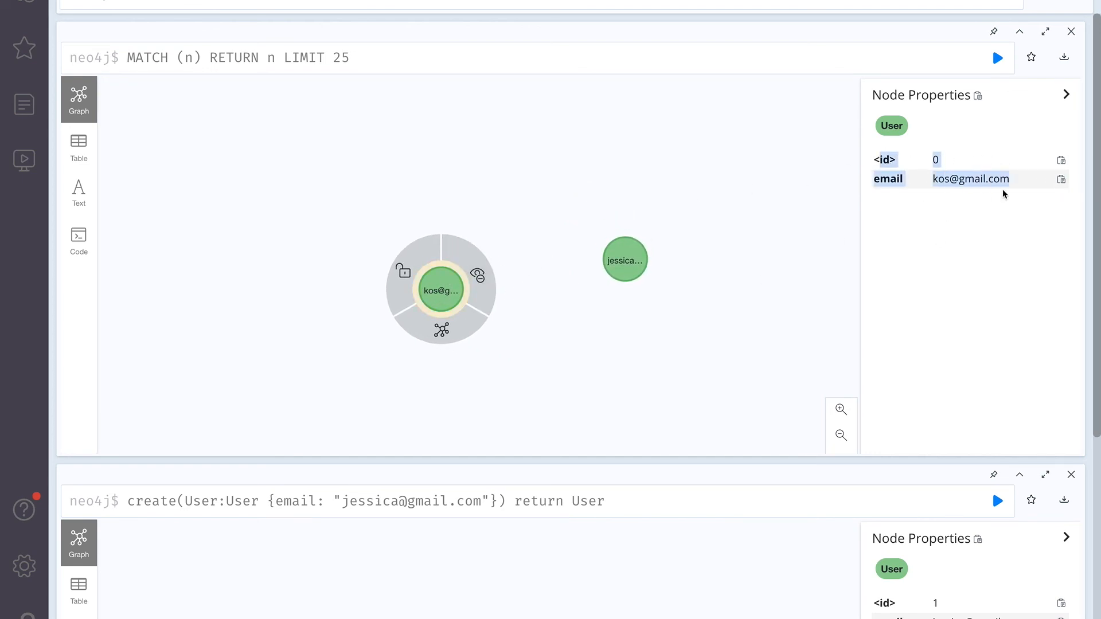
left_click(623, 259)
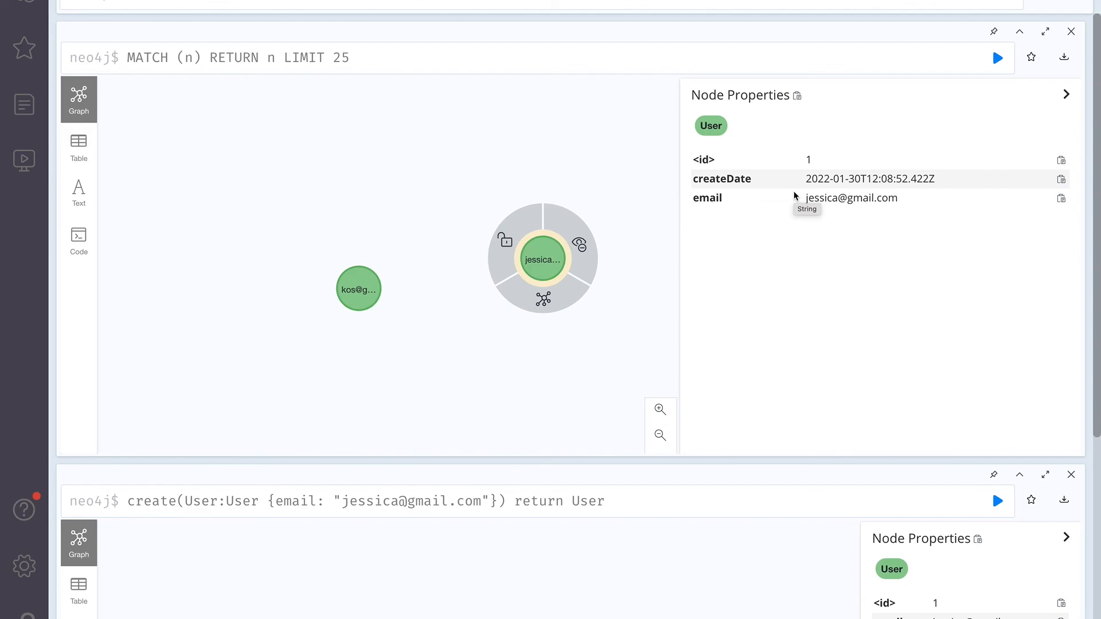
mouse_move(447, 164)
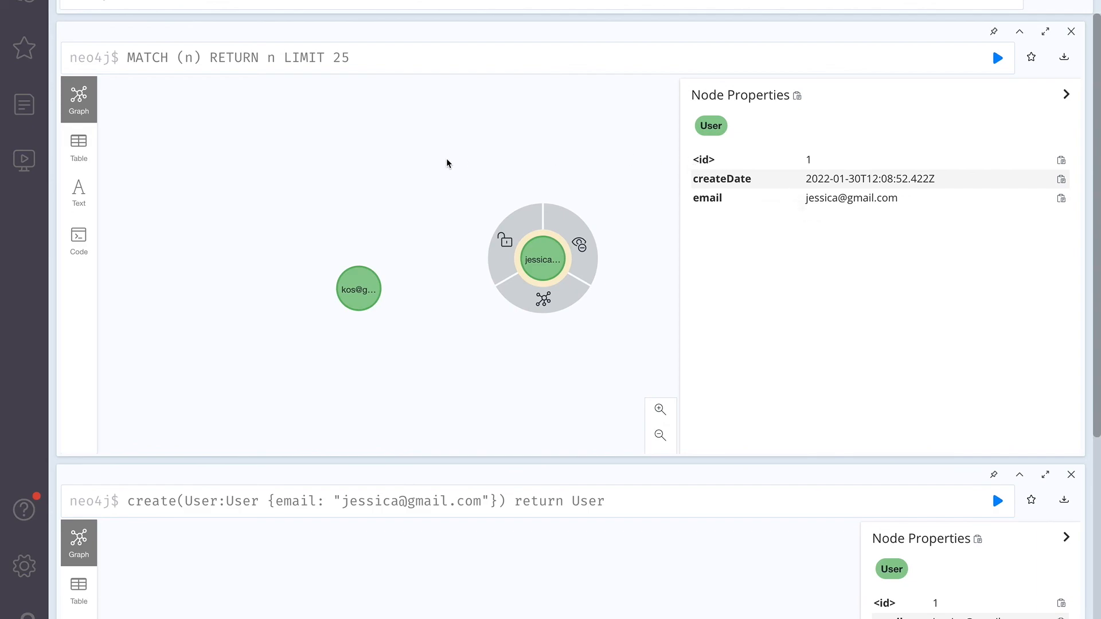